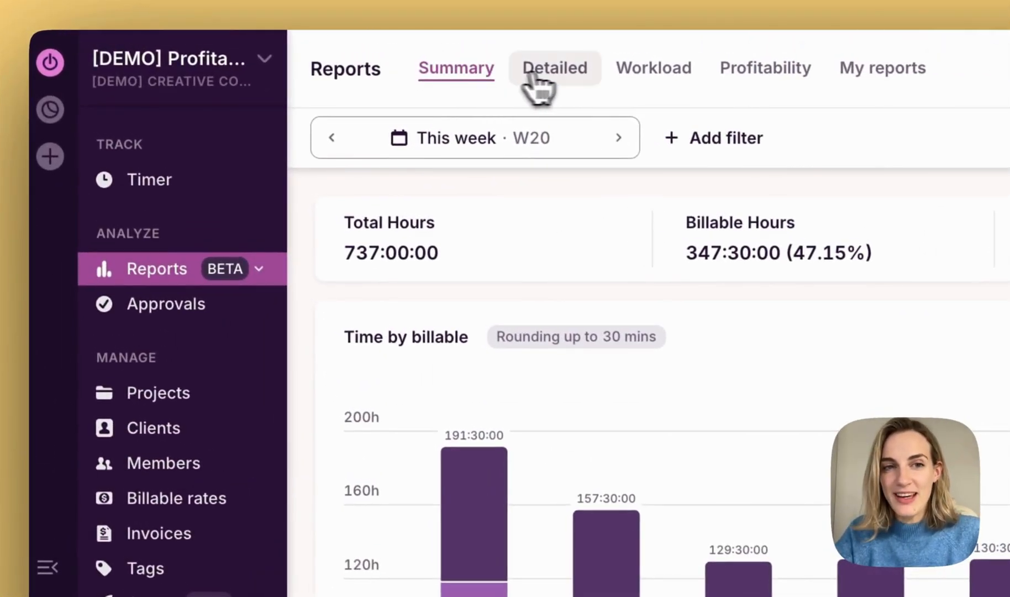
- View the Detailed, Workload and Profitability reports, then the My reports list
left_click(554, 68)
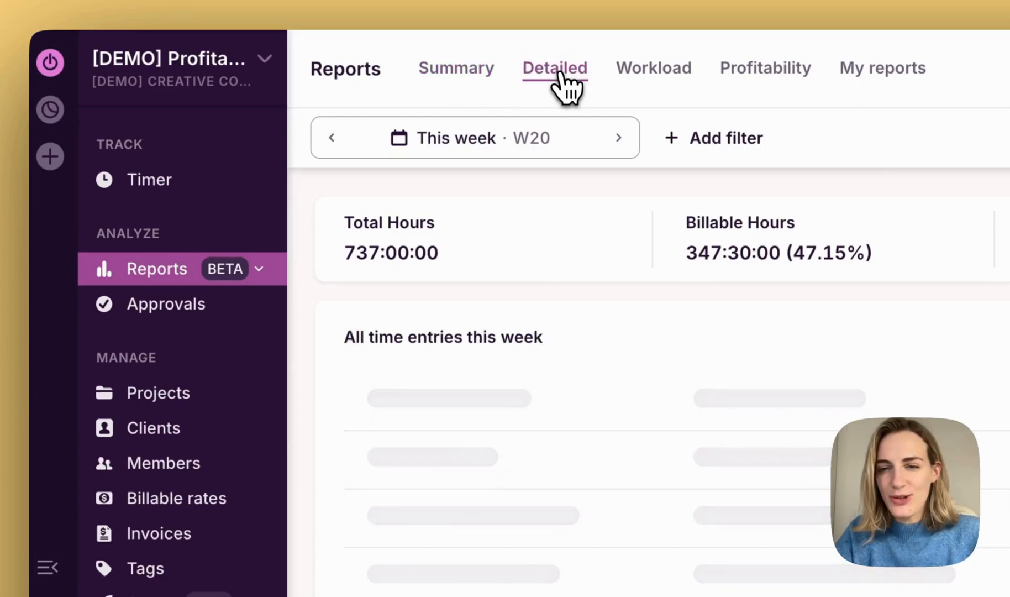
left_click(554, 68)
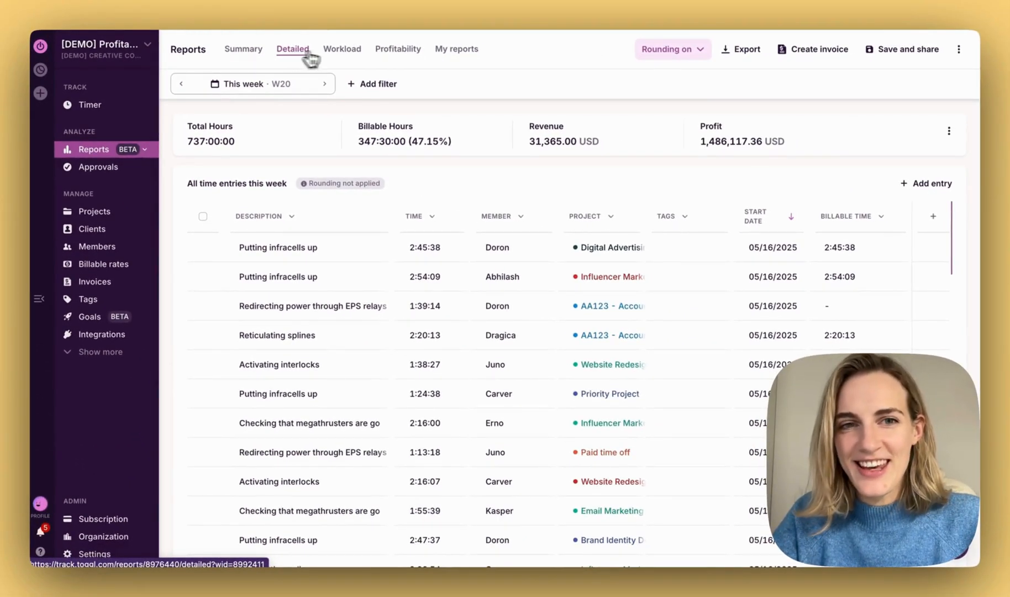
left_click(343, 49)
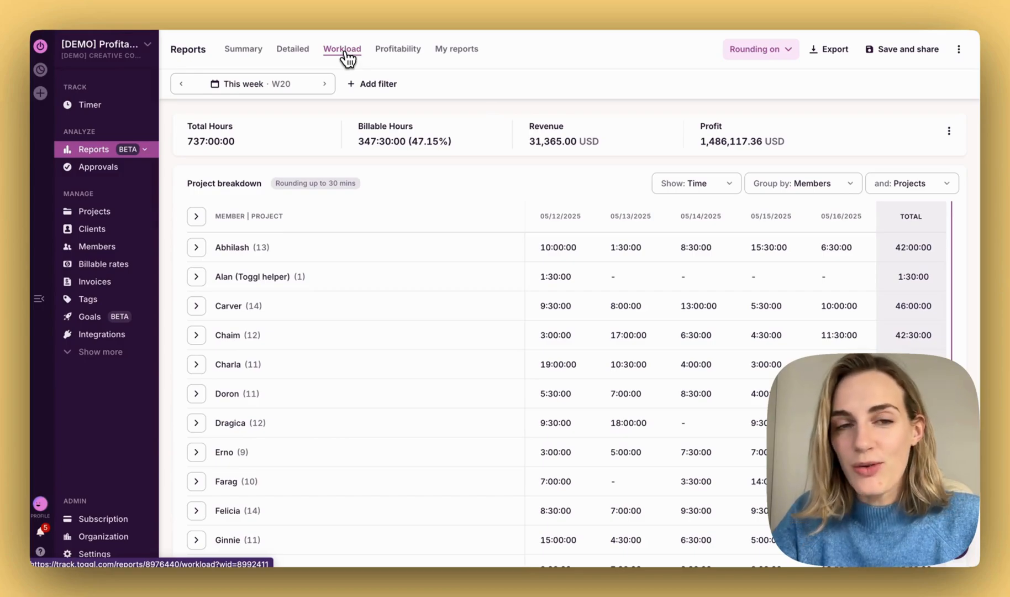
left_click(398, 49)
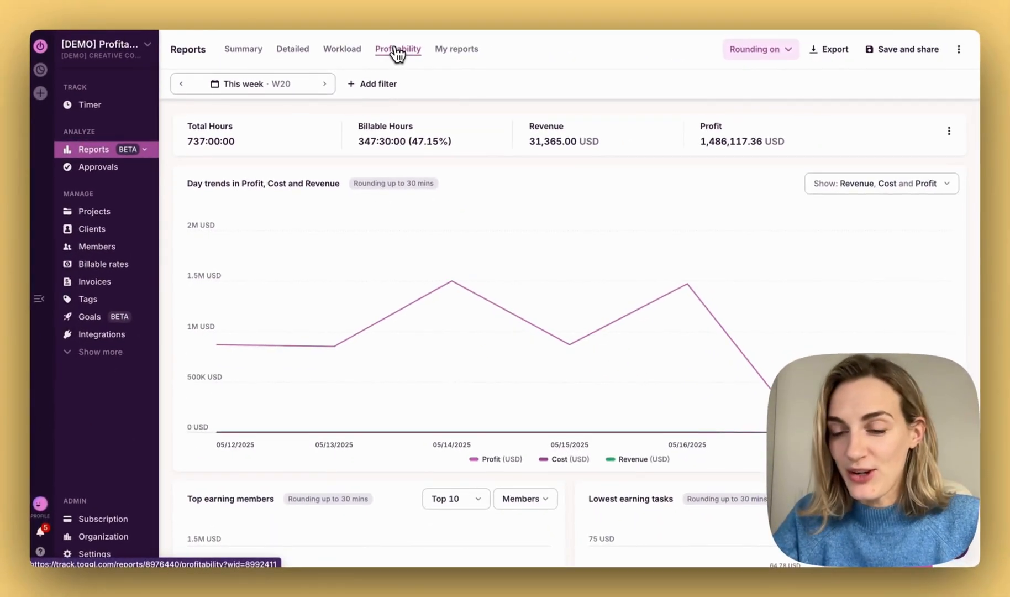
left_click(456, 48)
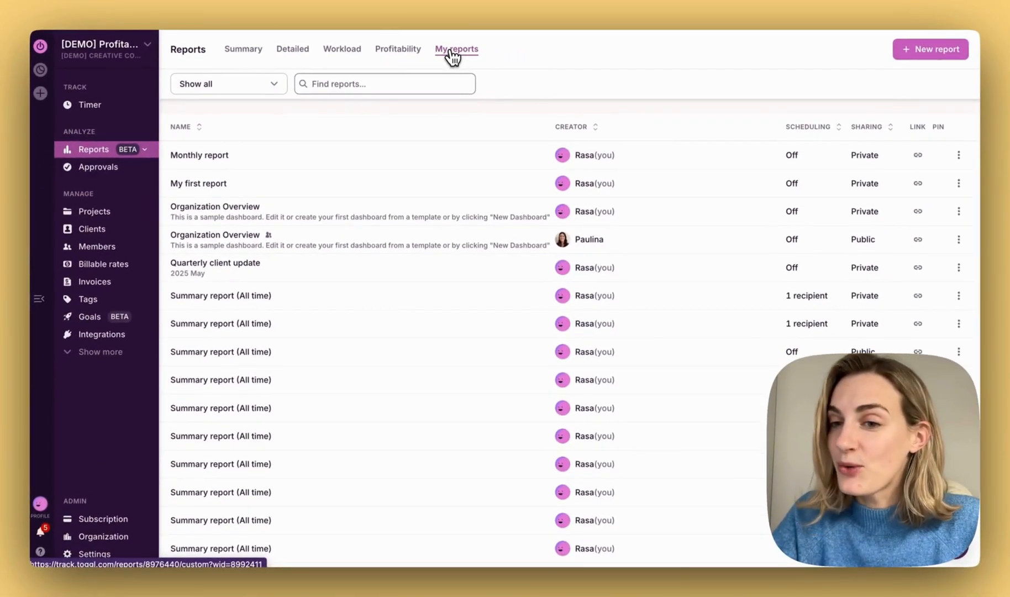
mouse_move(243, 48)
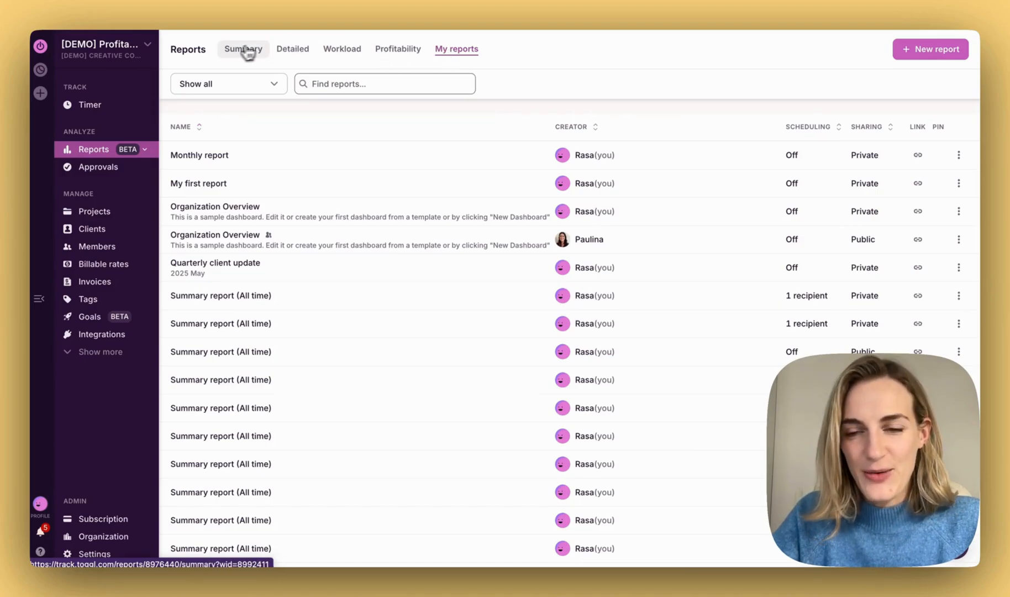
- On the Summary report, add a Fixed fee filter greater than 200 USD
left_click(243, 49)
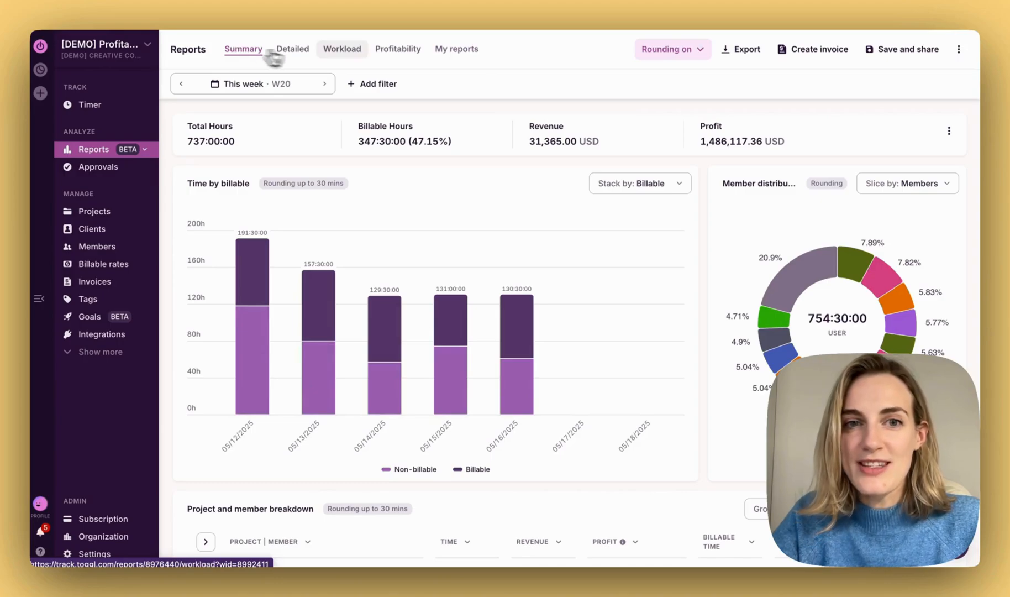
left_click(371, 83)
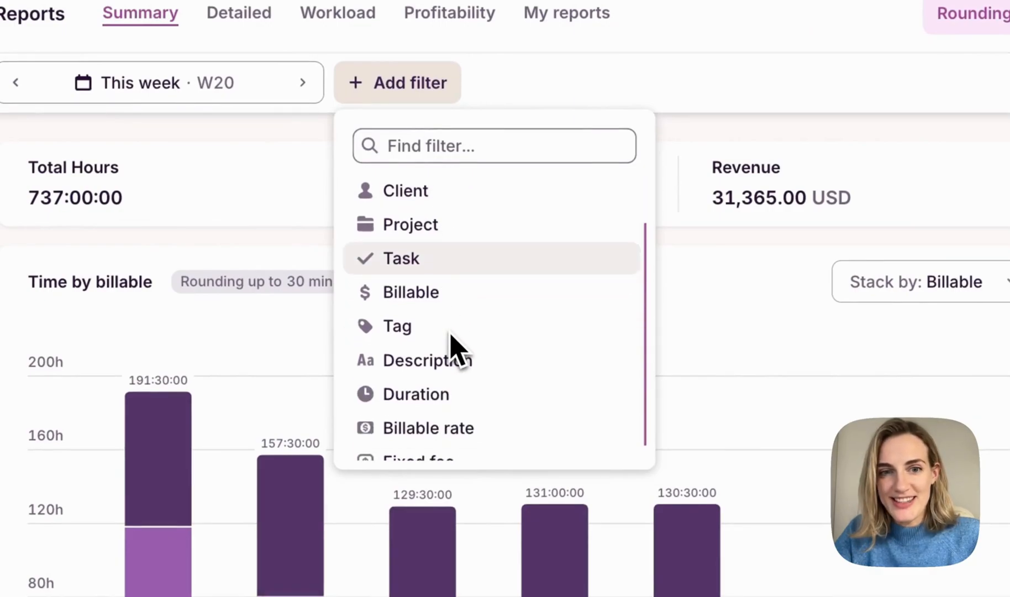
scroll("down", 3)
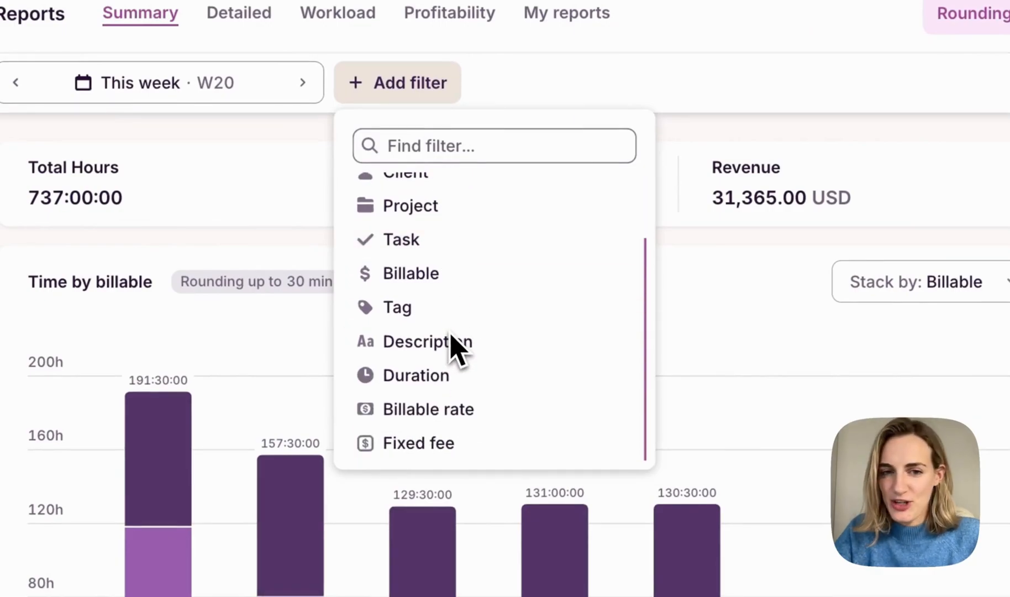
mouse_move(426, 341)
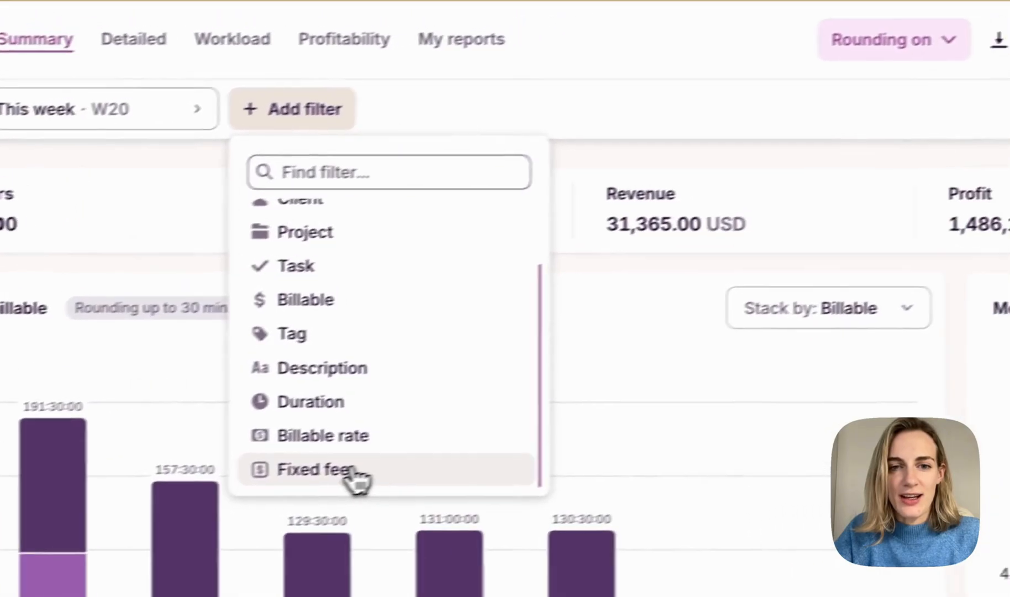
left_click(316, 470)
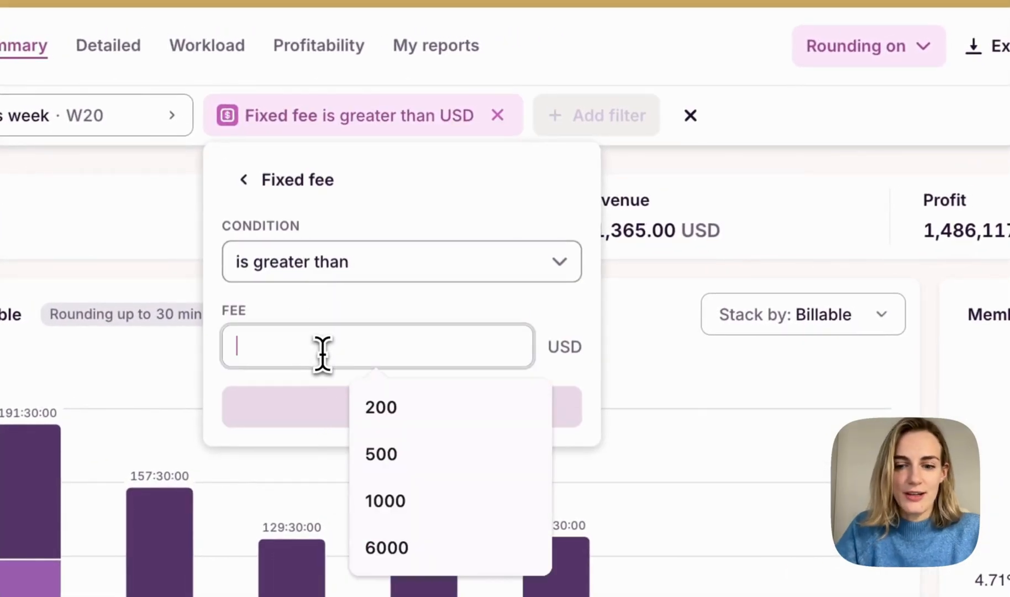
left_click(381, 406)
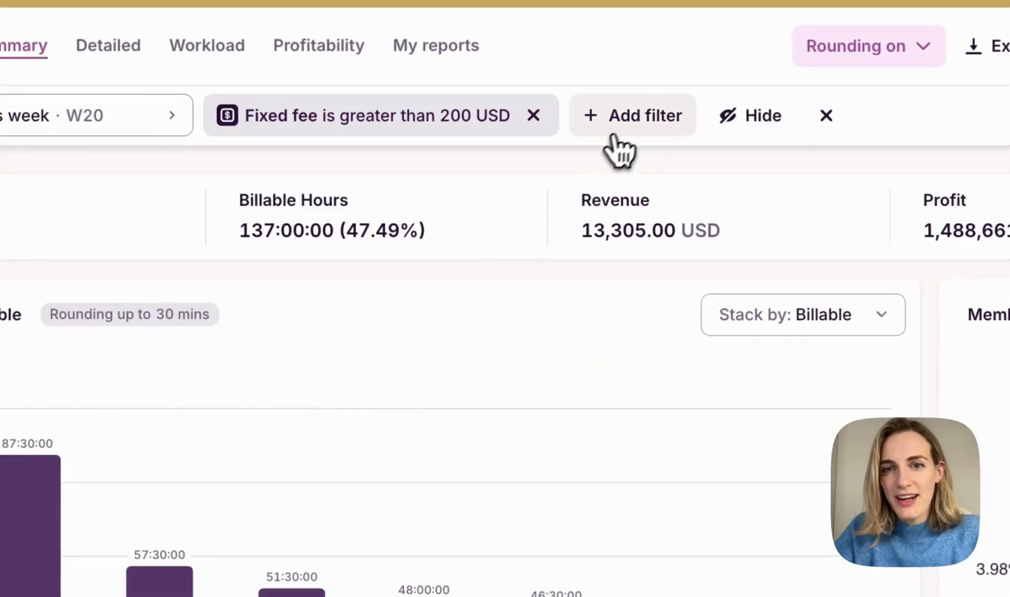
- Add an 'and' User group filter with condition 'is not' for two groups
left_click(632, 115)
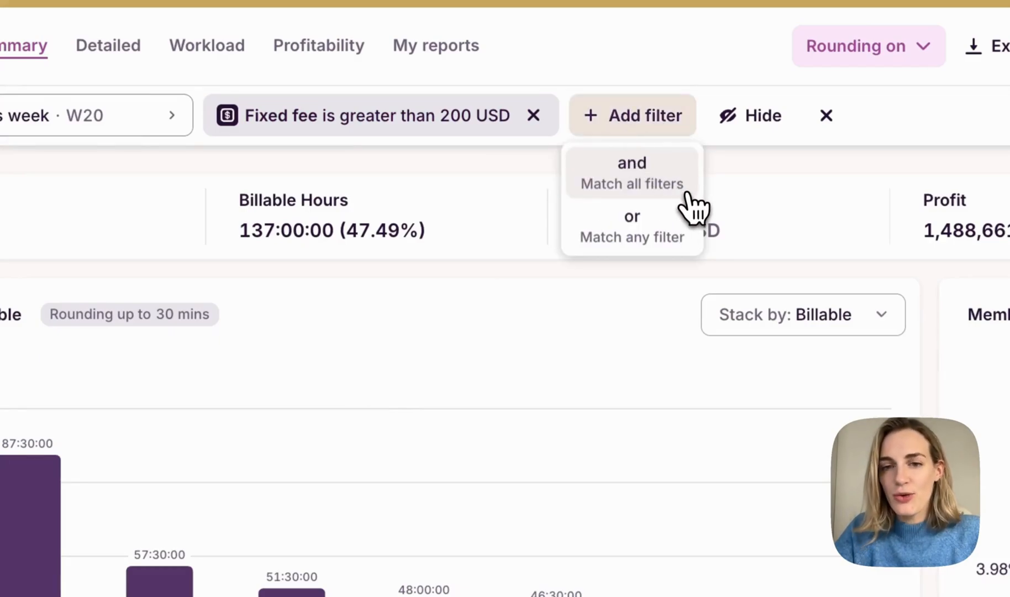
mouse_move(693, 197)
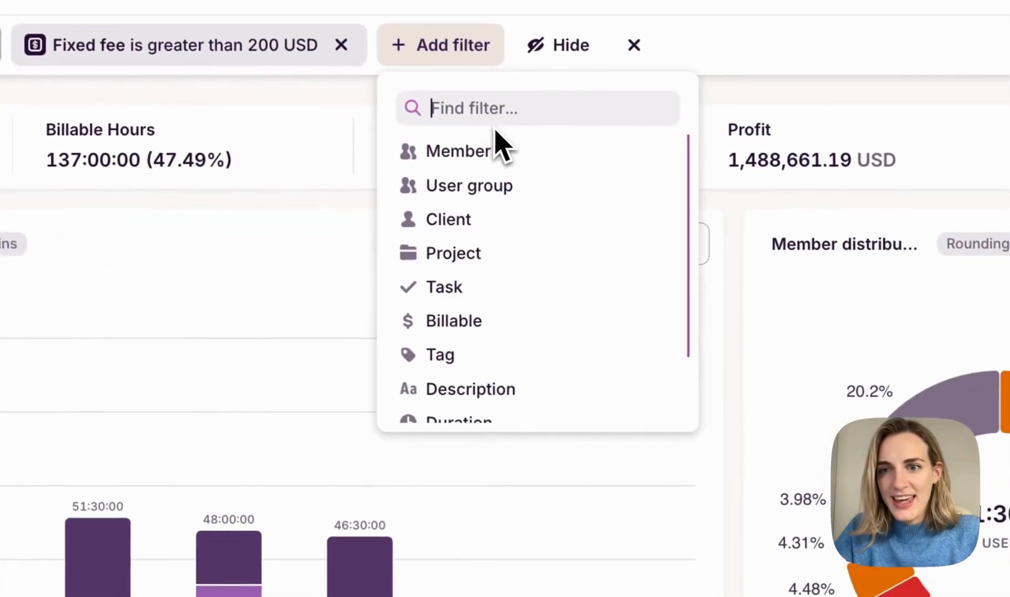
left_click(468, 185)
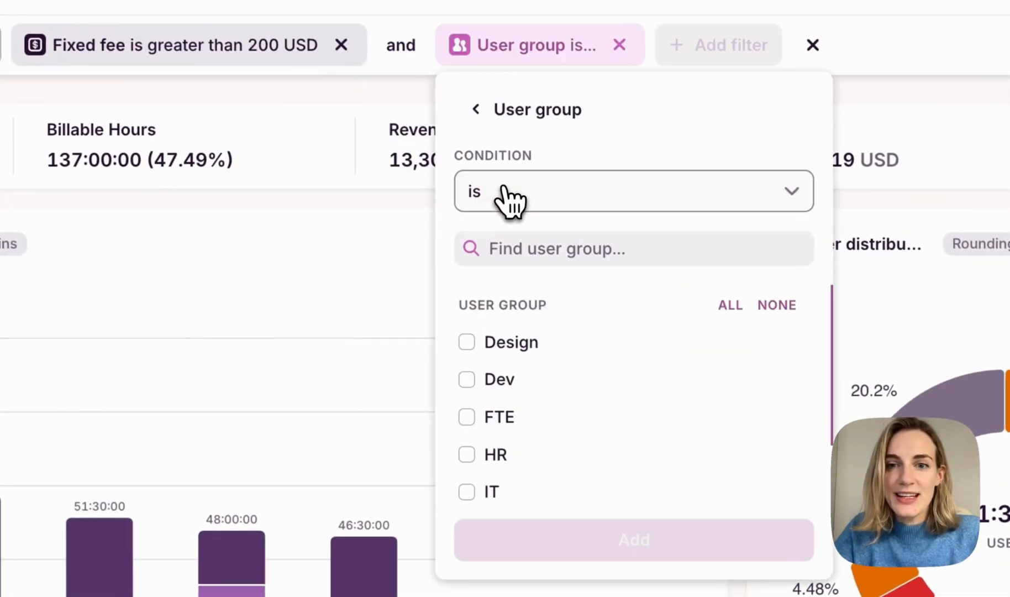
left_click(633, 191)
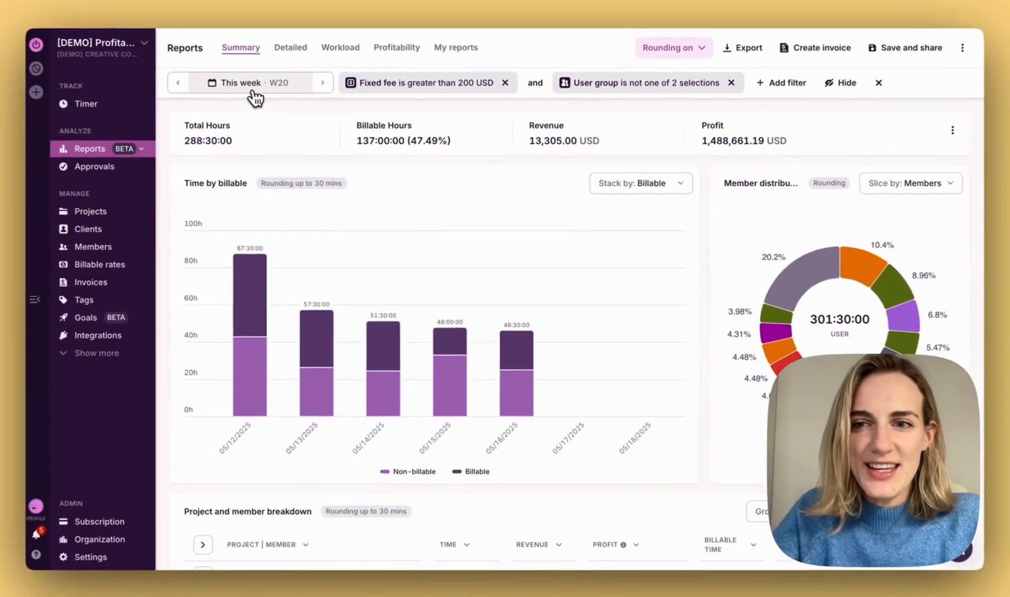
- Set the report period to All time
left_click(251, 83)
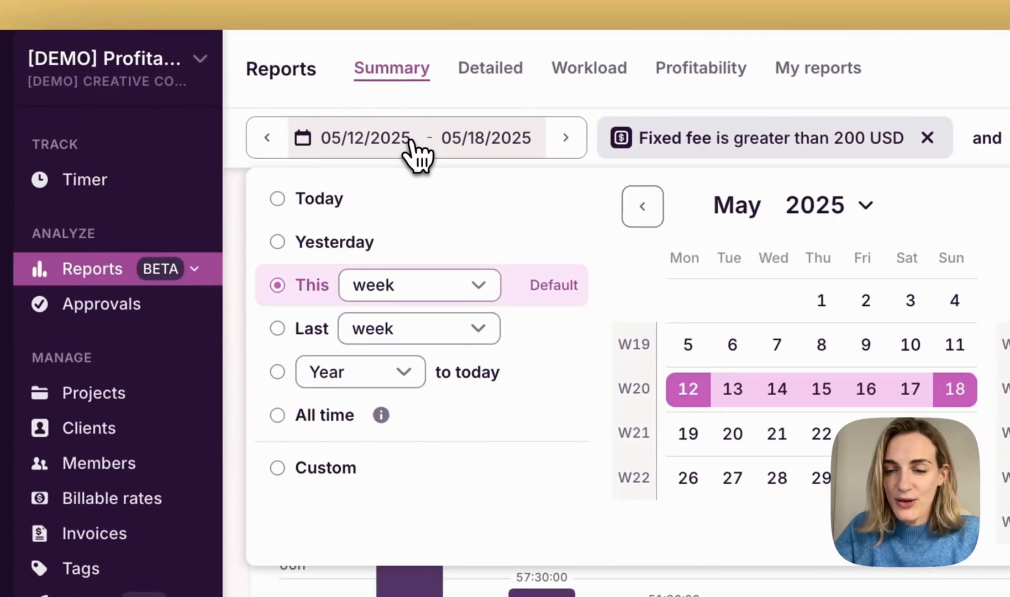
mouse_move(286, 432)
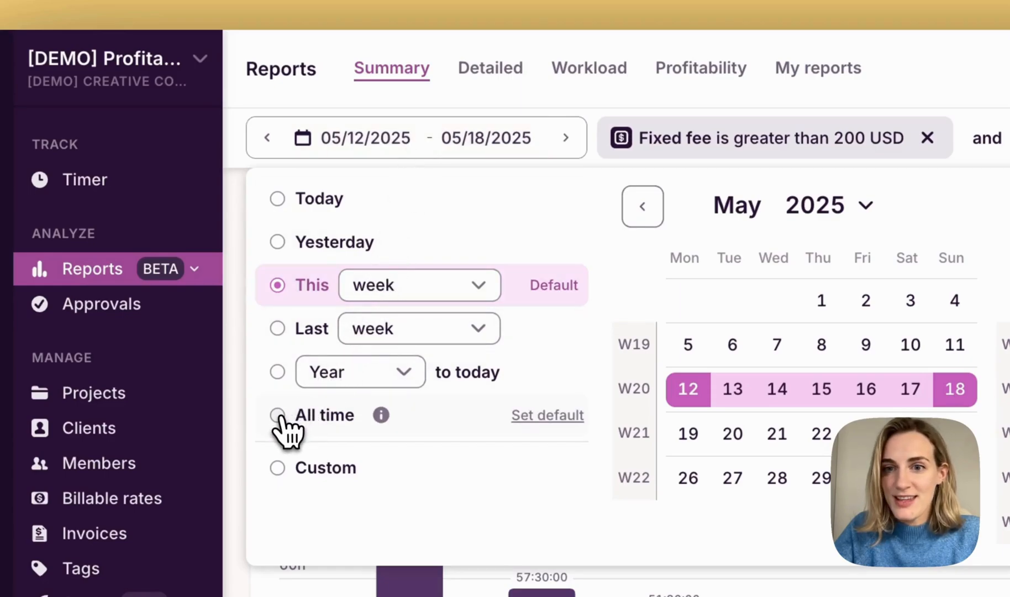
left_click(277, 414)
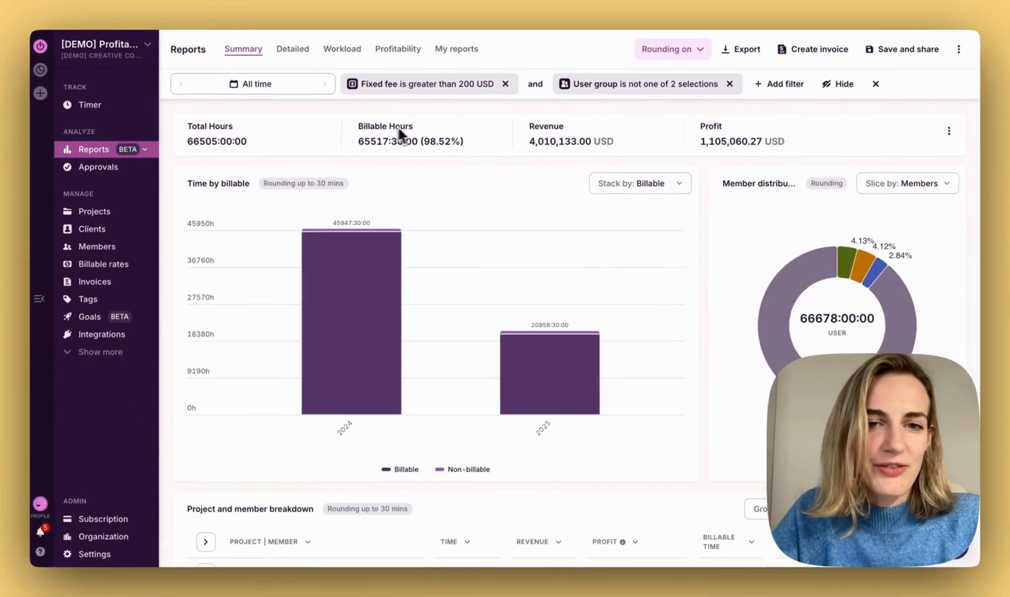
- Turn rounding on for grouped entries: round to nearest, 15-minute interval
left_click(668, 49)
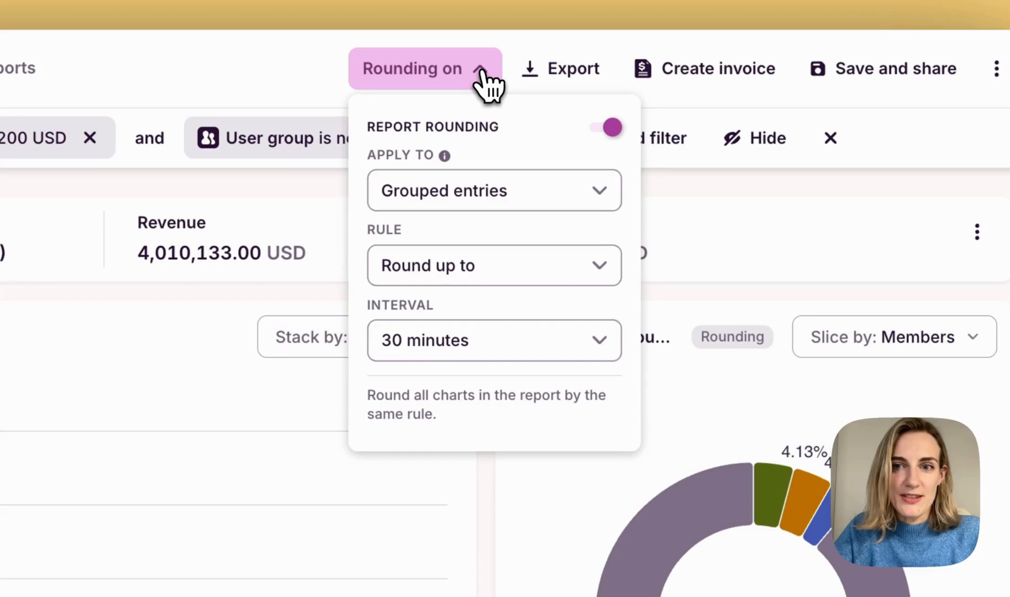
left_click(494, 190)
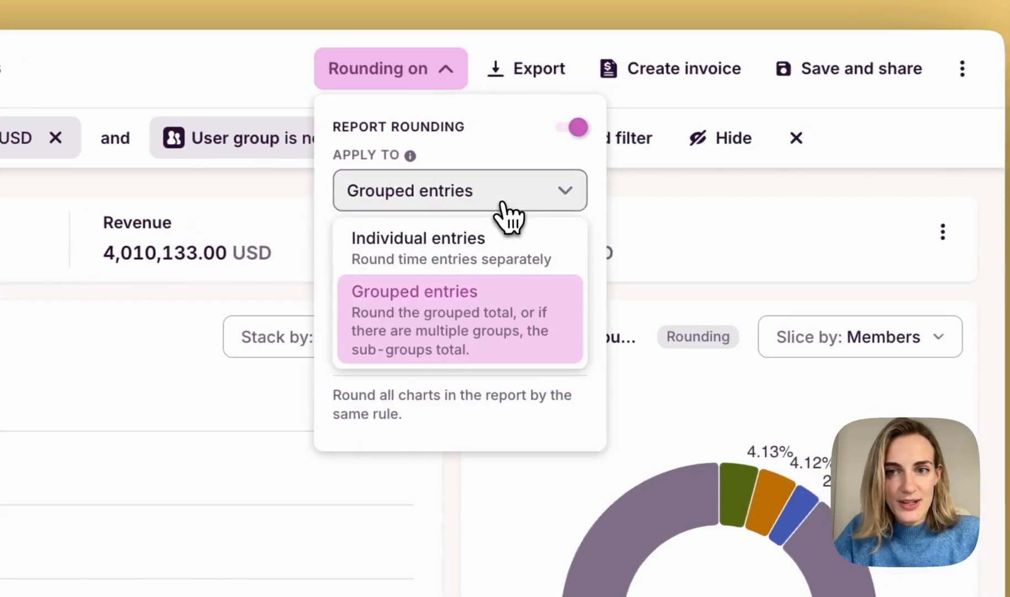
mouse_move(512, 251)
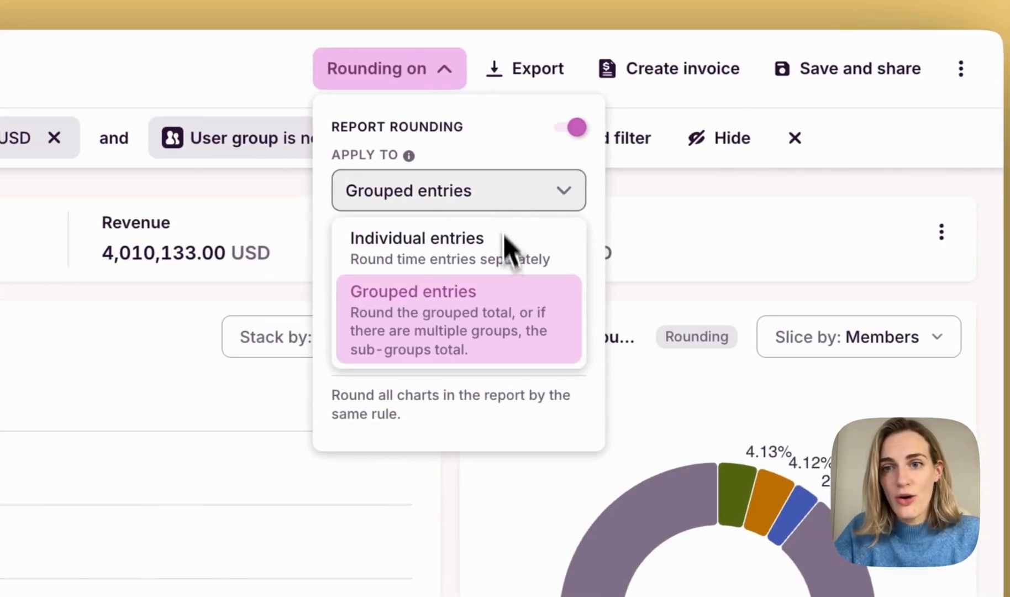
mouse_move(512, 313)
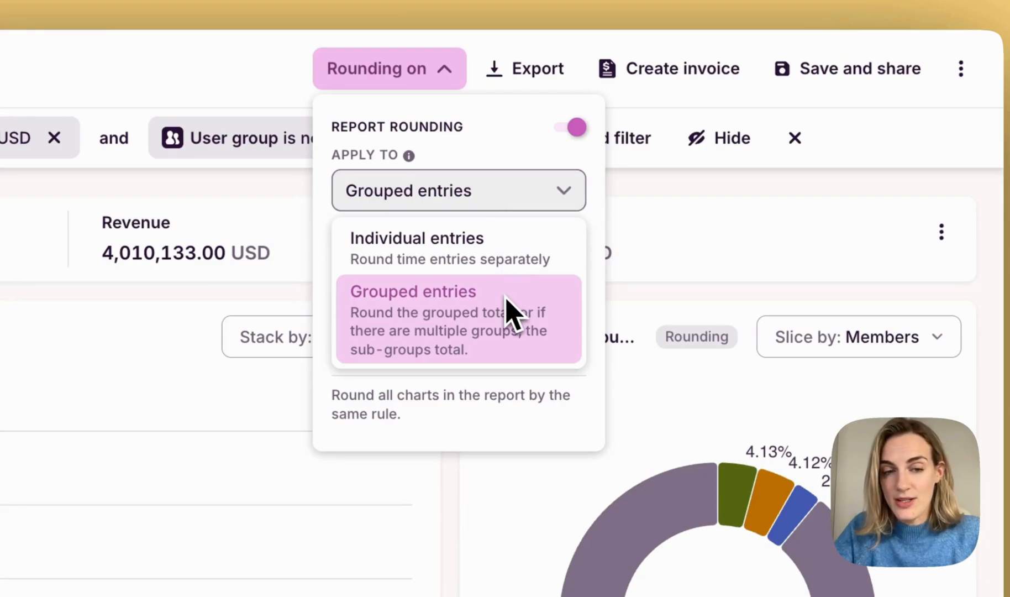
mouse_move(518, 271)
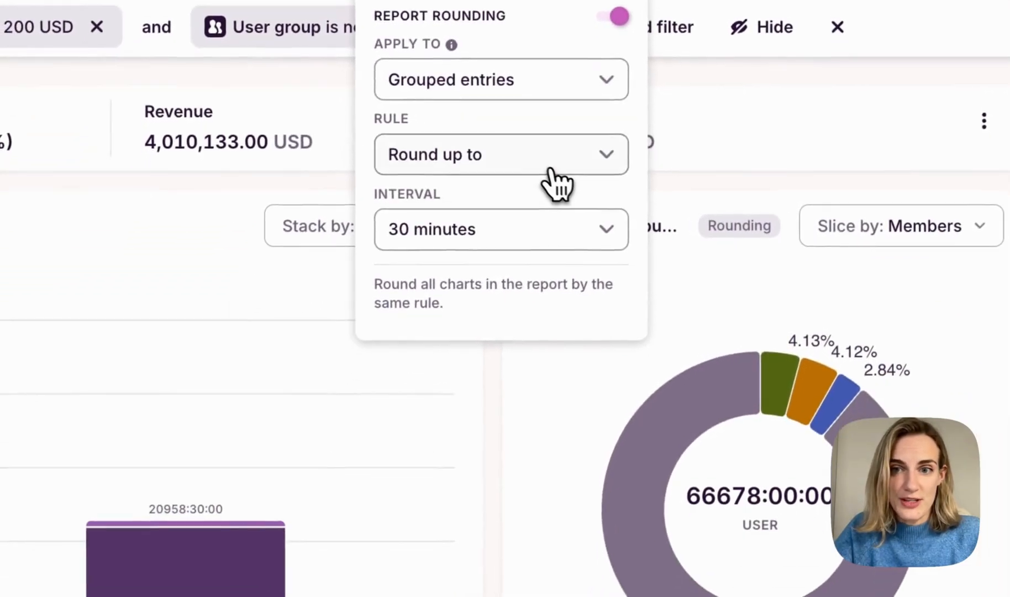
left_click(501, 154)
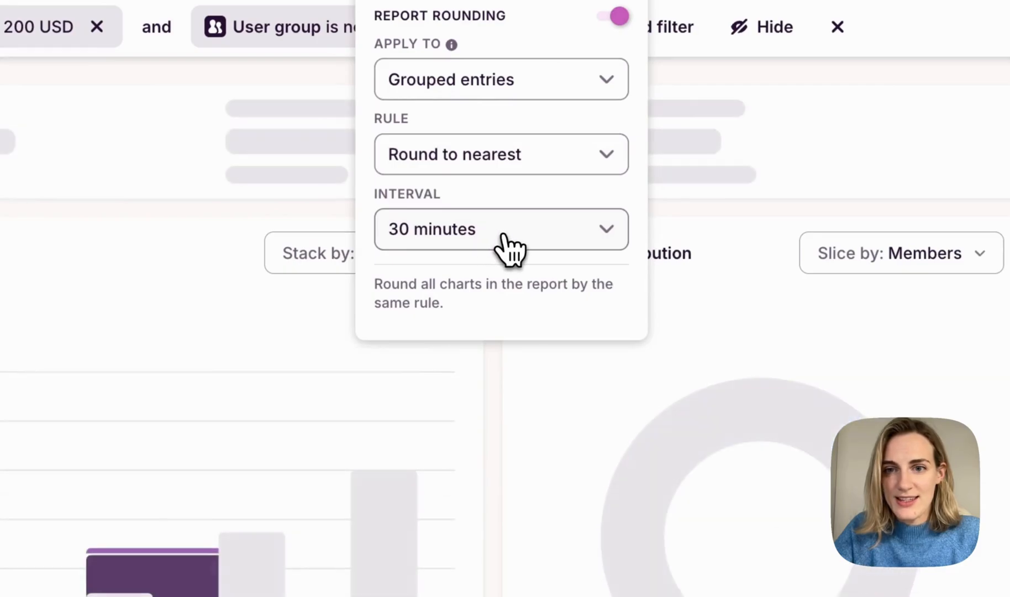
left_click(502, 229)
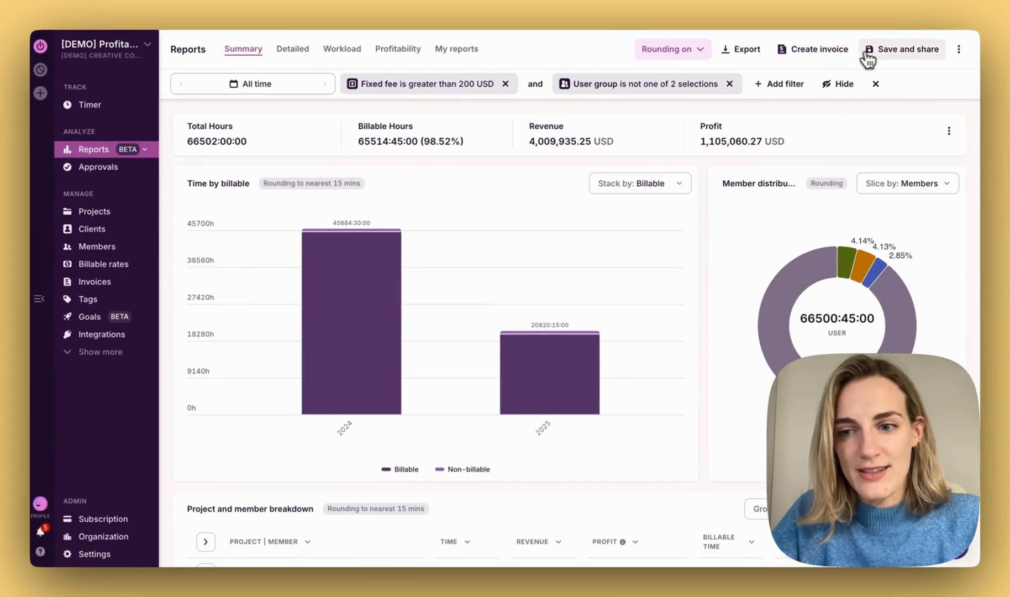
mouse_move(908, 49)
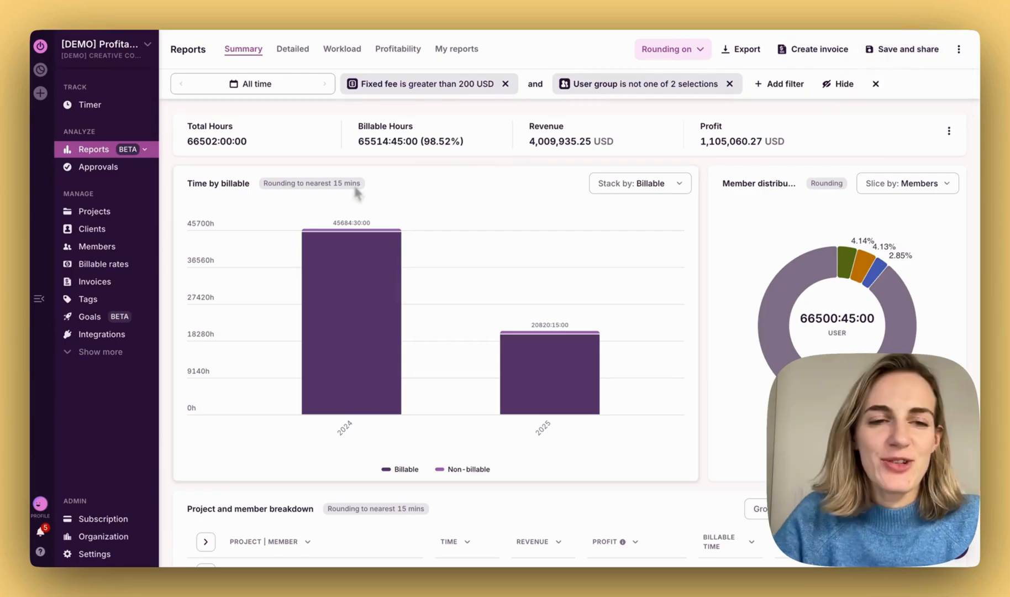
mouse_move(899, 71)
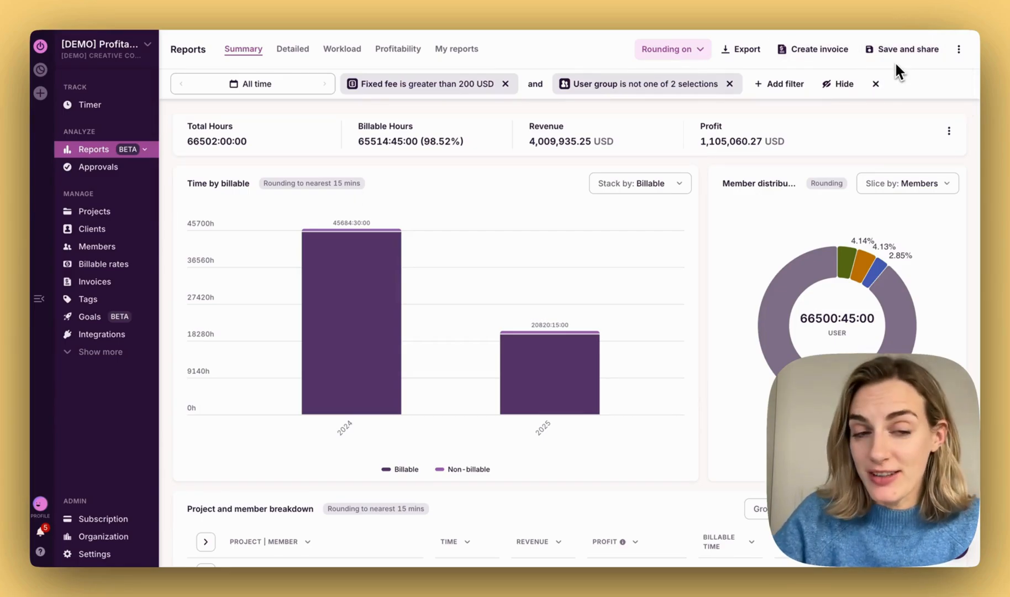
- Save the report privately as 'Summary report (All time)' and dismiss the confirmation
left_click(909, 48)
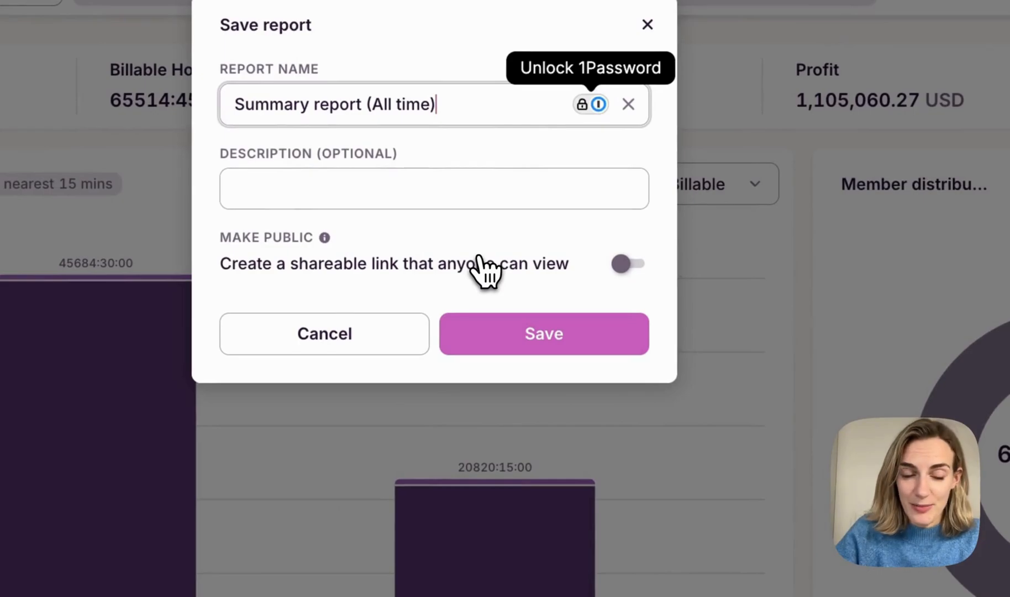
left_click(543, 333)
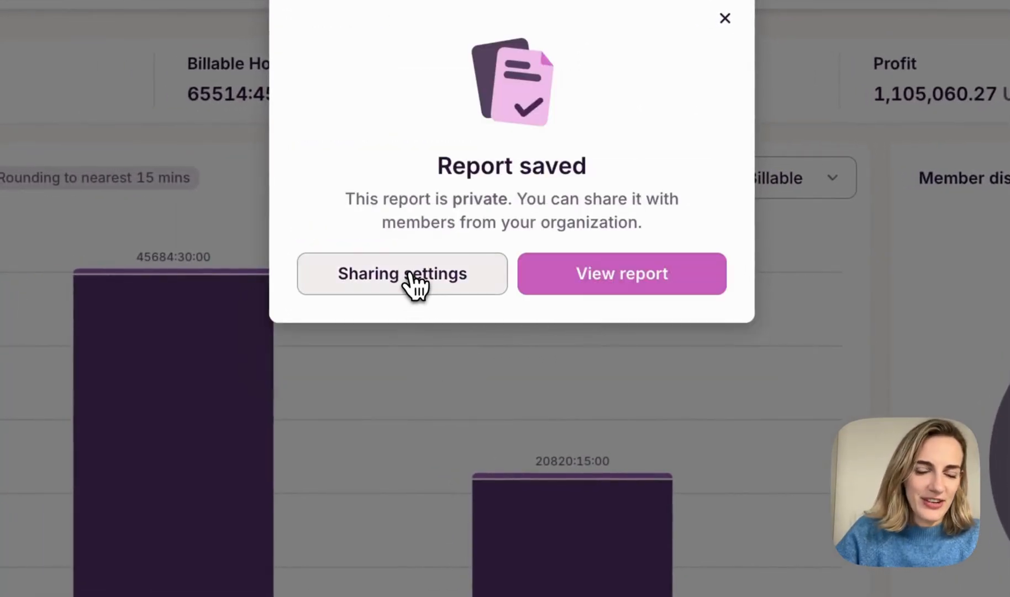
left_click(402, 274)
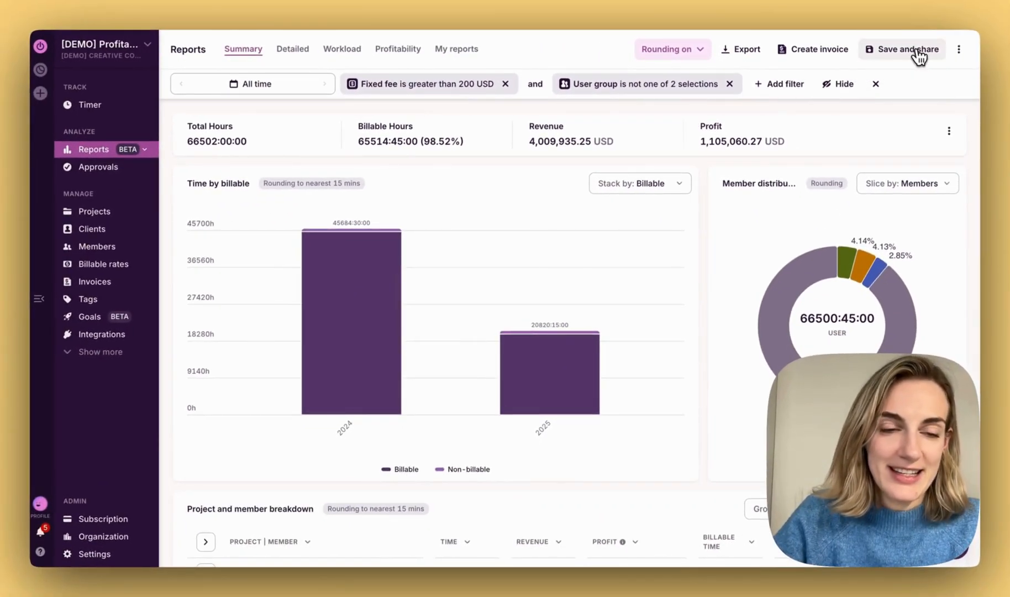
- Save the report again with Make public on and copy its shareable link
left_click(907, 49)
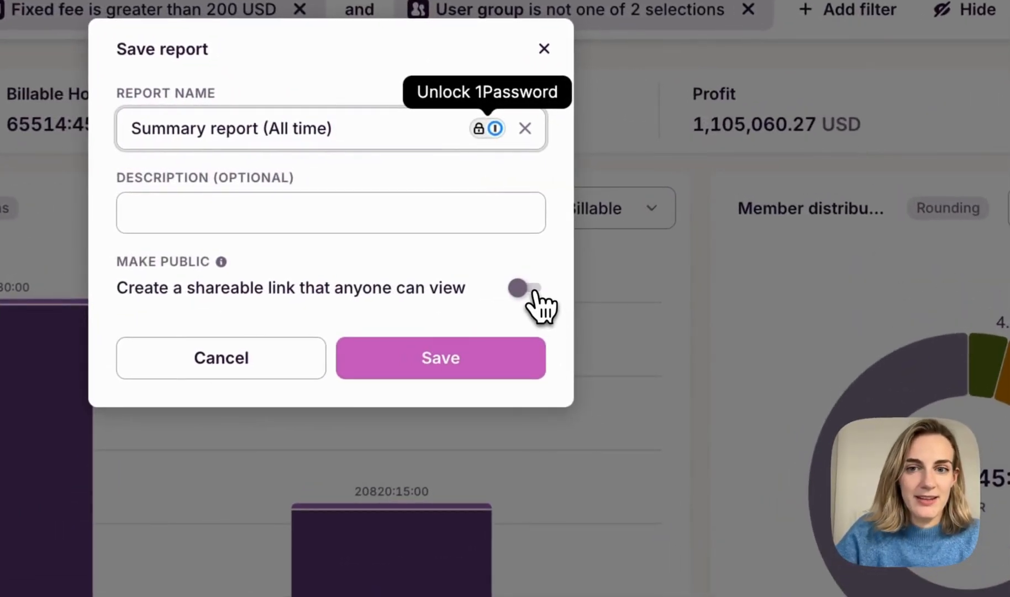
left_click(440, 358)
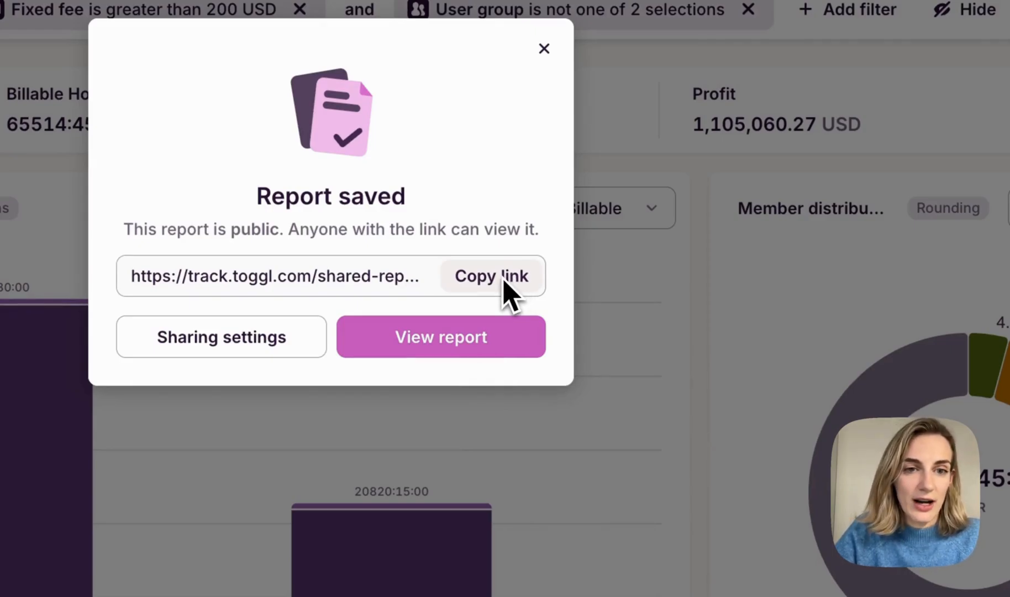
left_click(544, 49)
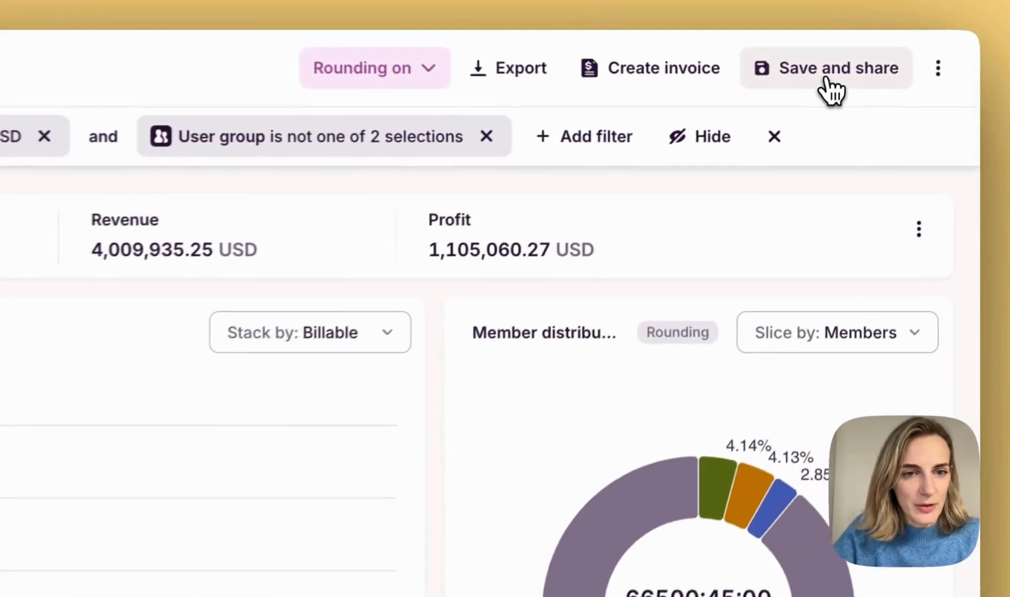
- Enable weekly email scheduling for the saved report from its Schedule settings
left_click(840, 67)
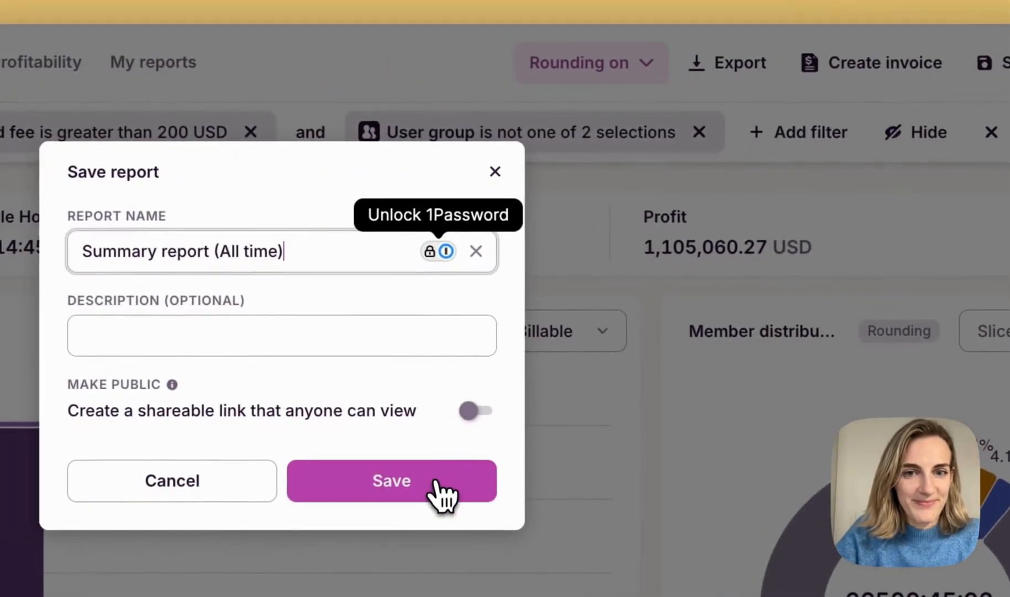
left_click(391, 480)
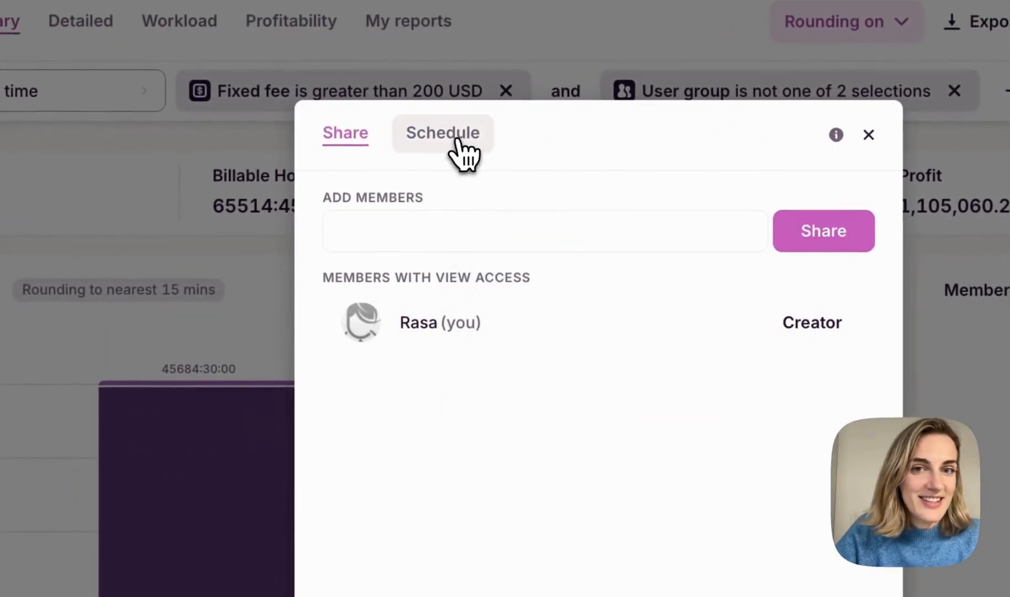
left_click(442, 133)
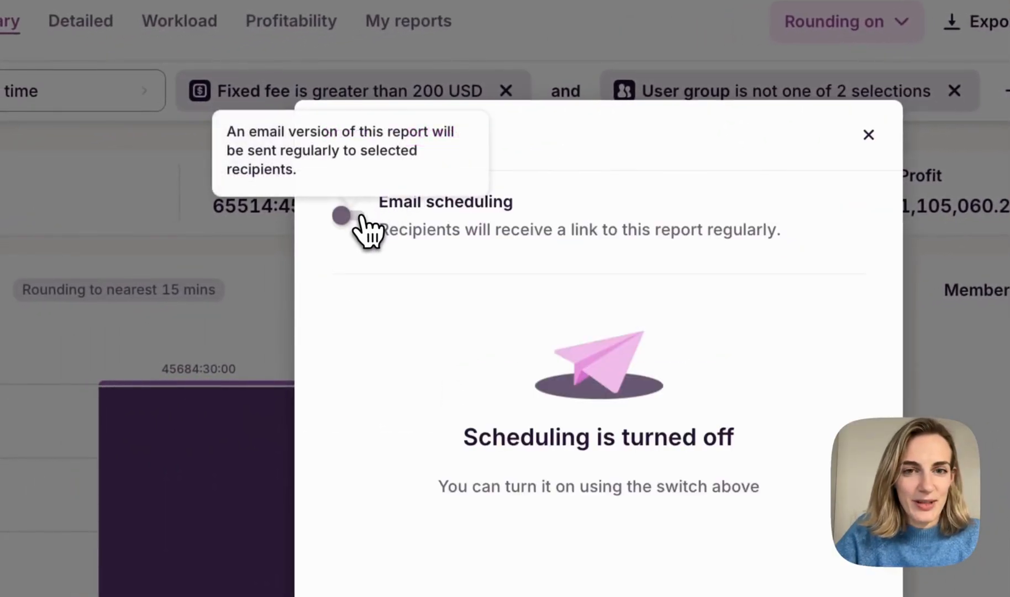
left_click(352, 216)
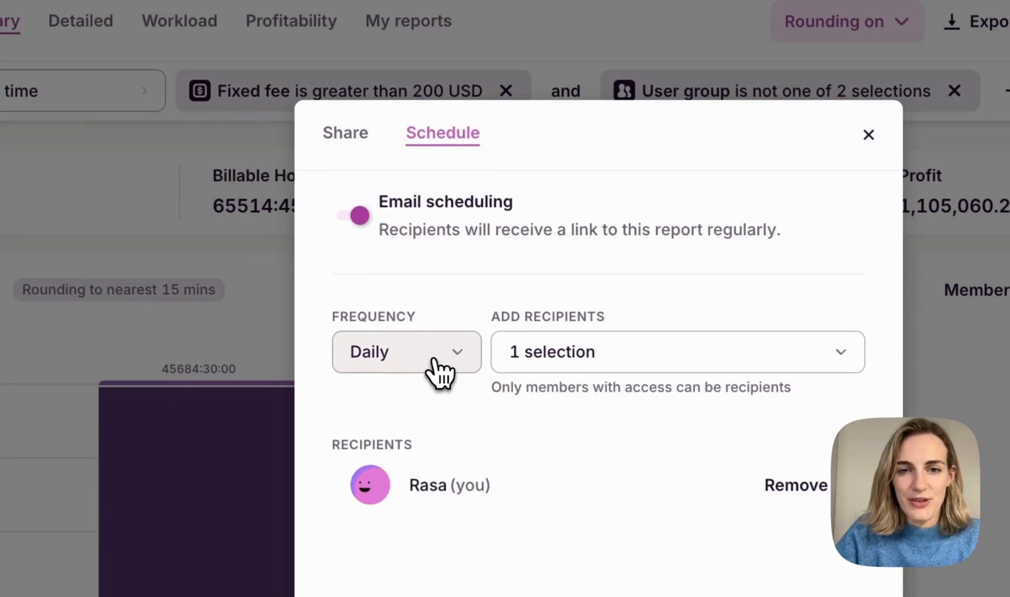
left_click(406, 351)
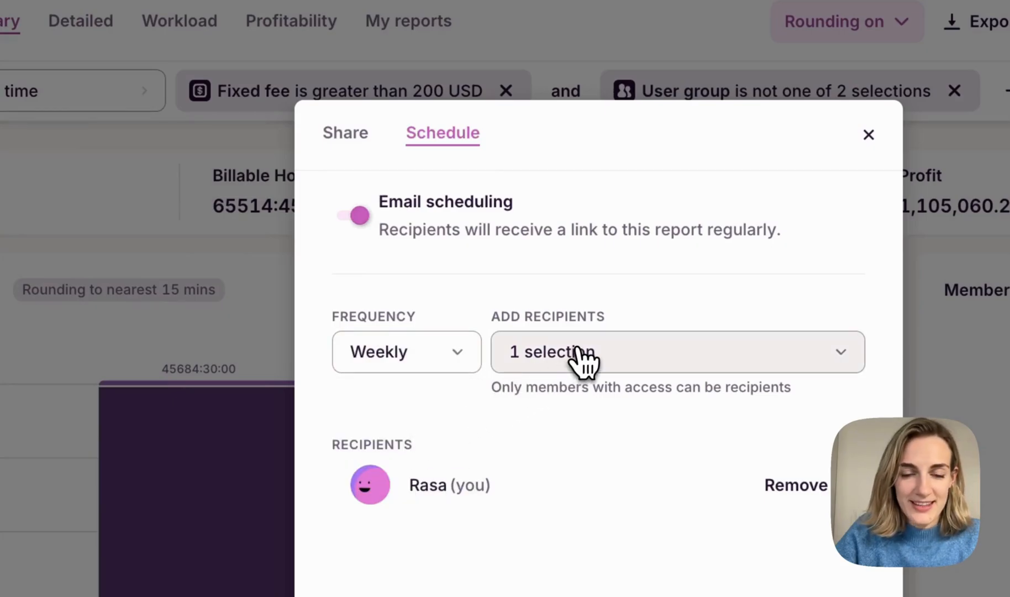
- Use the metrics card menu to change which totals the summary shows
scroll("down", 3)
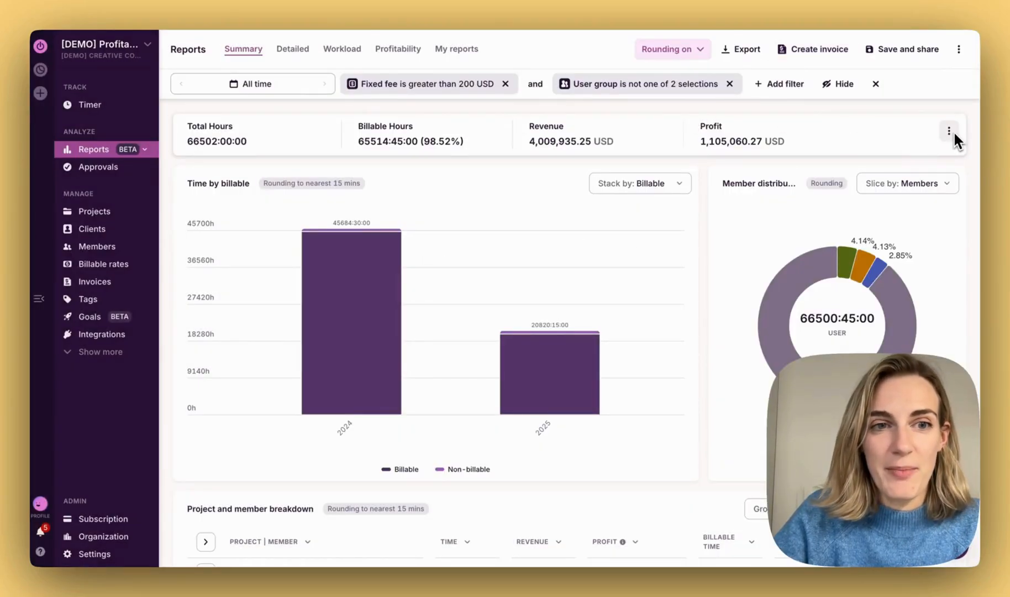
left_click(949, 131)
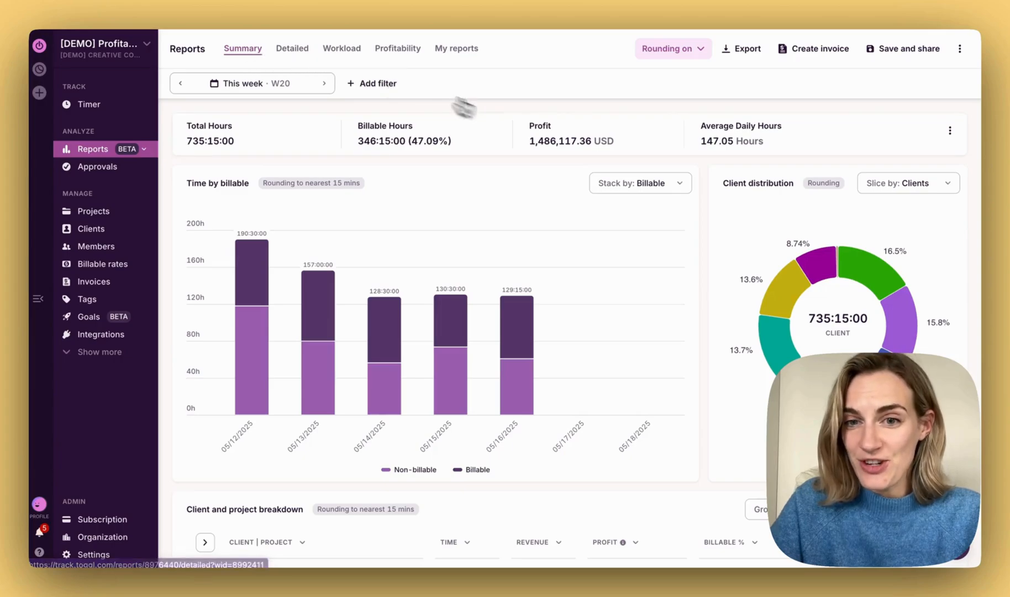
- Slice the distribution donut chart by Members instead of Clients
left_click(638, 183)
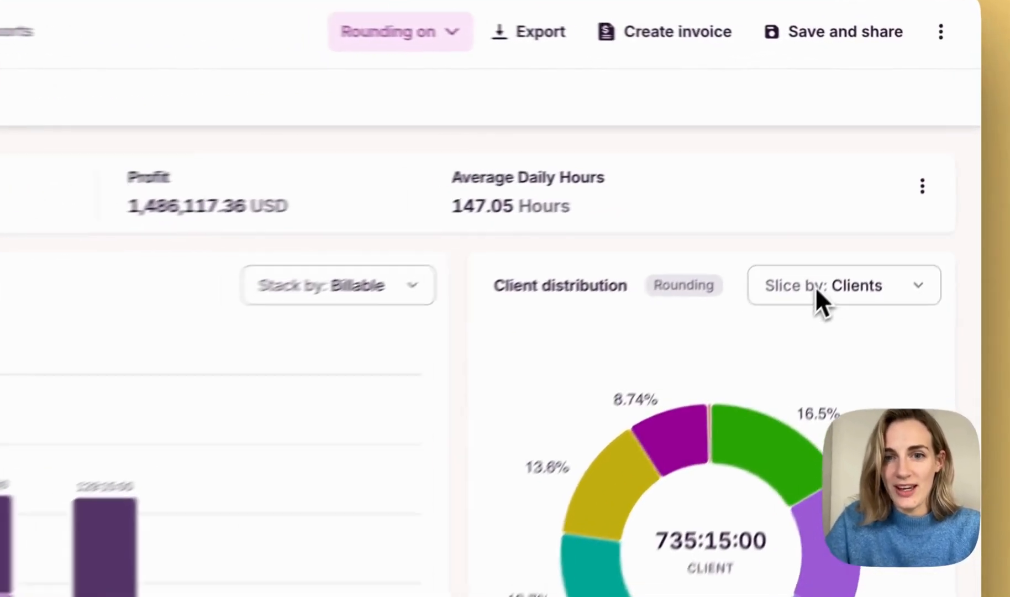
left_click(835, 285)
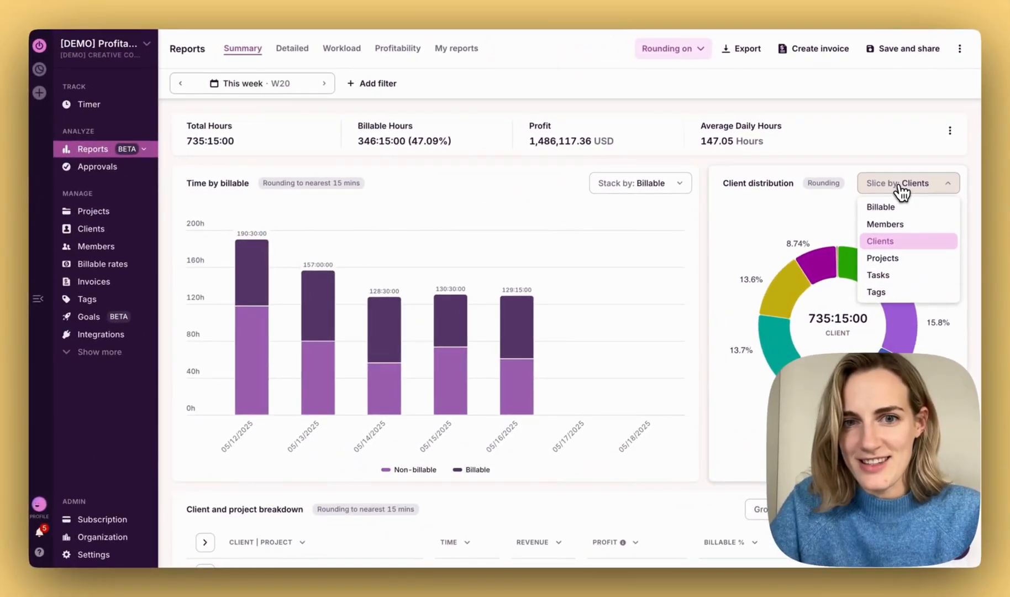
mouse_move(906, 223)
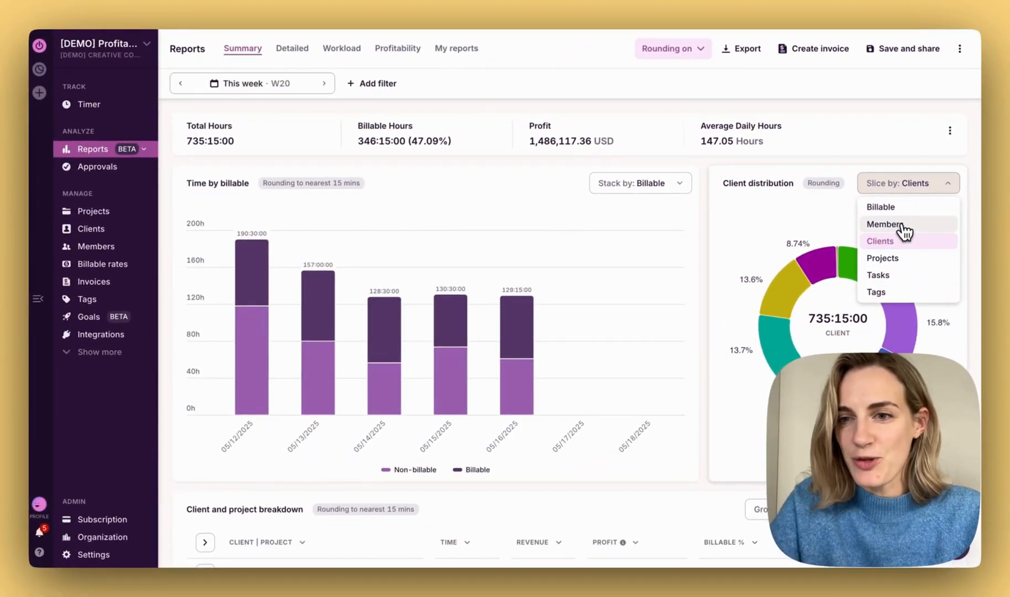
left_click(884, 224)
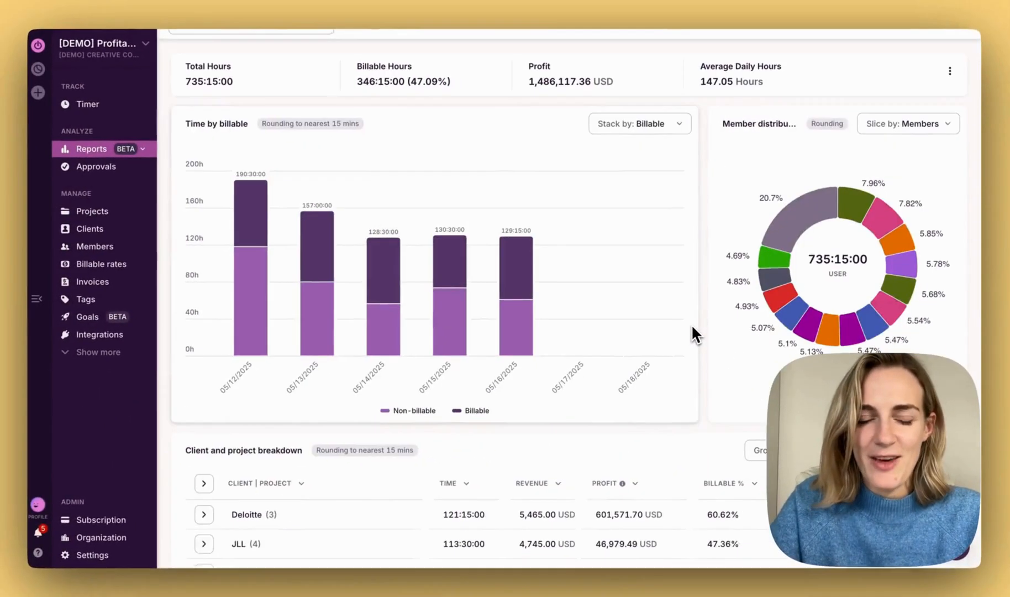
- Group the breakdown table by Members and then Clients
scroll("down", 3)
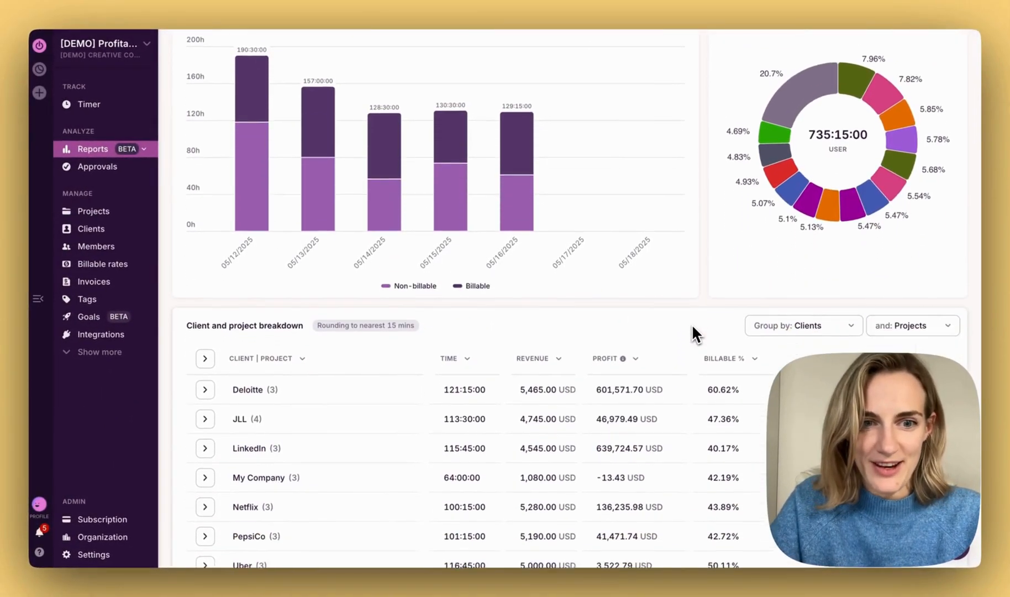
left_click(803, 325)
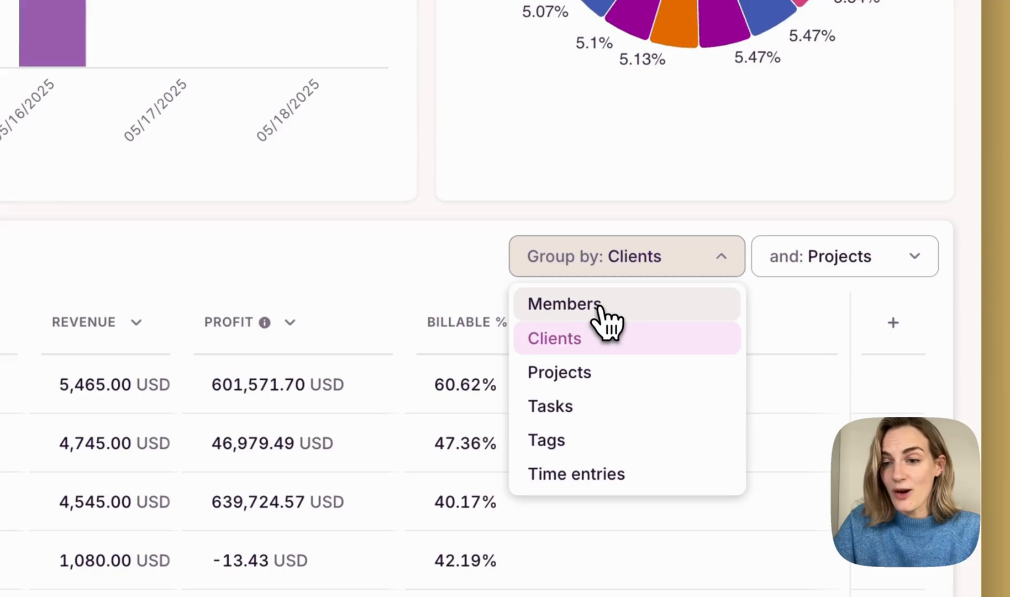
left_click(564, 304)
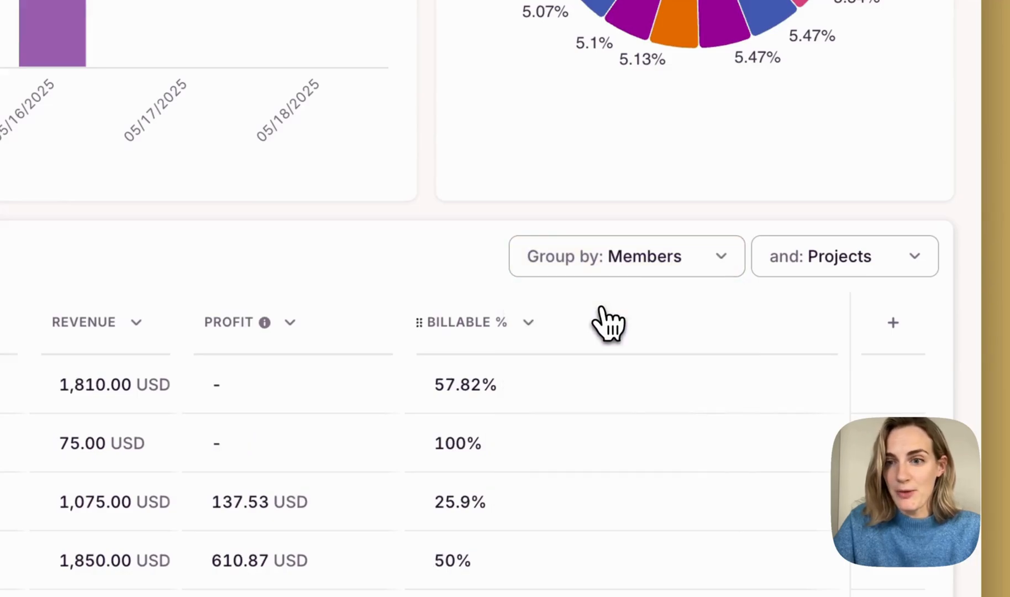
left_click(842, 257)
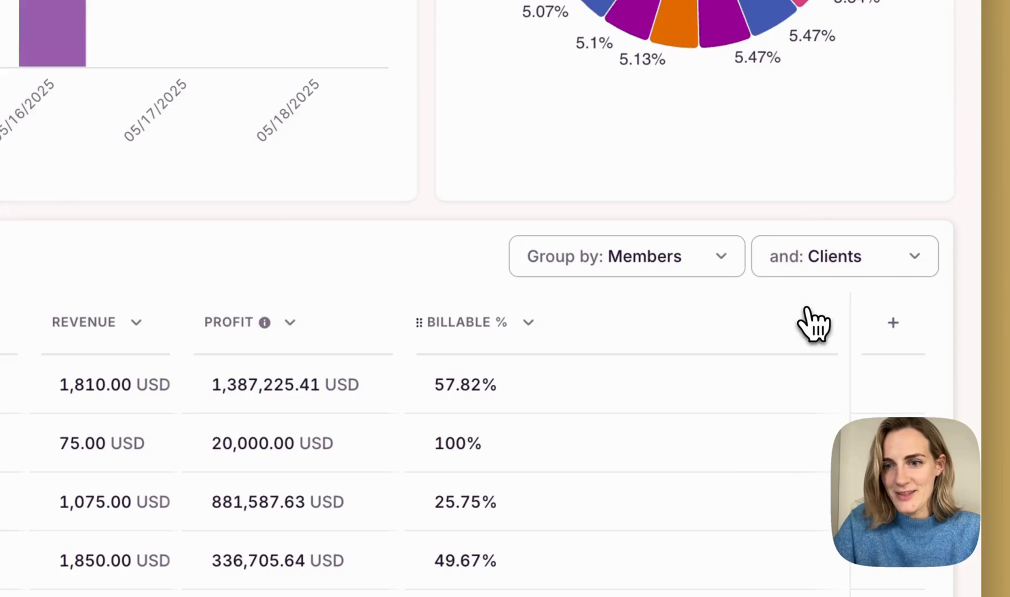
- Edit the table columns to add Cost and Profitability in place of Billable %
left_click(894, 323)
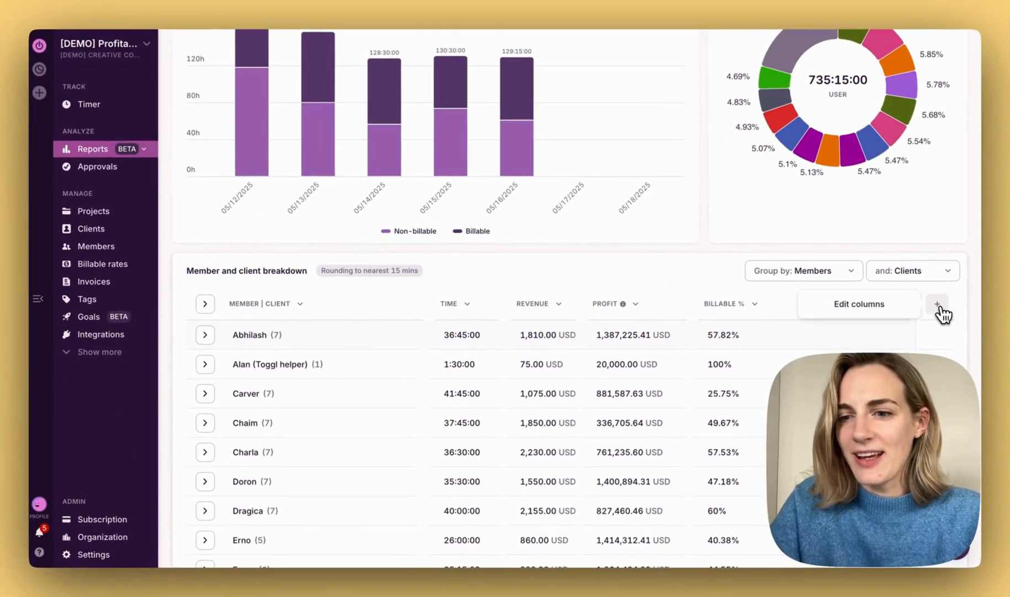
left_click(937, 304)
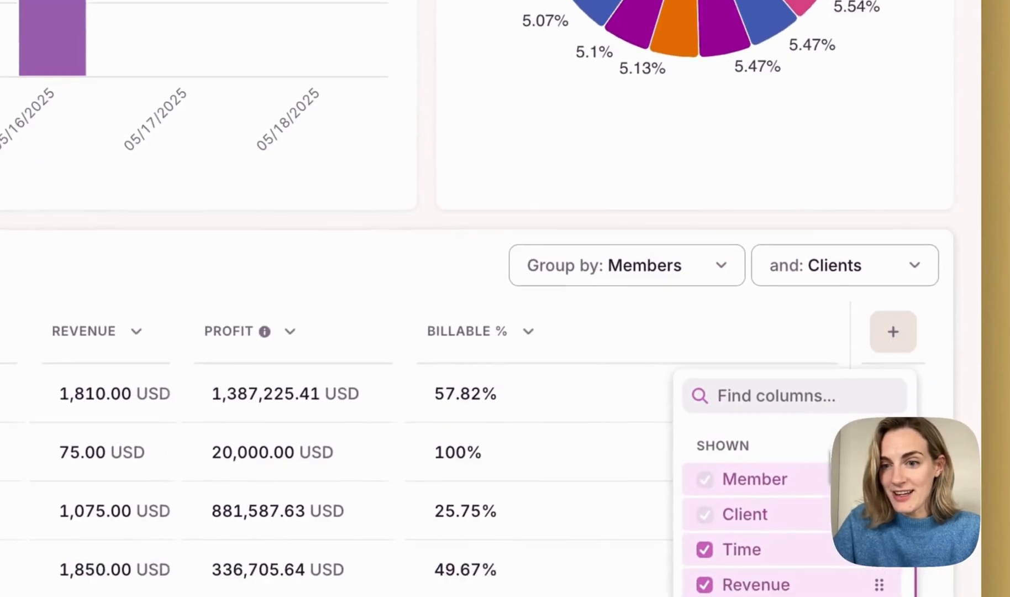
scroll("down", 3)
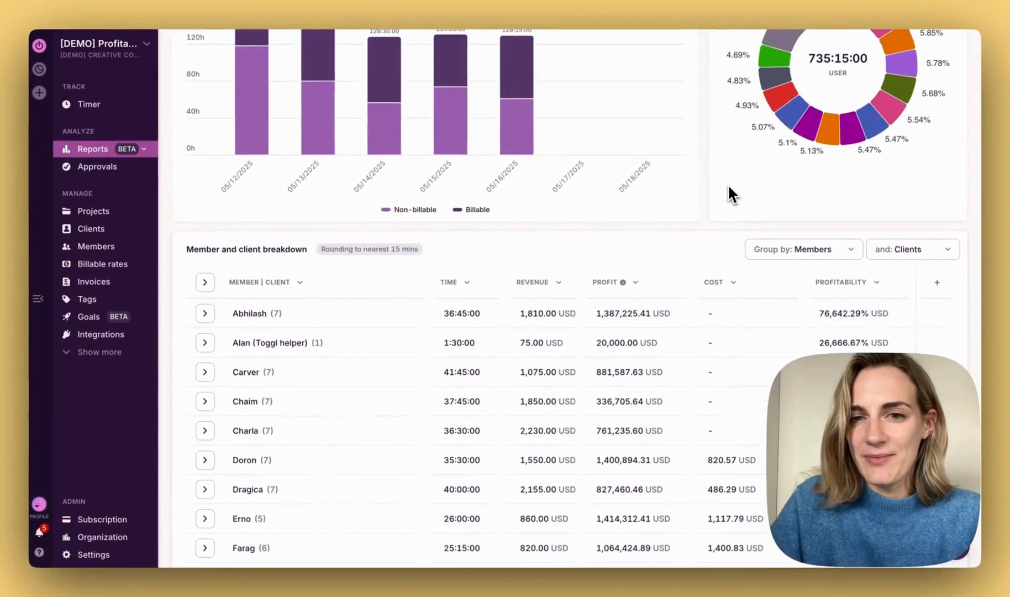
- Review the PDF/CSV/XLSX export options, then switch to the Detailed report
left_click(502, 67)
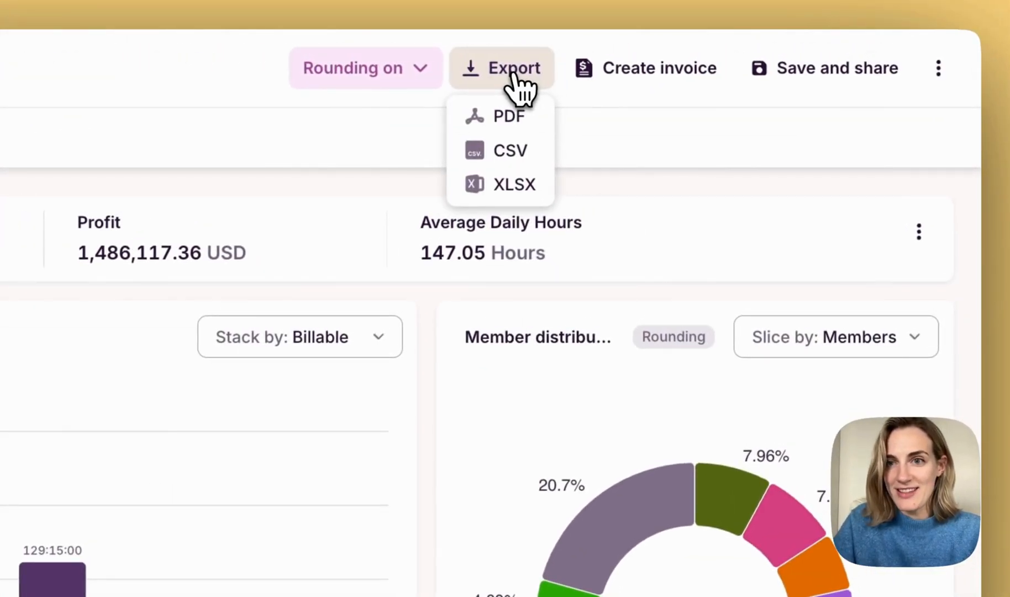
mouse_move(841, 84)
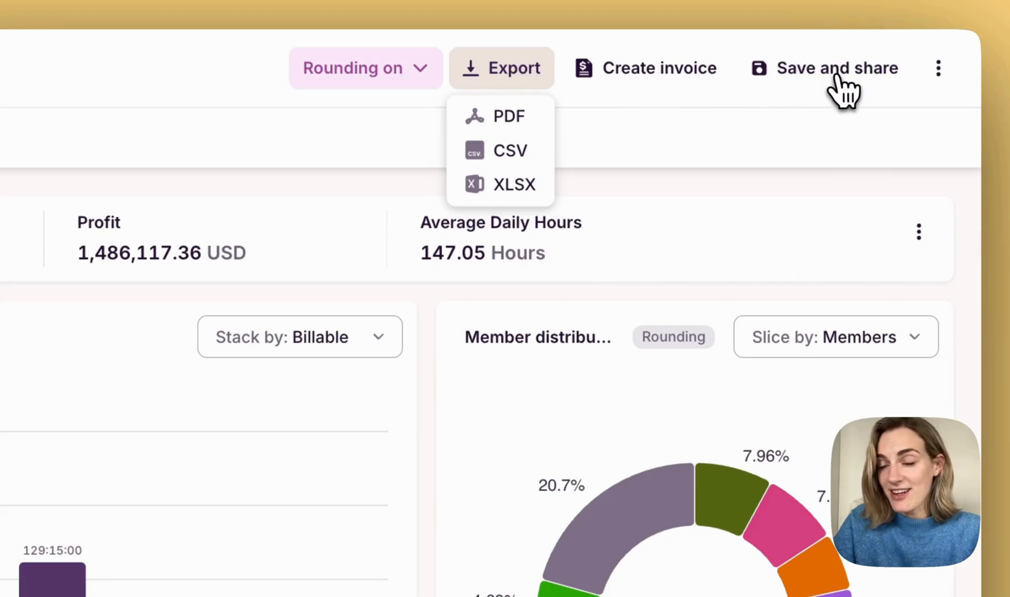
left_click(494, 68)
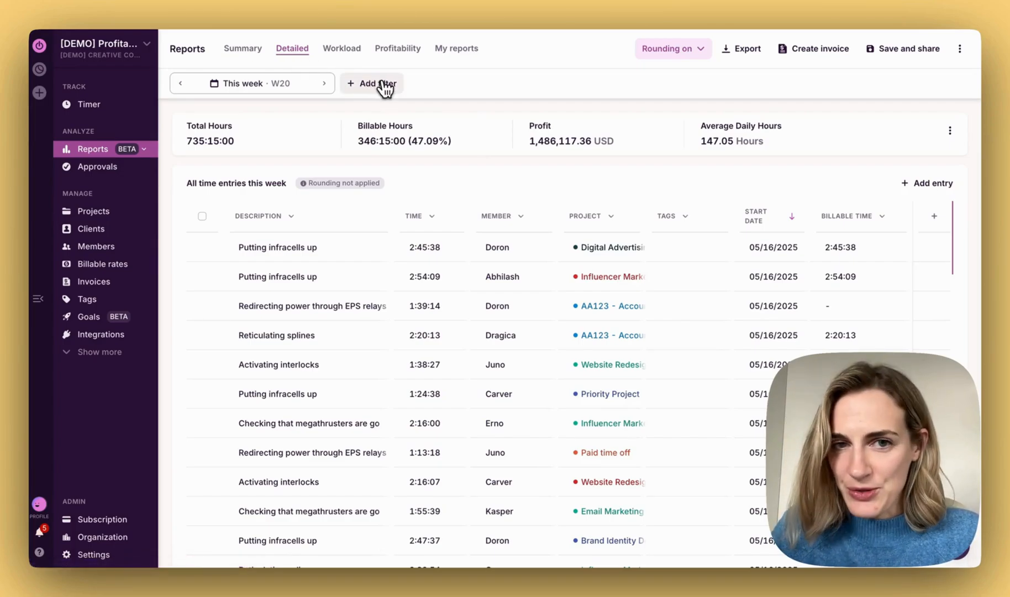
left_click(373, 83)
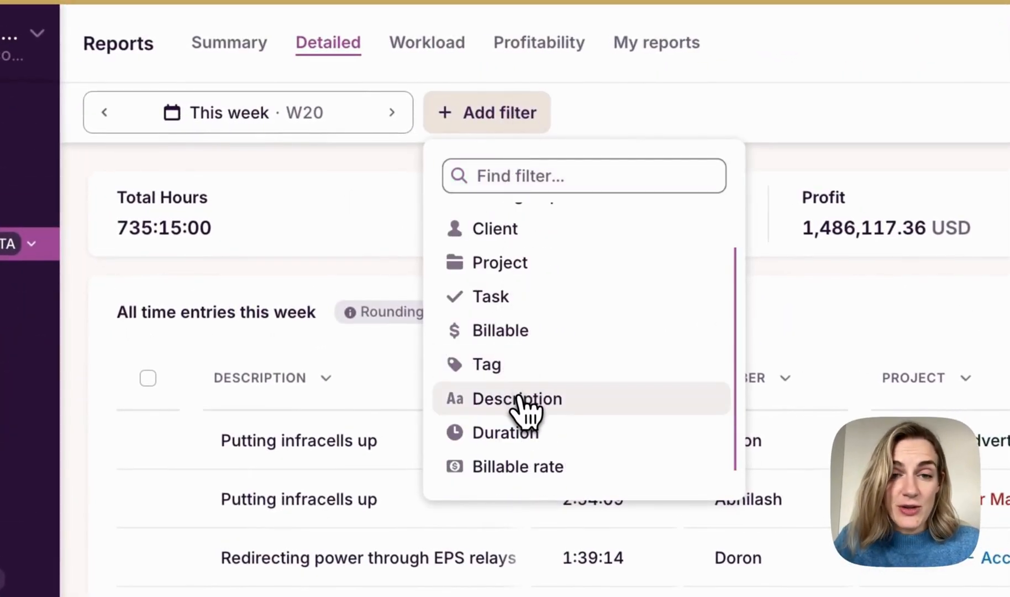
left_click(516, 398)
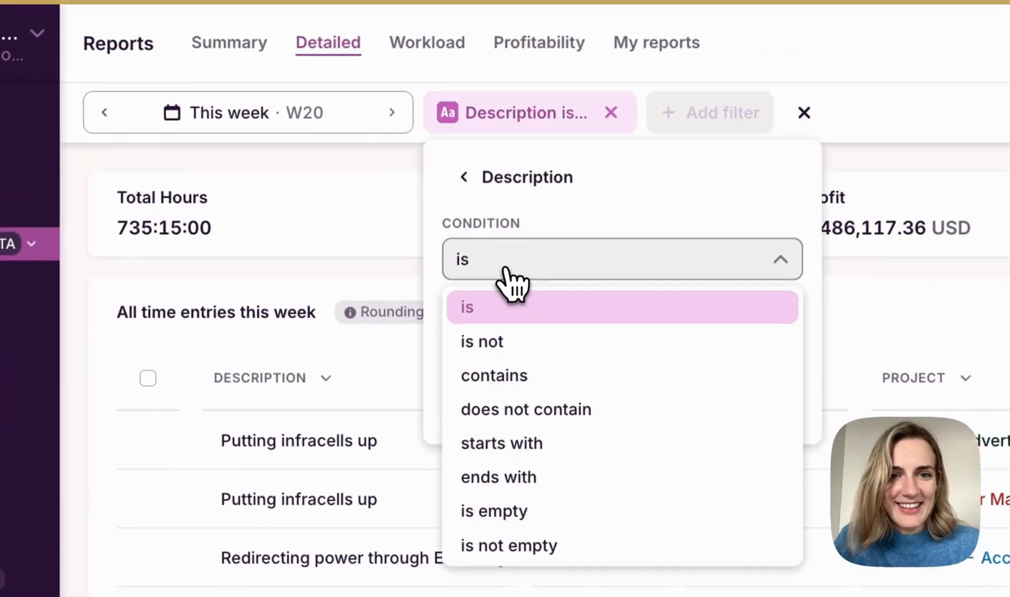
left_click(494, 510)
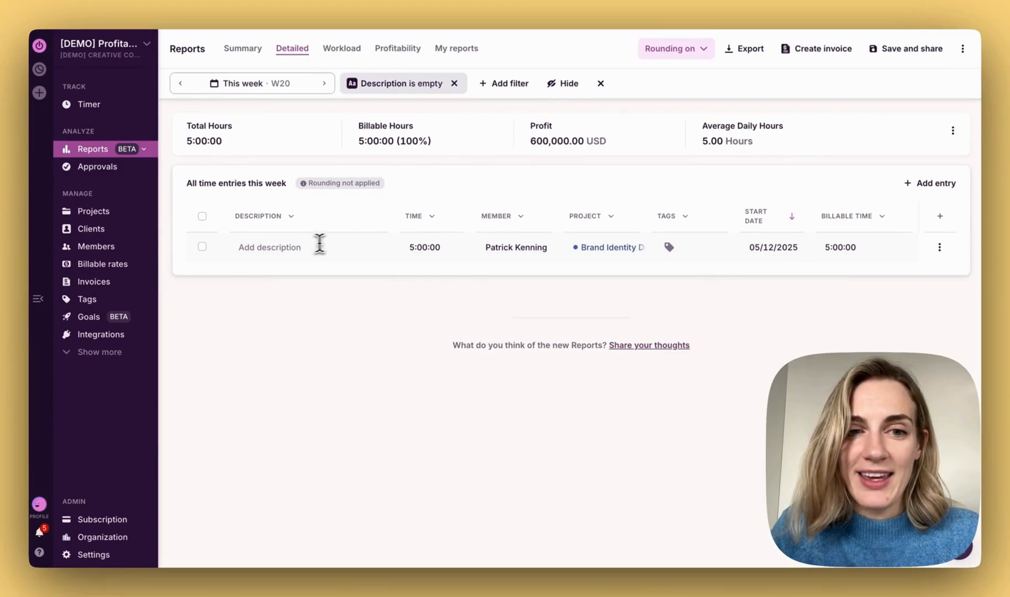
left_click(270, 247)
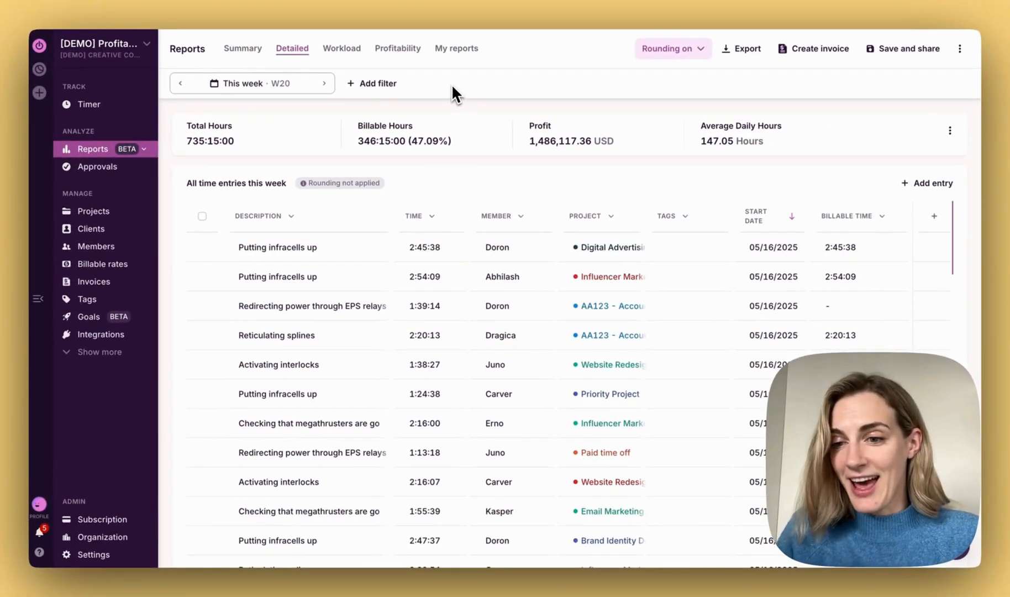
- Try a Billable 'is non-billable' filter, then clear filters and set the range to This month
left_click(379, 82)
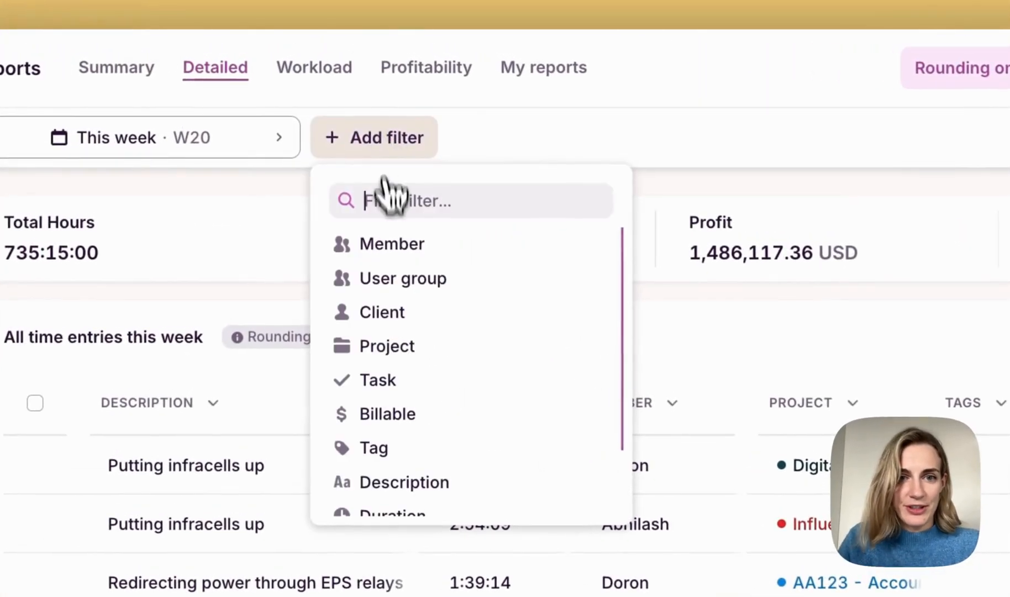
left_click(387, 414)
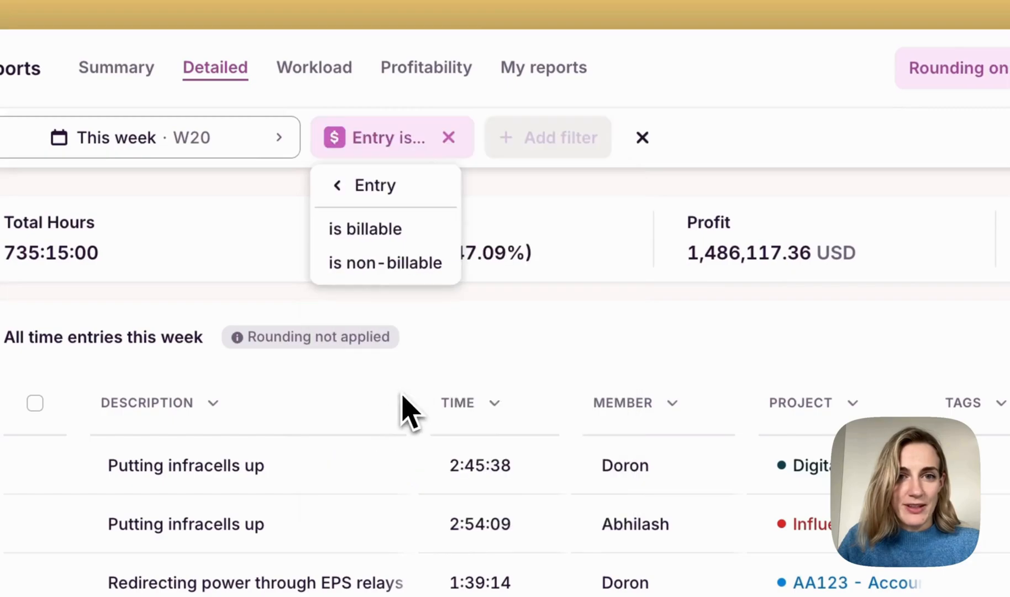
left_click(384, 262)
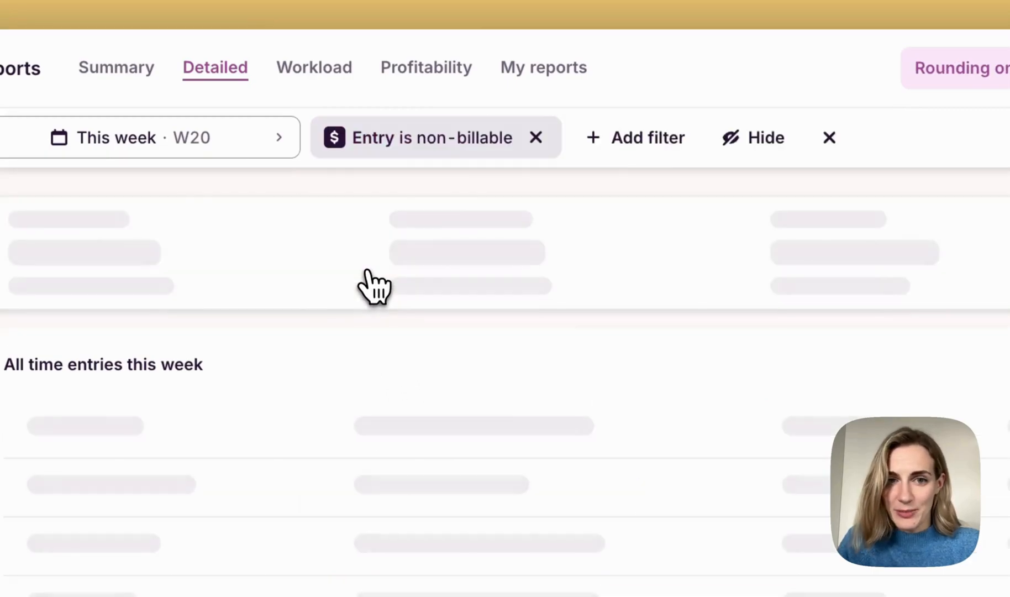
left_click(636, 137)
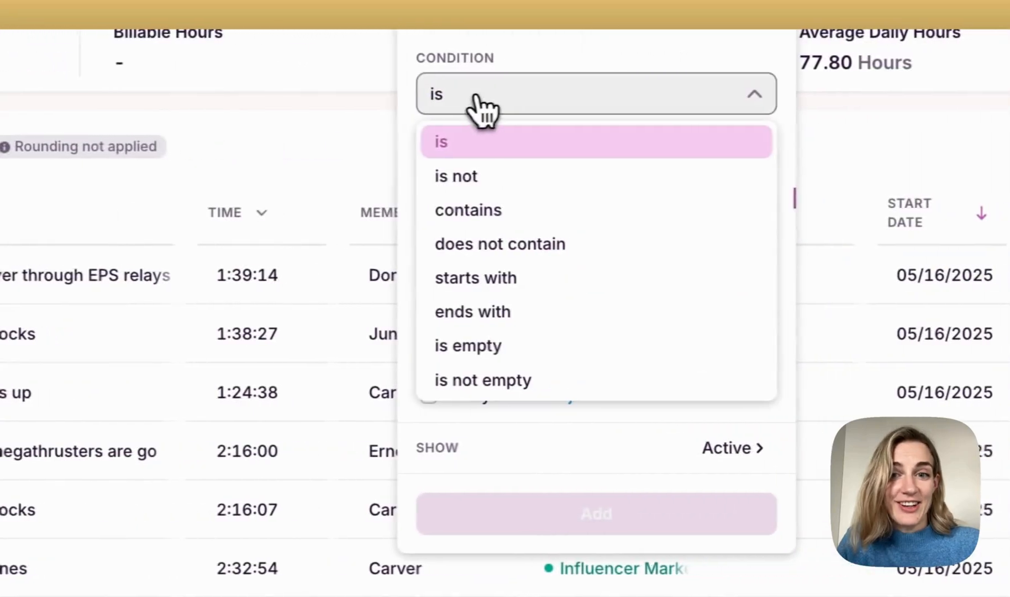
left_click(468, 211)
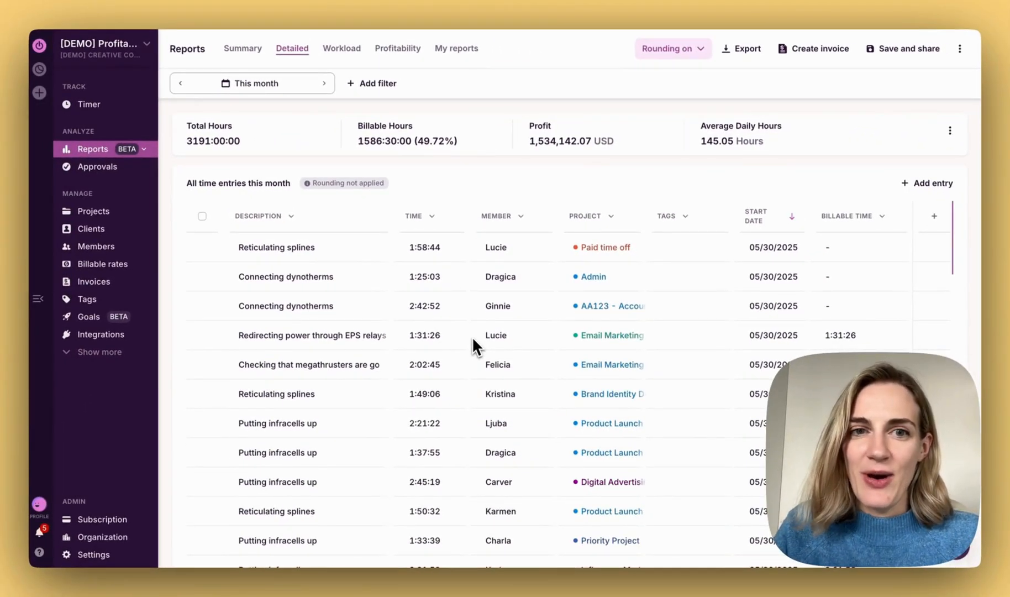
- Filter to entries with Duration less than a few seconds and review the remaining rows
left_click(378, 83)
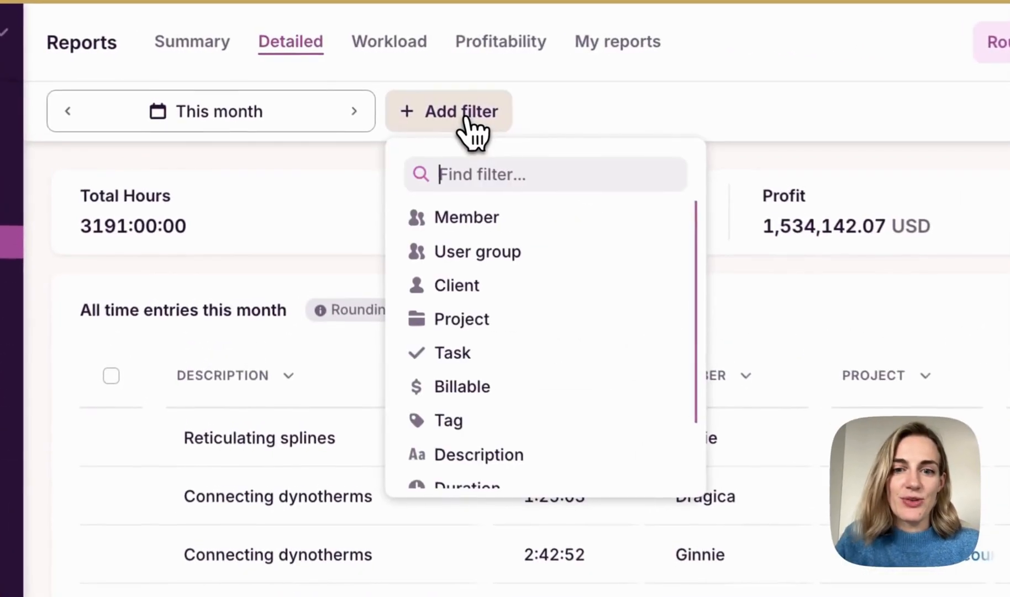
left_click(466, 486)
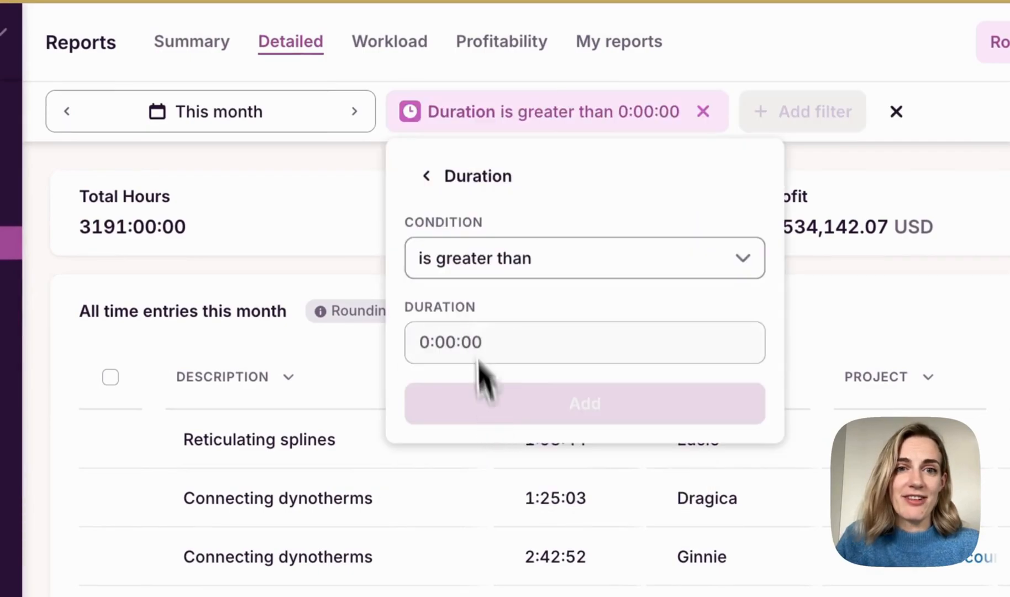
mouse_move(473, 271)
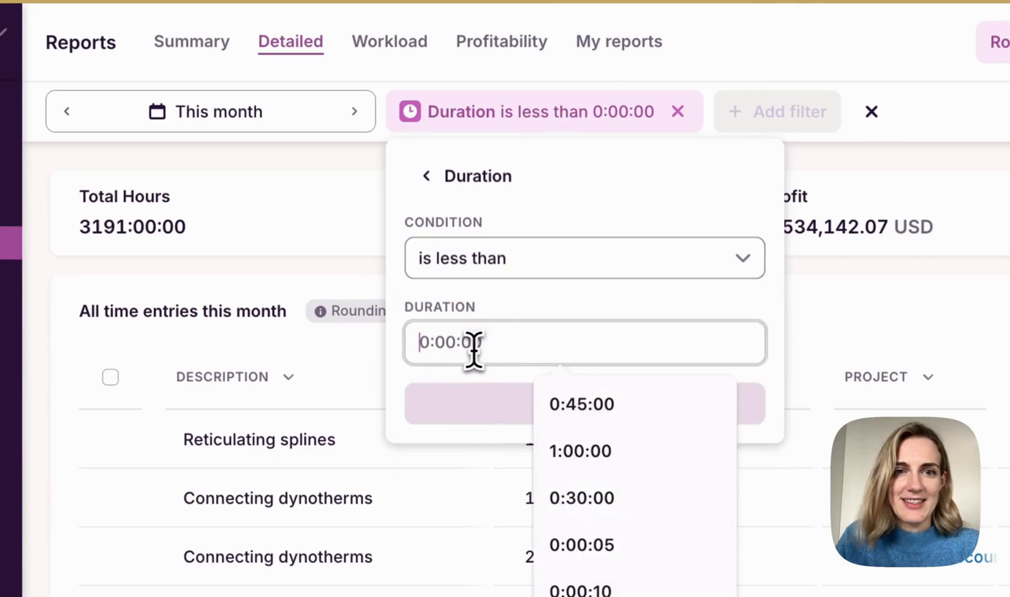
left_click(580, 544)
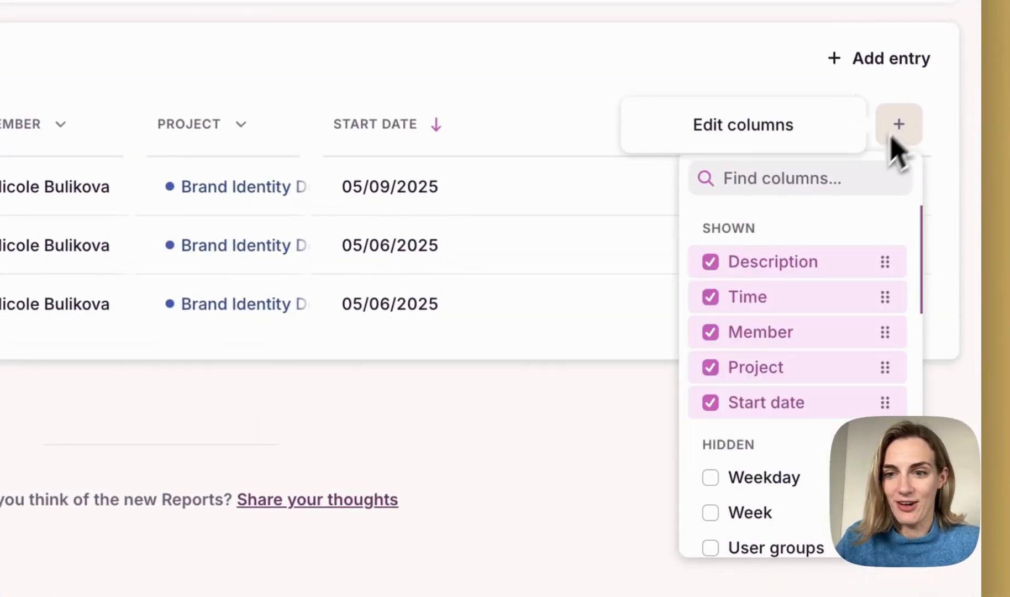
scroll("down", 3)
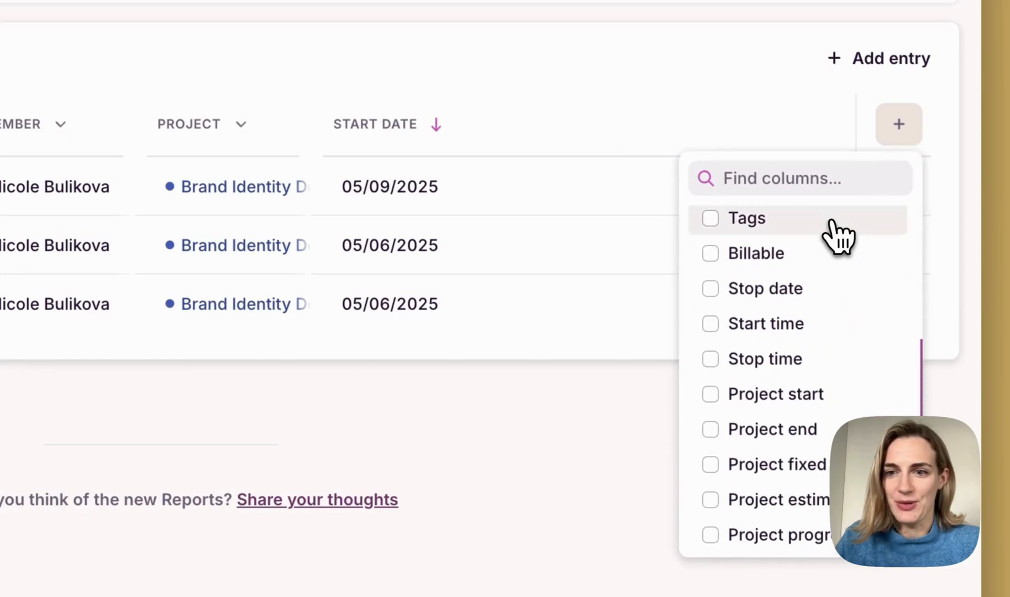
scroll("down", 3)
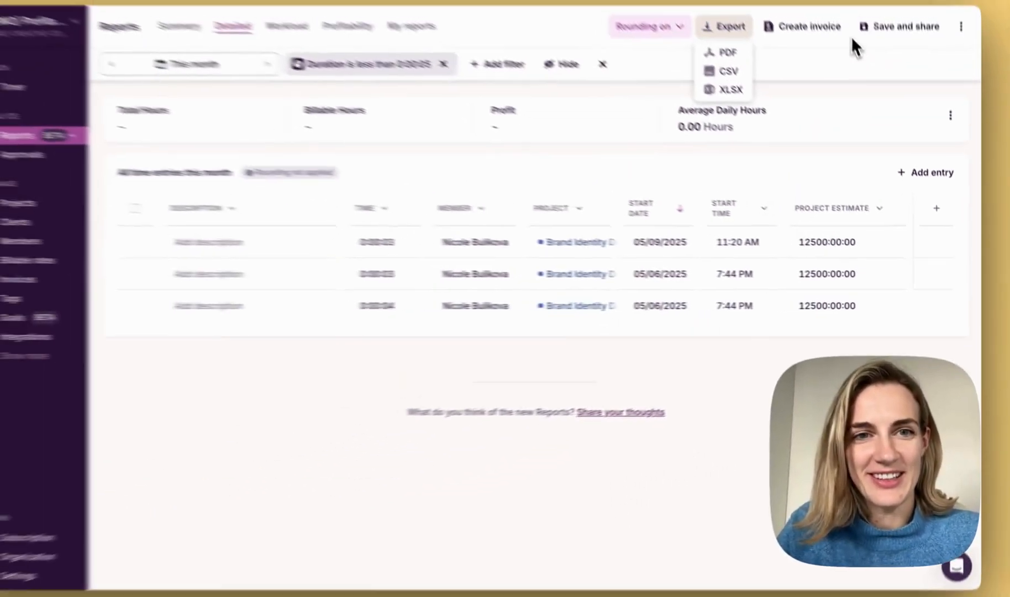
- Switch to the Workload report for This quarter and group its breakdown by Members
left_click(345, 52)
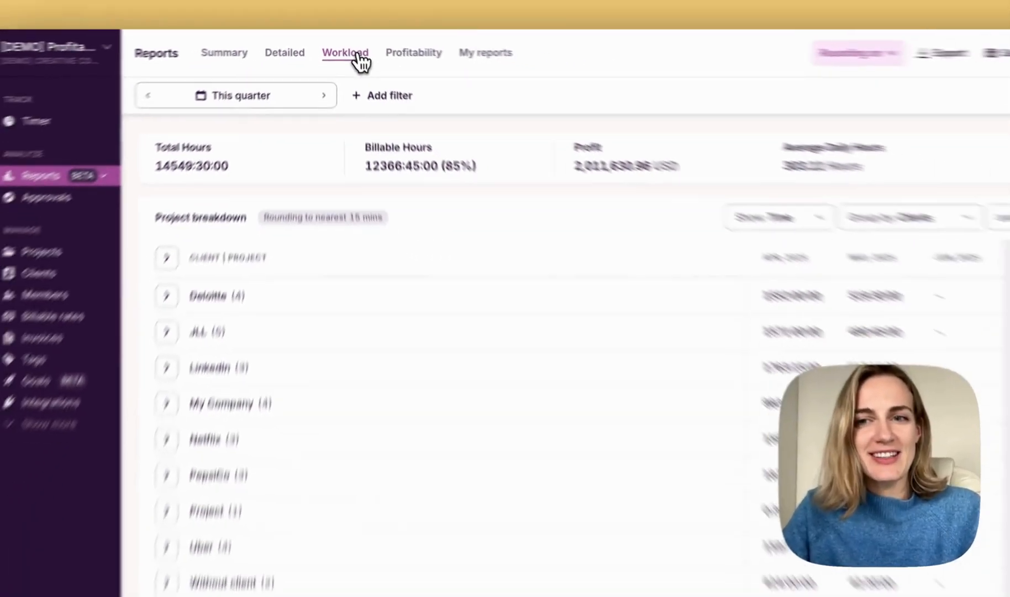
left_click(344, 52)
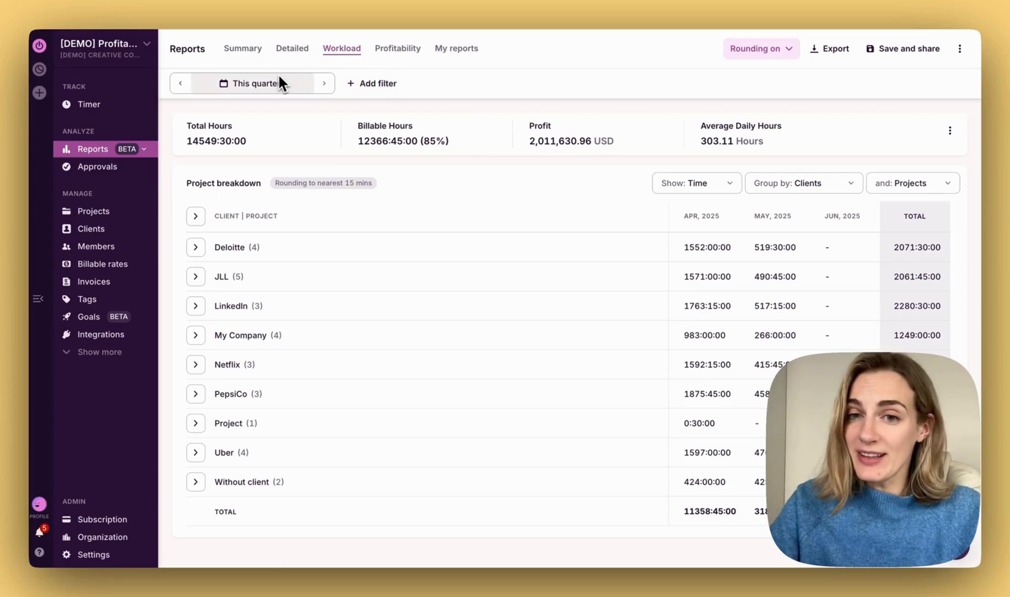
left_click(255, 83)
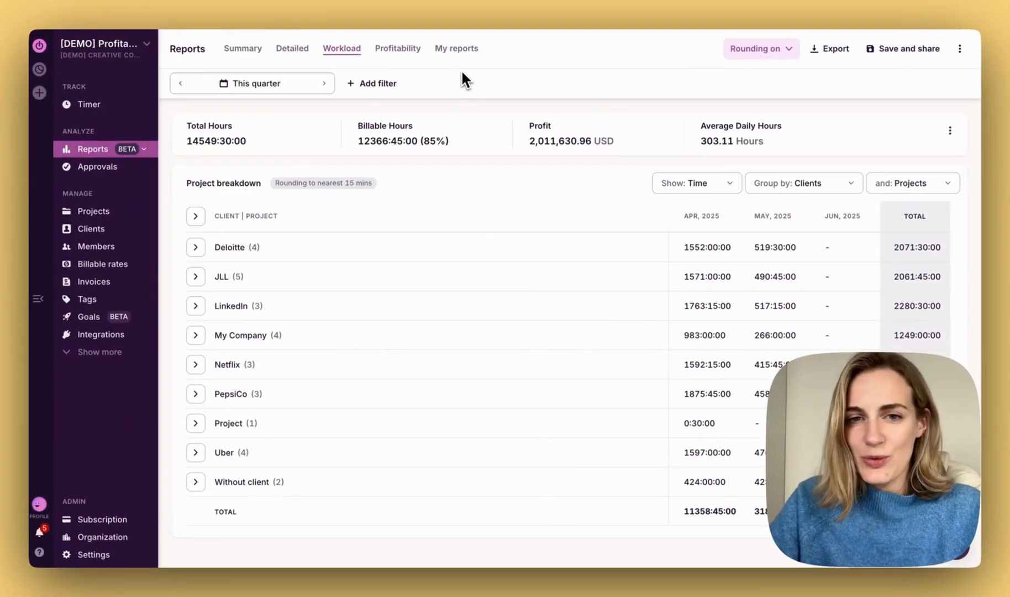
left_click(695, 184)
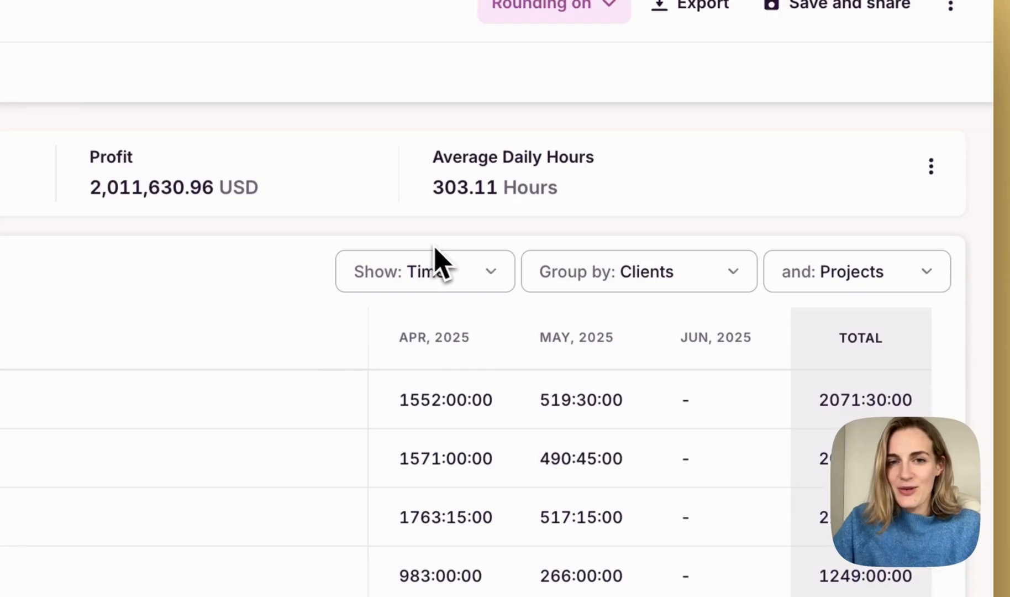
left_click(638, 271)
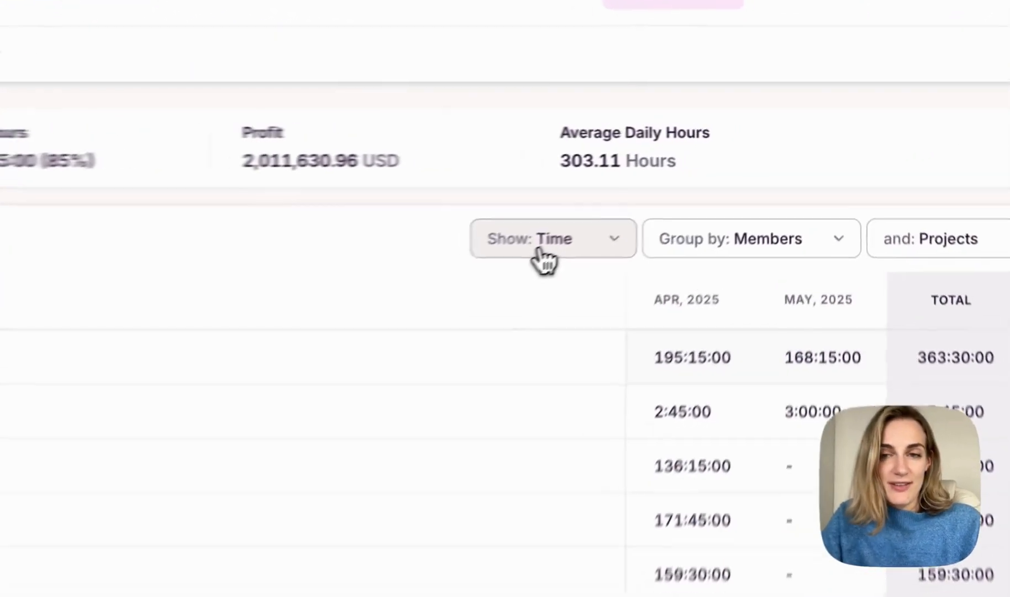
- Show Revenue instead of time in the breakdown and expand Abhilash's projects
left_click(552, 238)
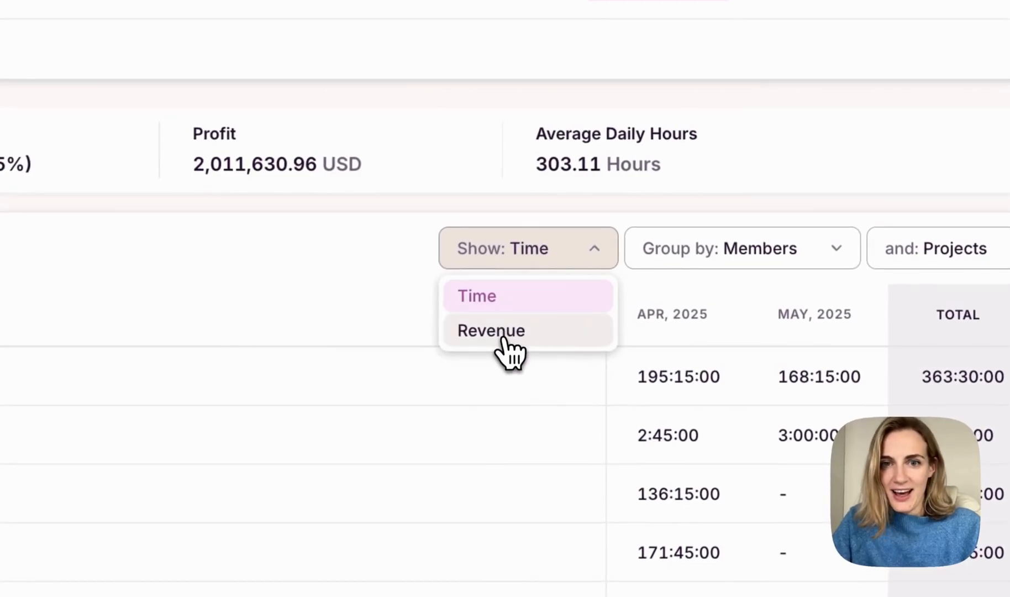
left_click(491, 330)
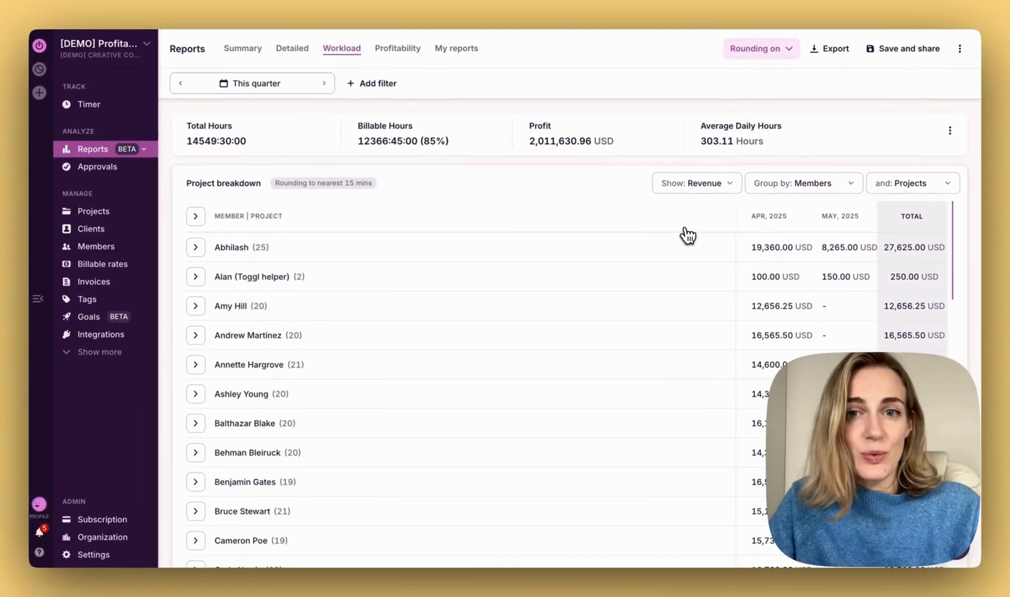
left_click(196, 246)
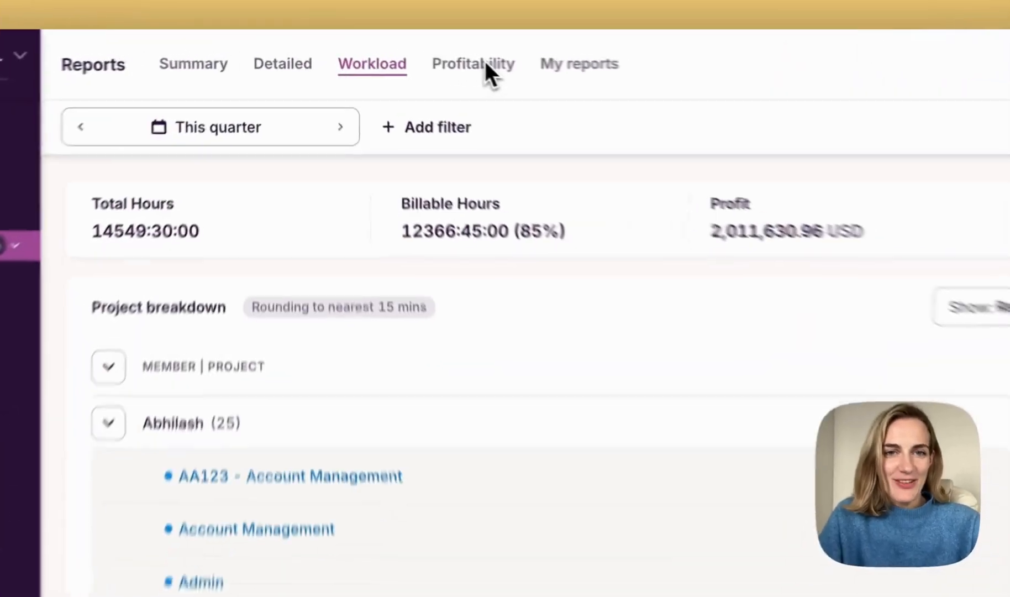
- Switch to Profitability and untick Revenue and Cost so the trend charts Profit only
left_click(473, 63)
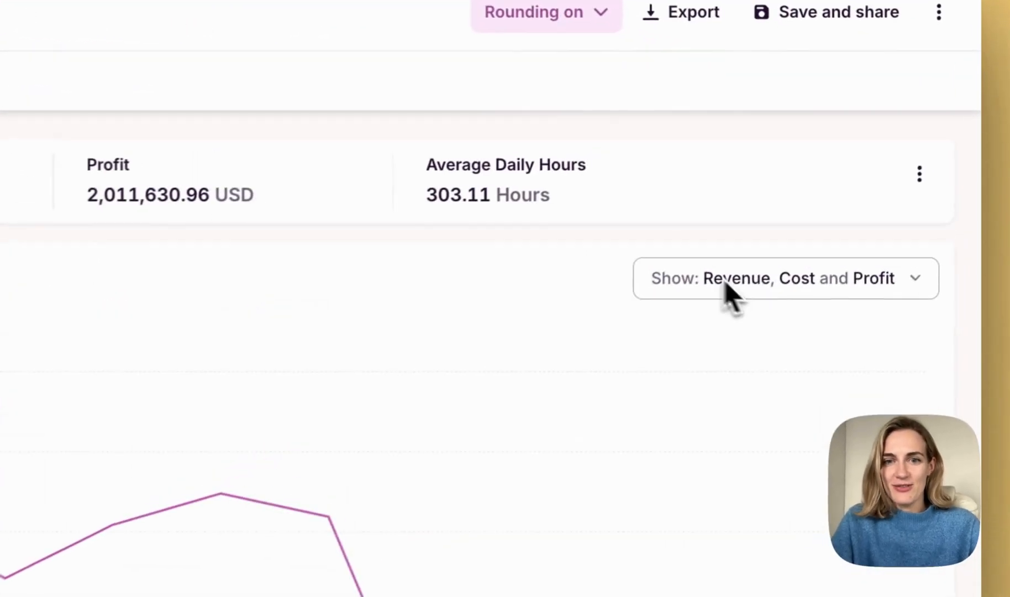
left_click(785, 278)
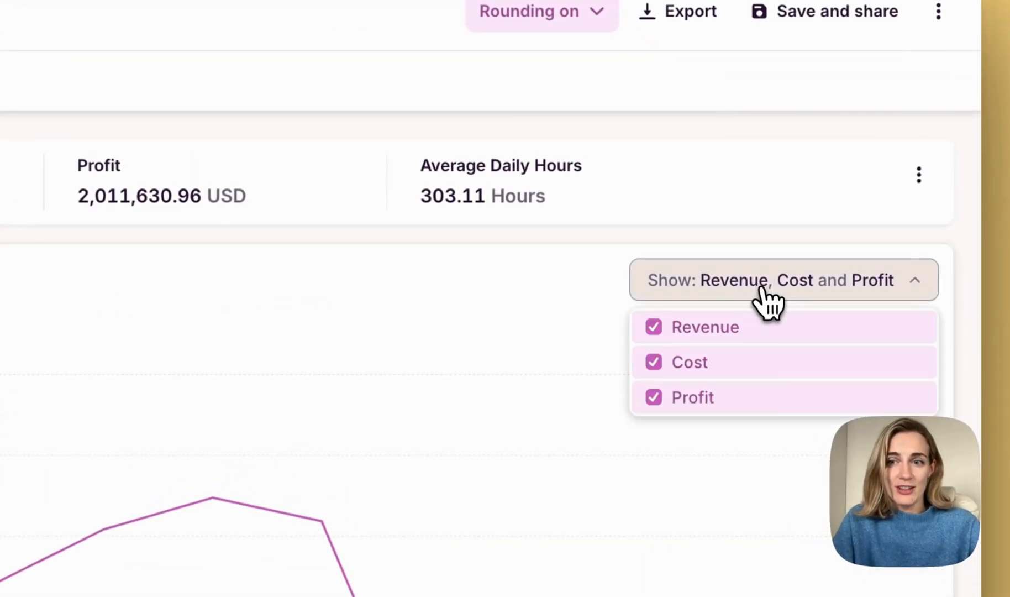
left_click(654, 327)
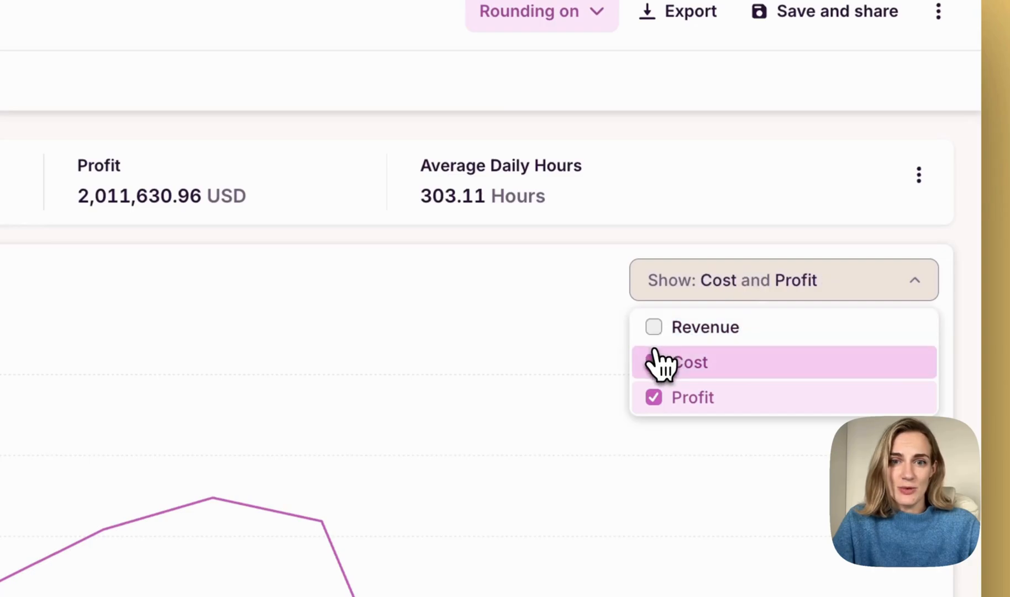
left_click(690, 363)
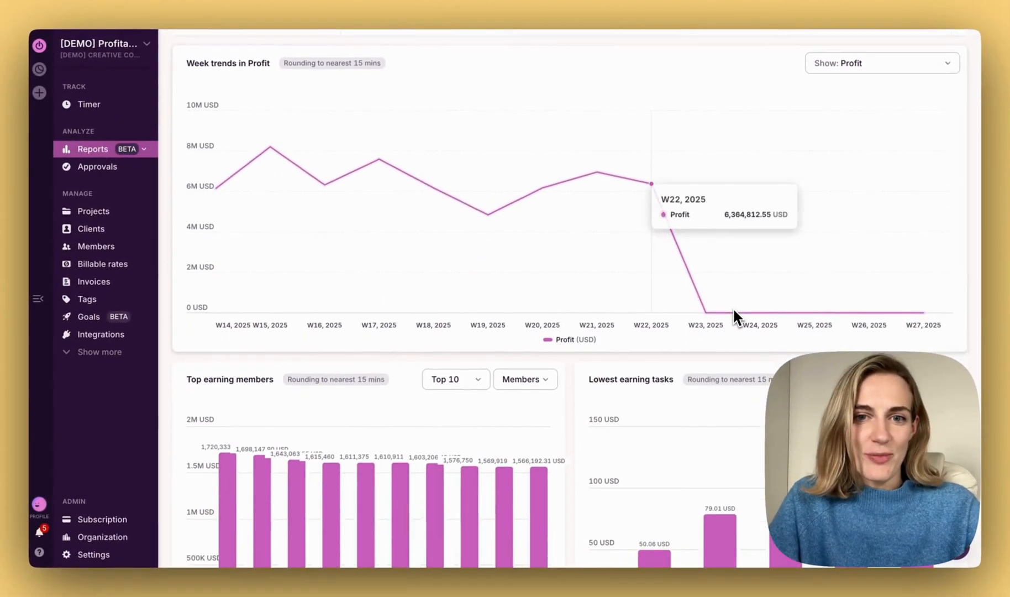
scroll("down", 3)
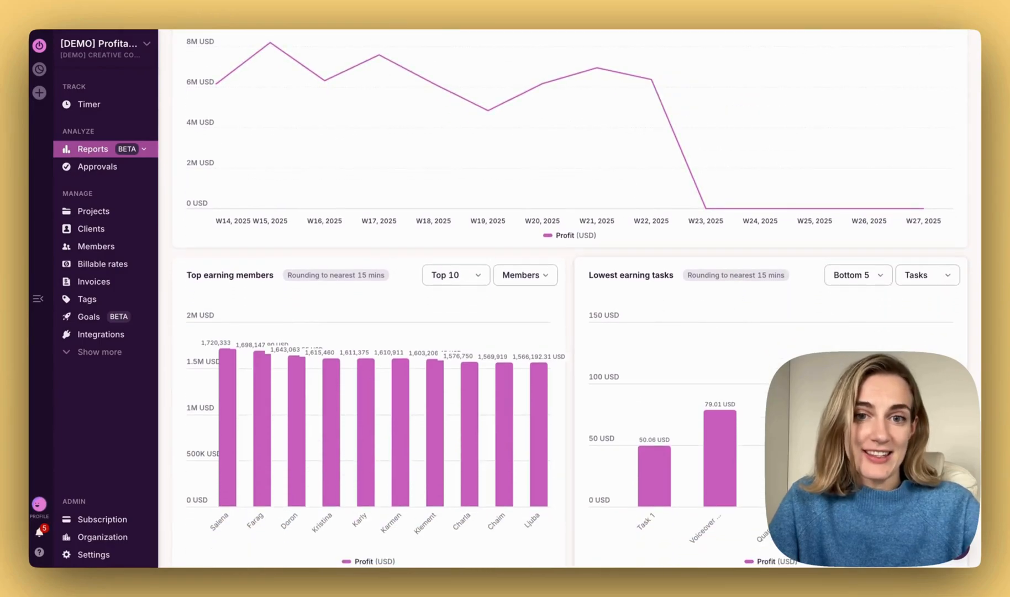
- Rank only the top 5 earning members and the lowest earning projects instead of tasks
left_click(455, 274)
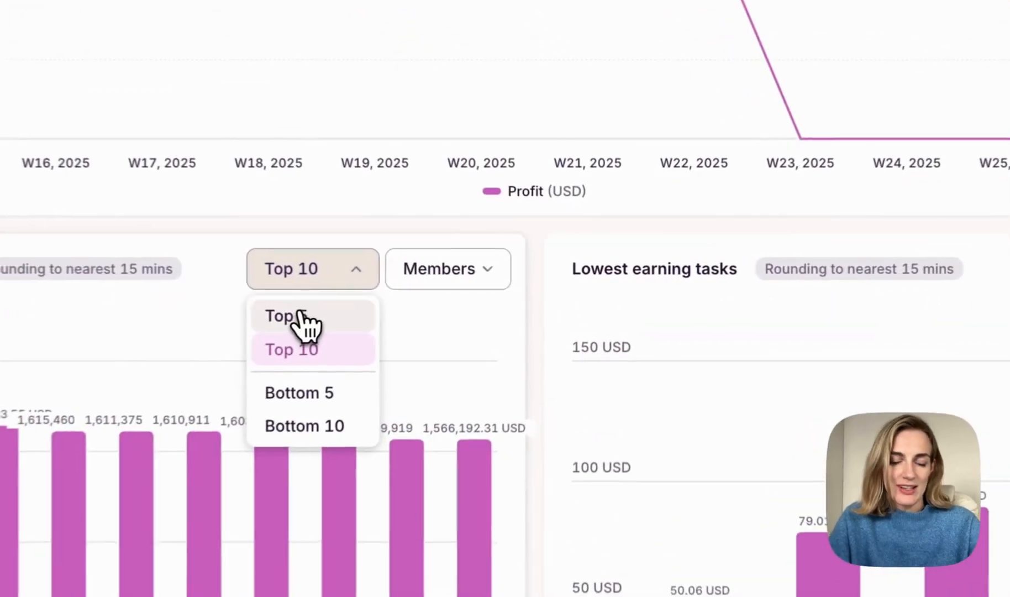
left_click(298, 392)
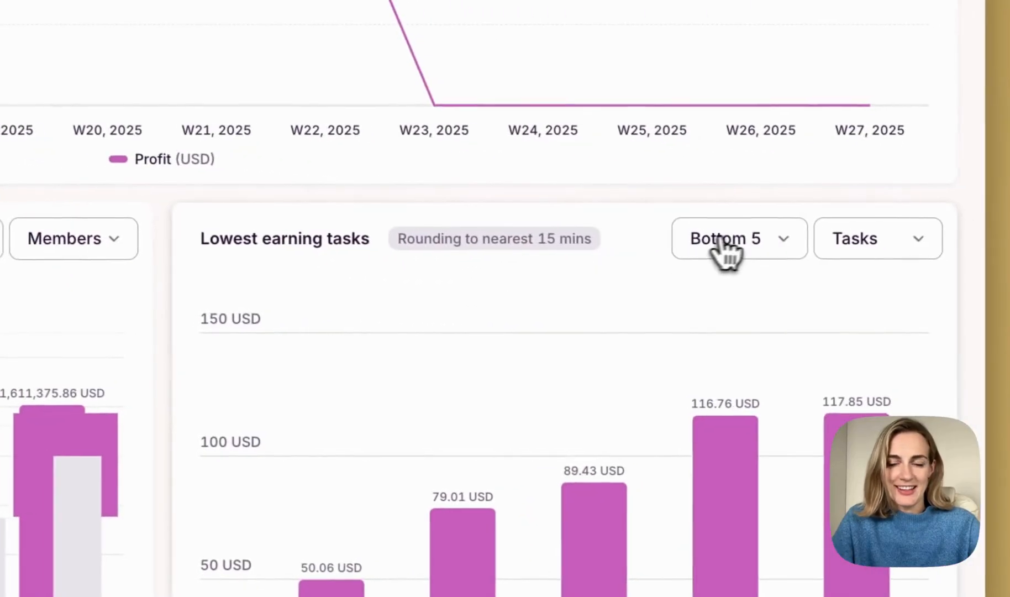
left_click(864, 238)
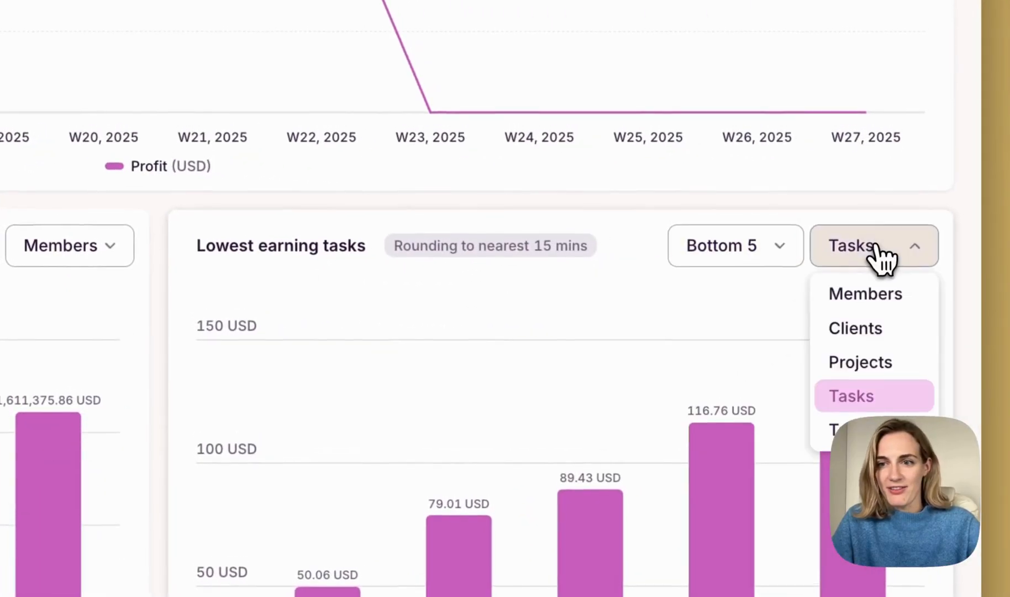
left_click(860, 361)
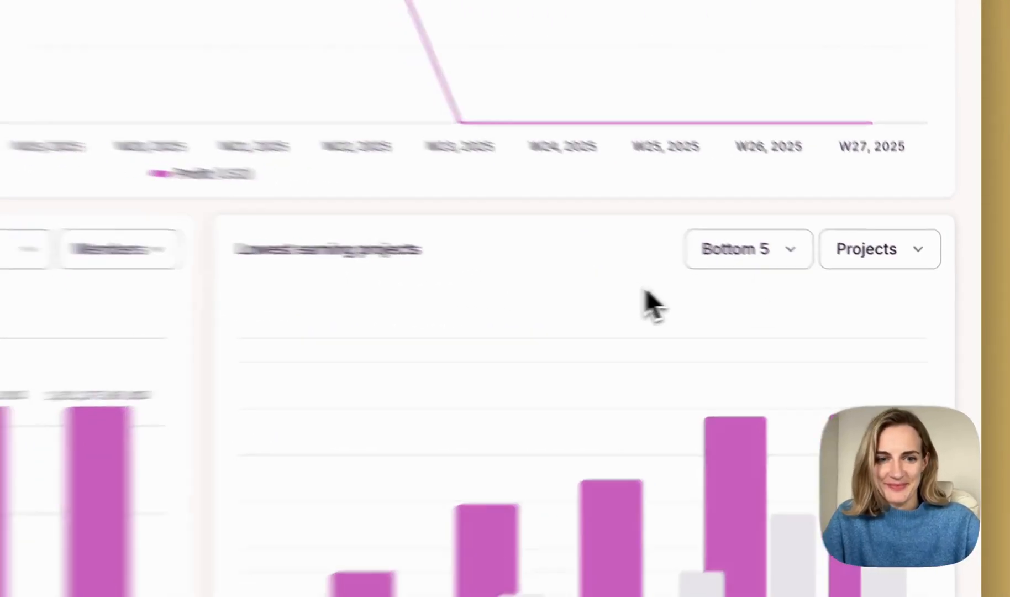
- Group the breakdown by Members, expand the first member, and toggle the Revenue column
scroll("down", 3)
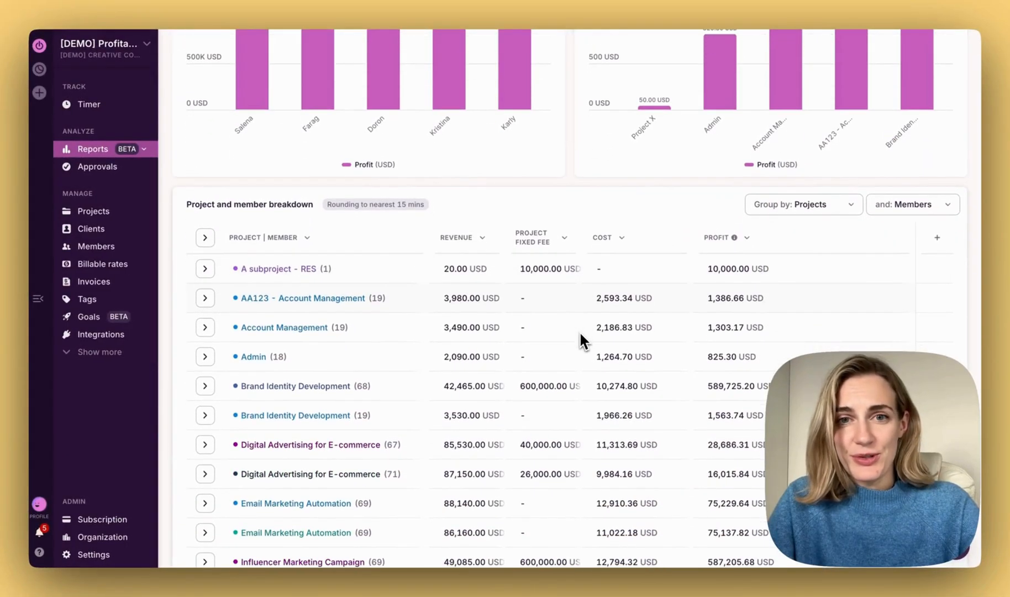
mouse_move(826, 212)
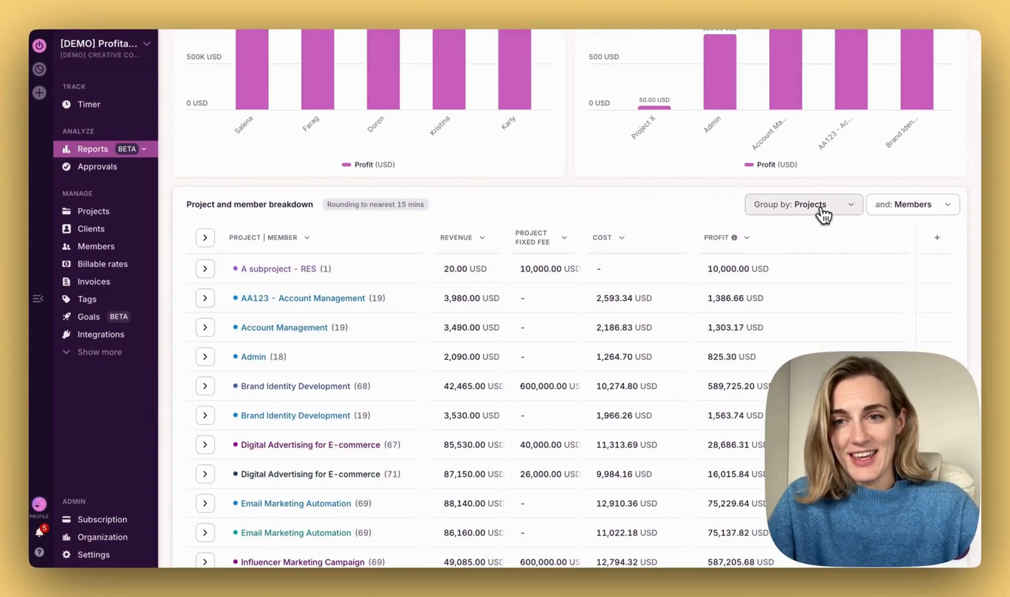
left_click(803, 205)
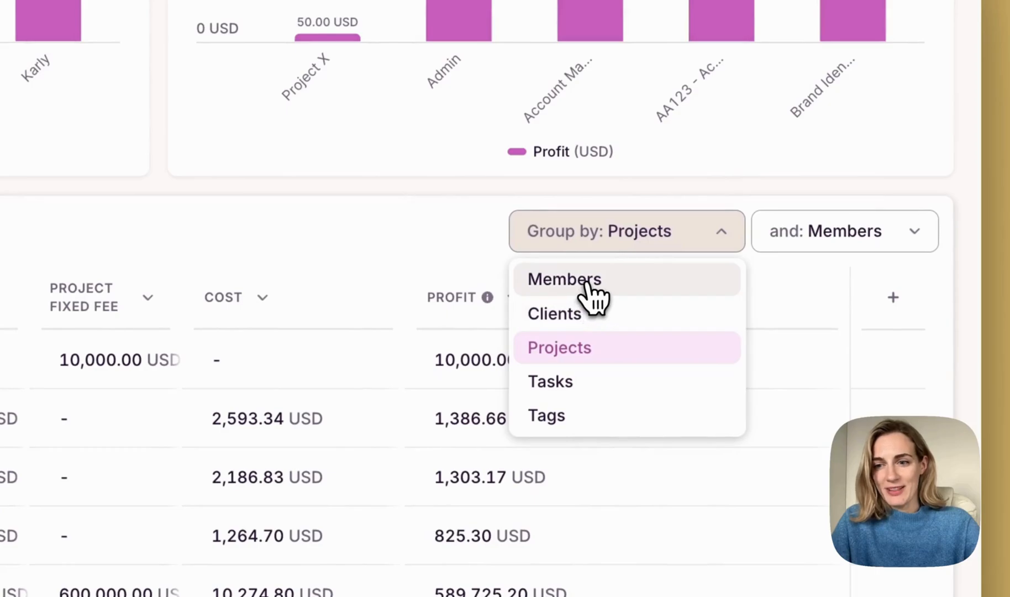
left_click(563, 280)
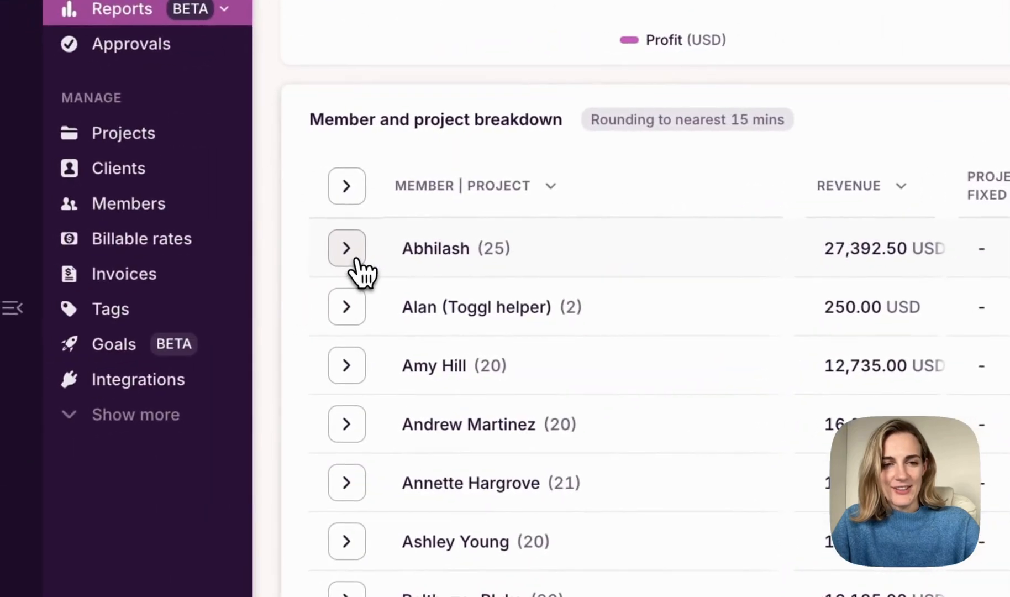
left_click(347, 248)
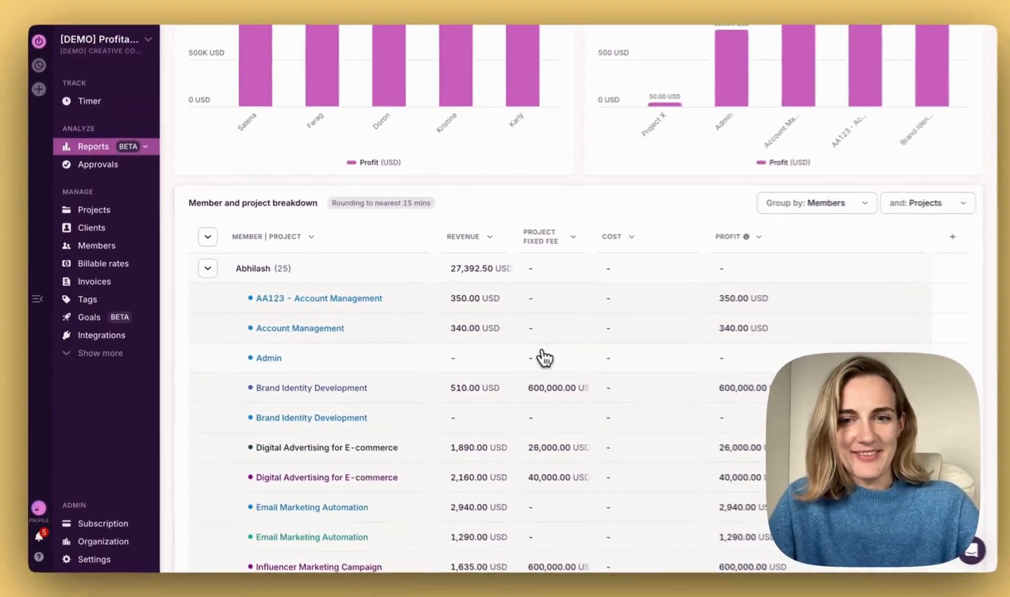
left_click(954, 236)
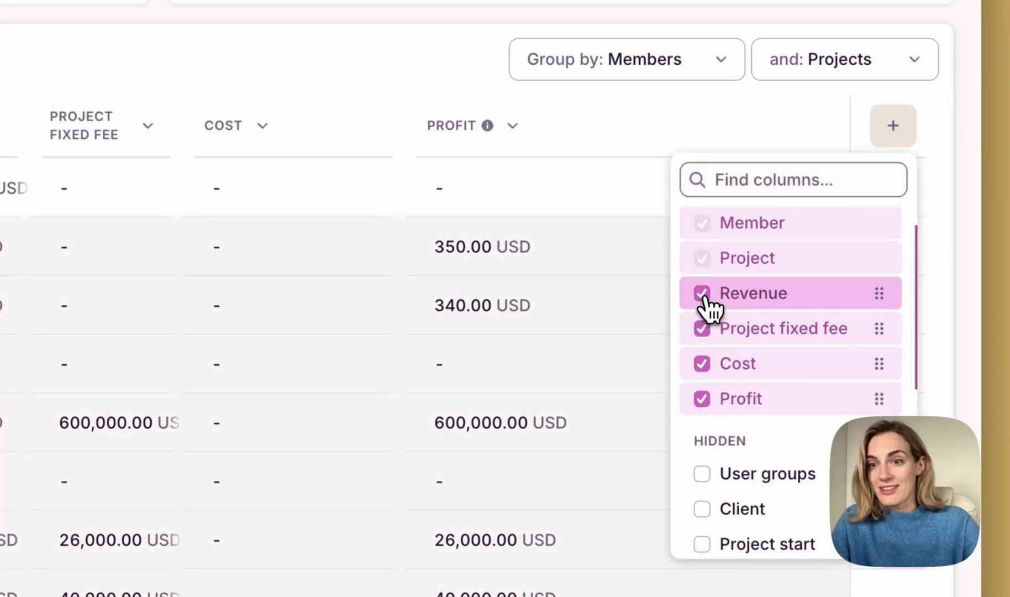
left_click(496, 63)
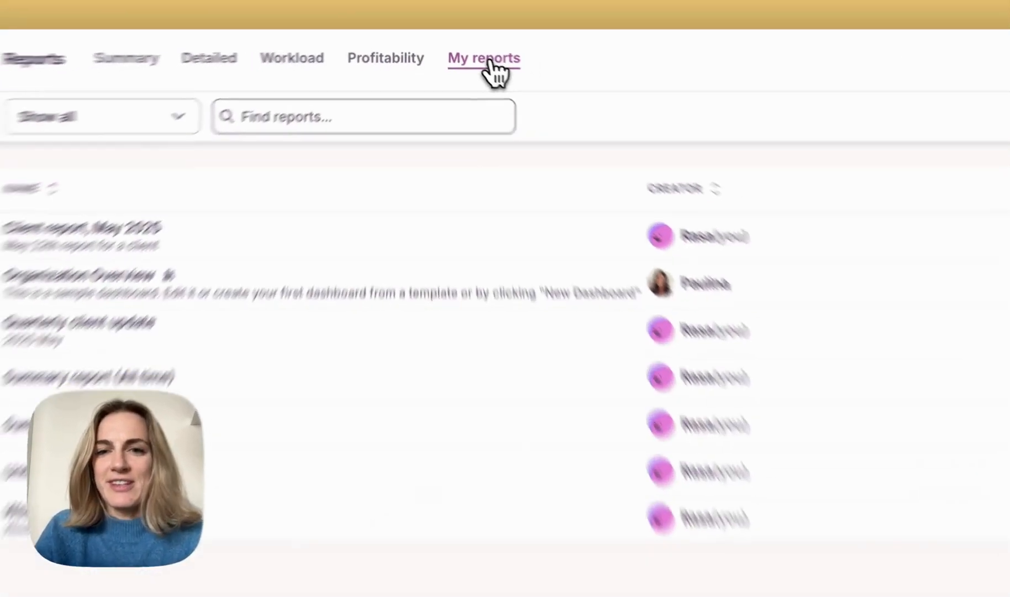
- Switch to the My reports list of saved custom reports
left_click(459, 46)
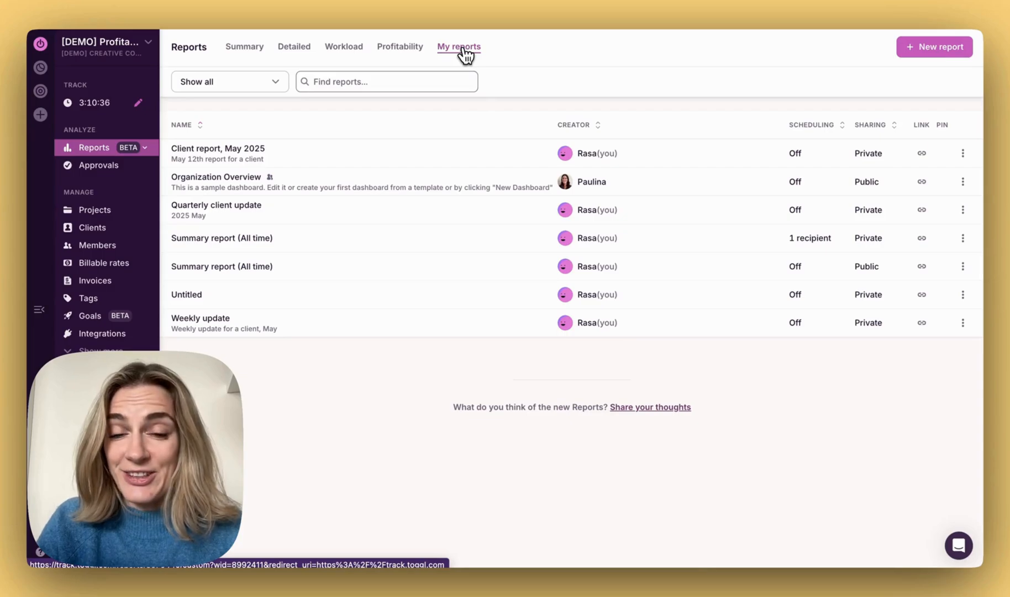
mouse_move(519, 267)
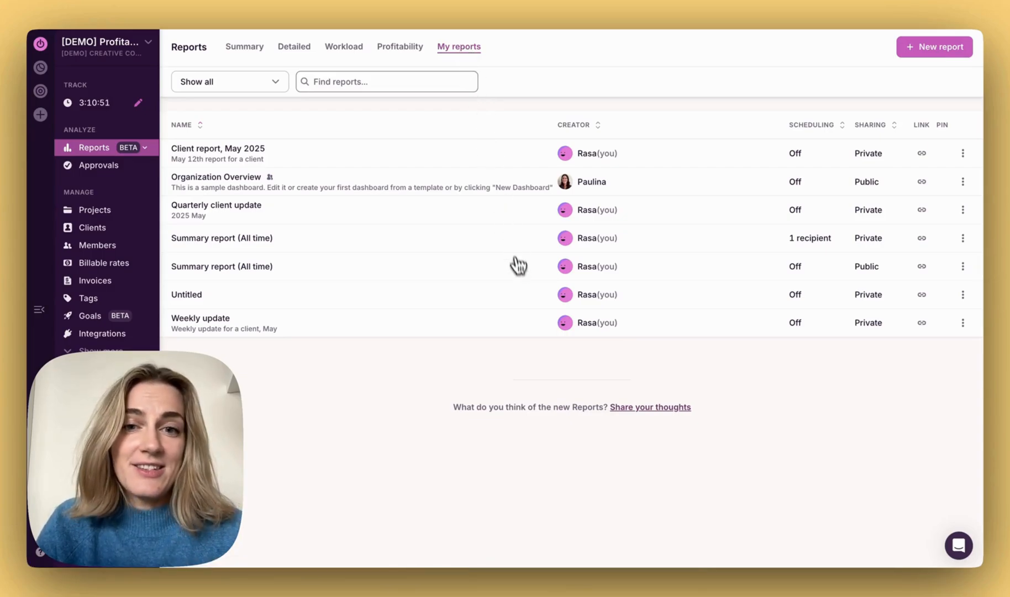
mouse_move(520, 281)
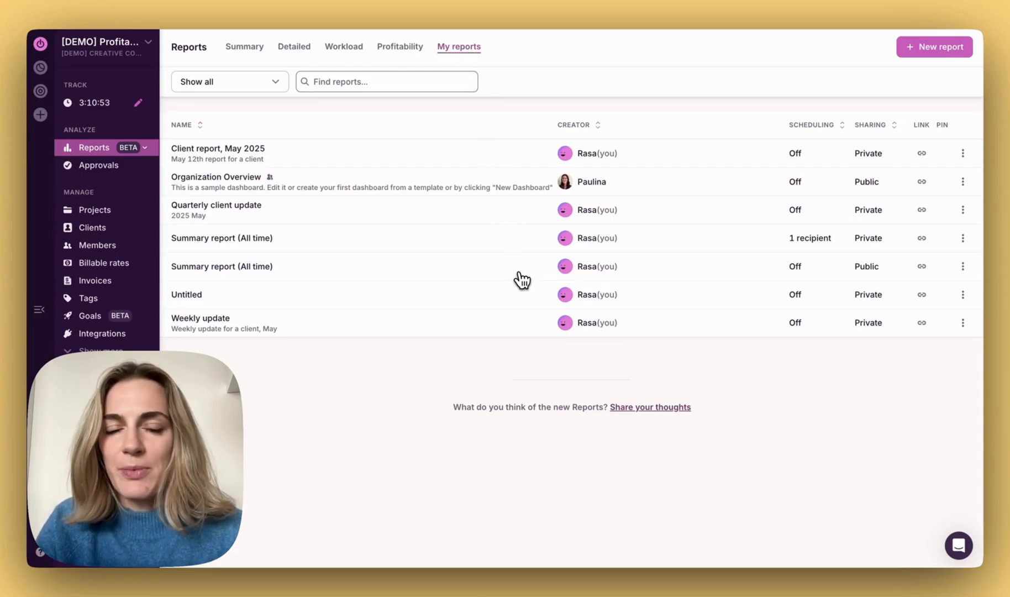
mouse_move(818, 107)
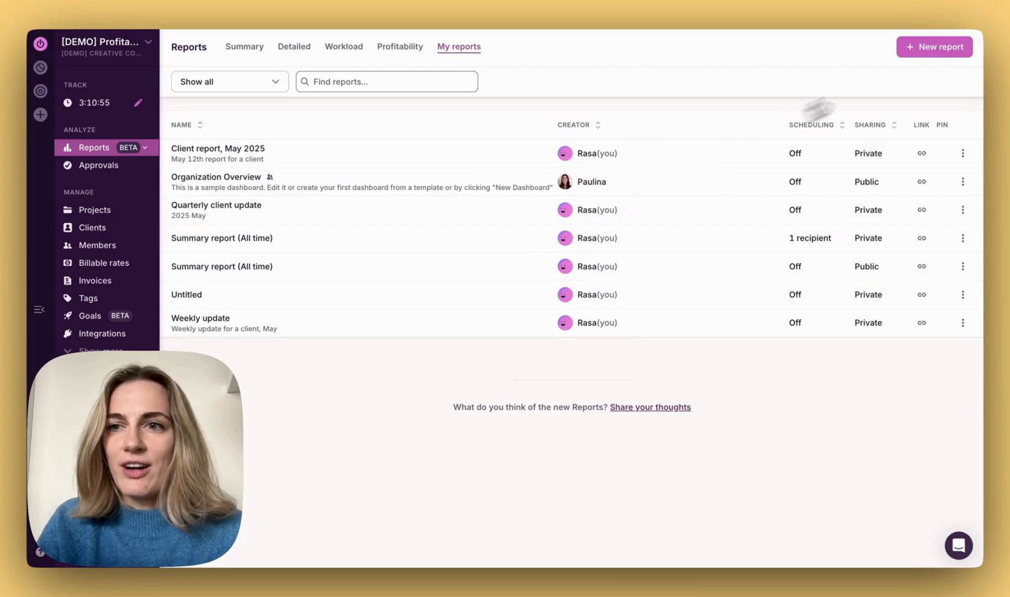
- Create a new report titled 'Organization overview' described as 'COO quarterly update' and start adding a chart
left_click(186, 295)
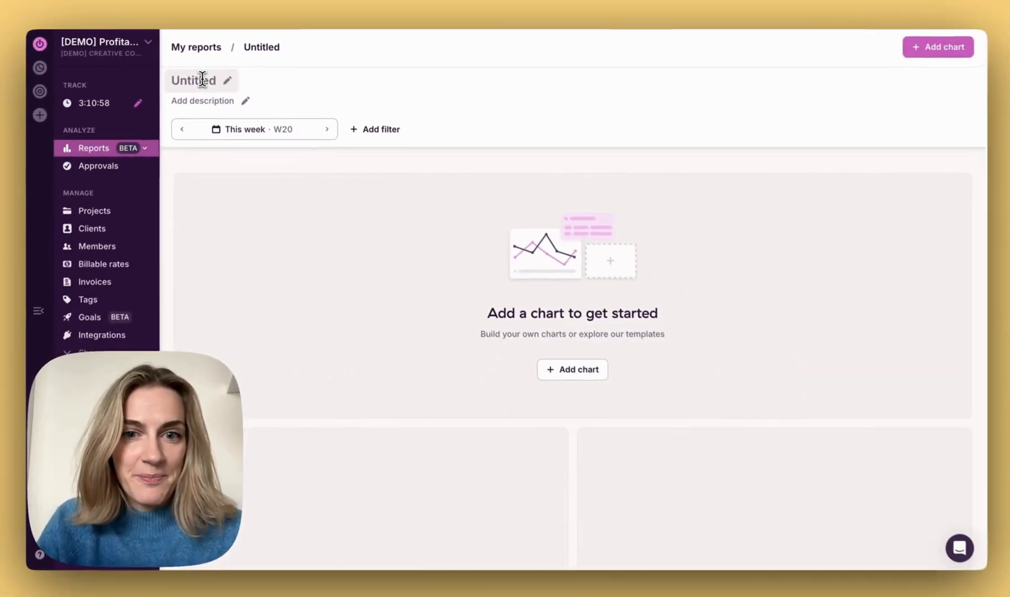
type("Organization overview")
left_click(210, 101)
type("coo")
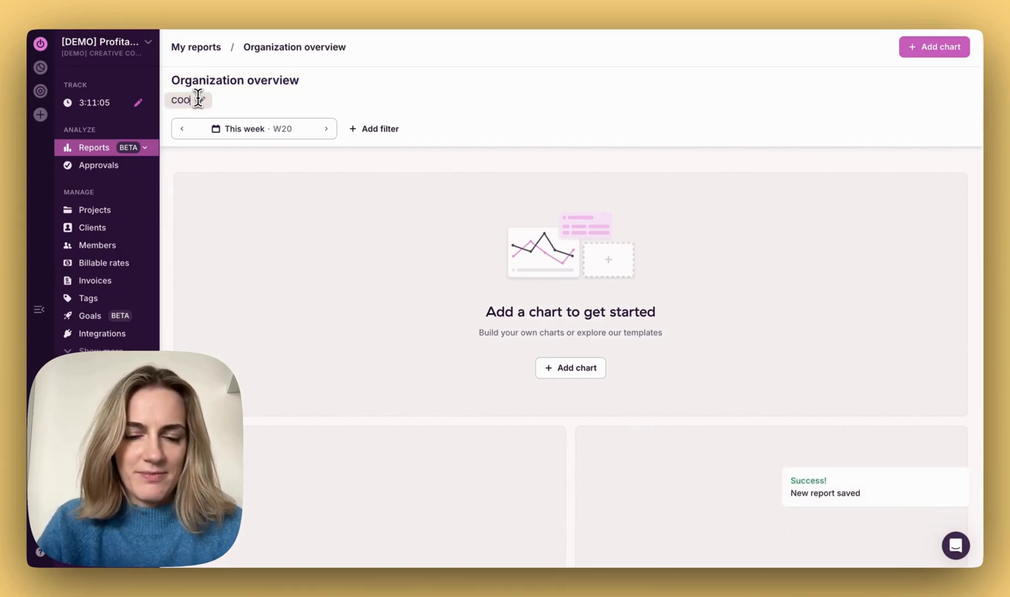
type("quarterly o")
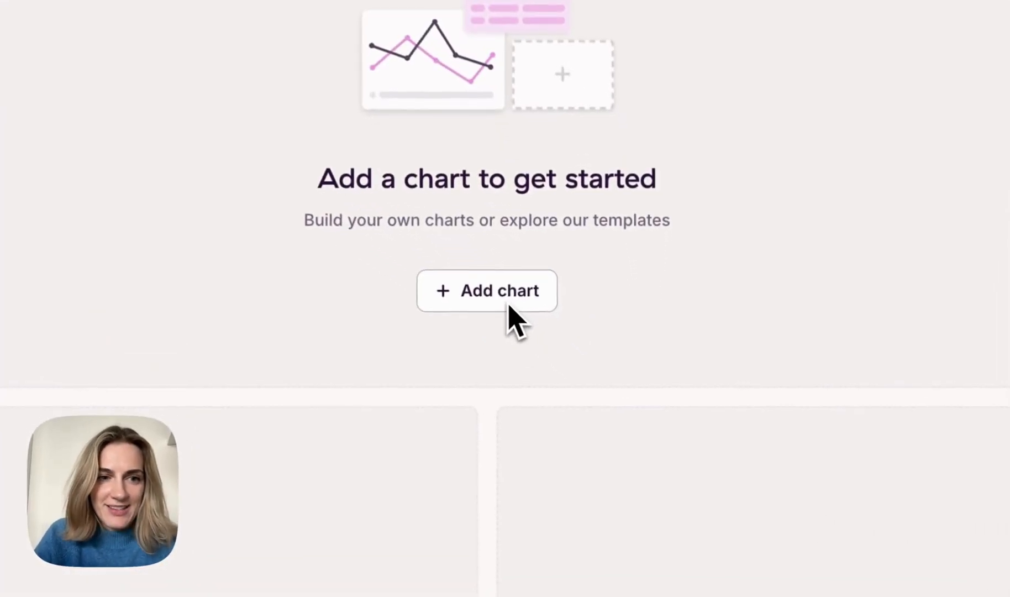
left_click(488, 290)
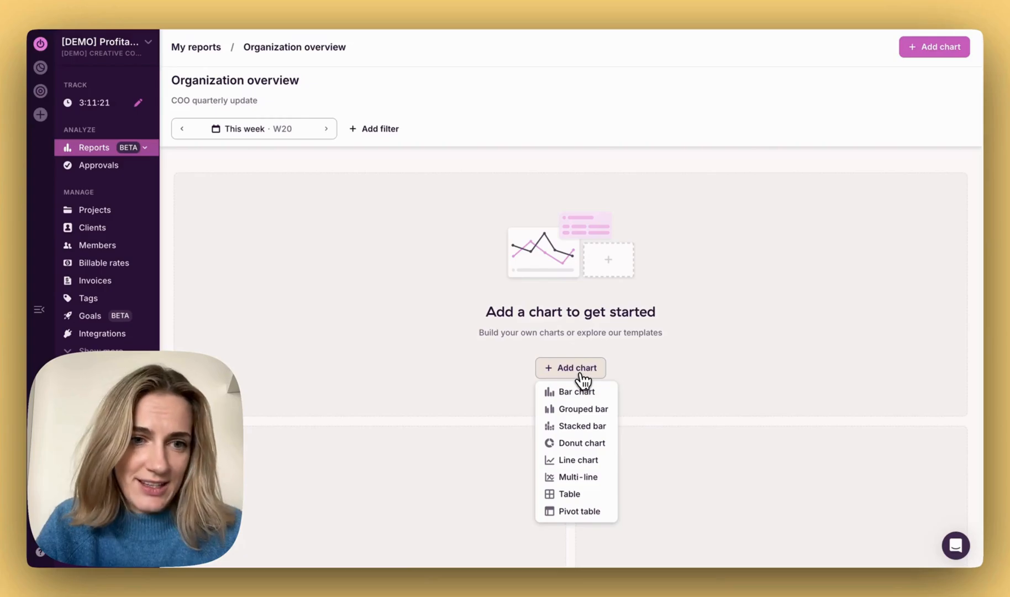
mouse_move(580, 394)
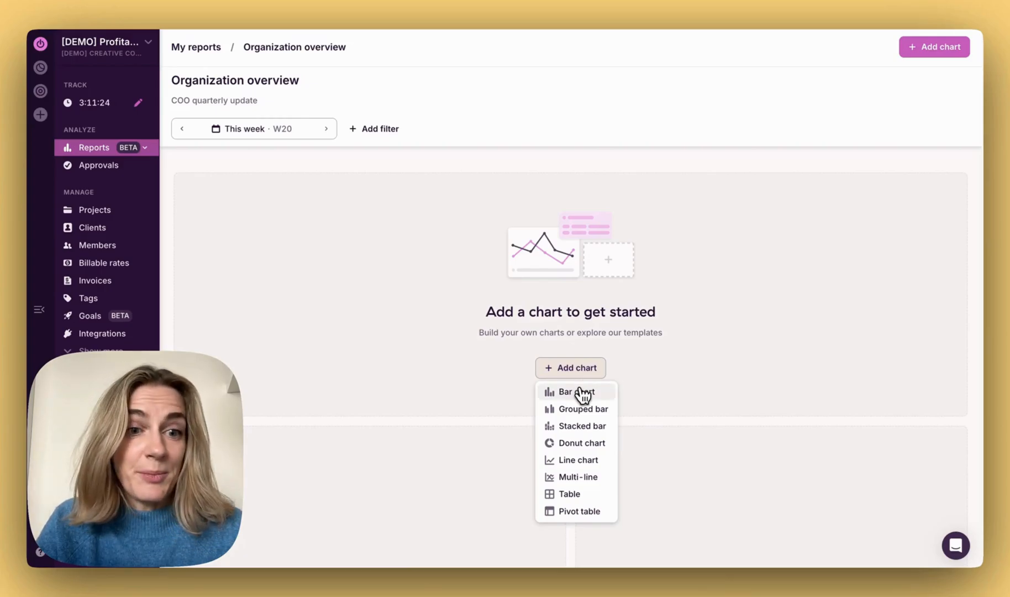
- Add a bar chart and change its type to a donut chart sliced by user groups
left_click(574, 393)
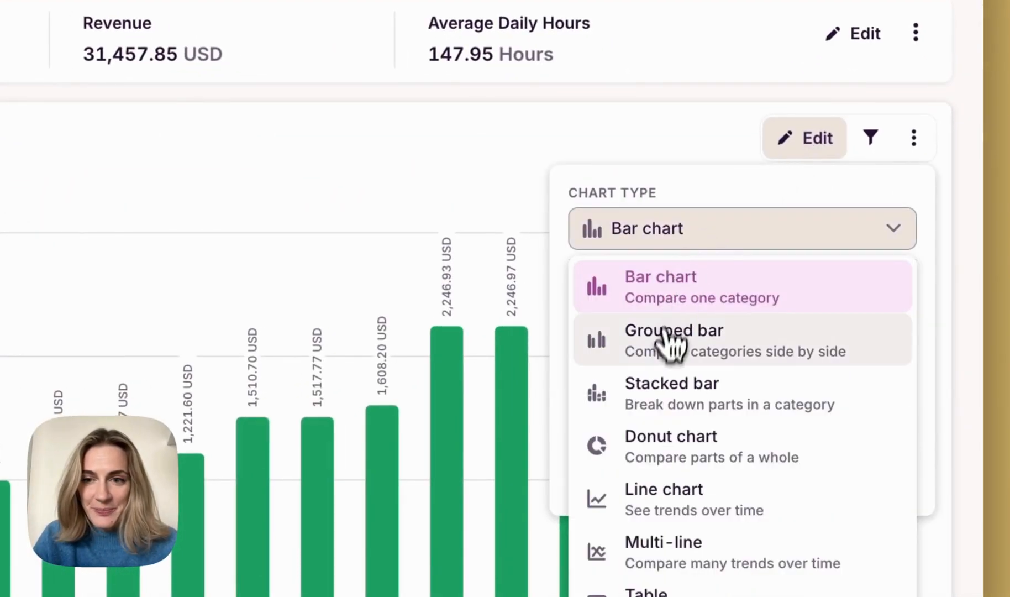
left_click(671, 447)
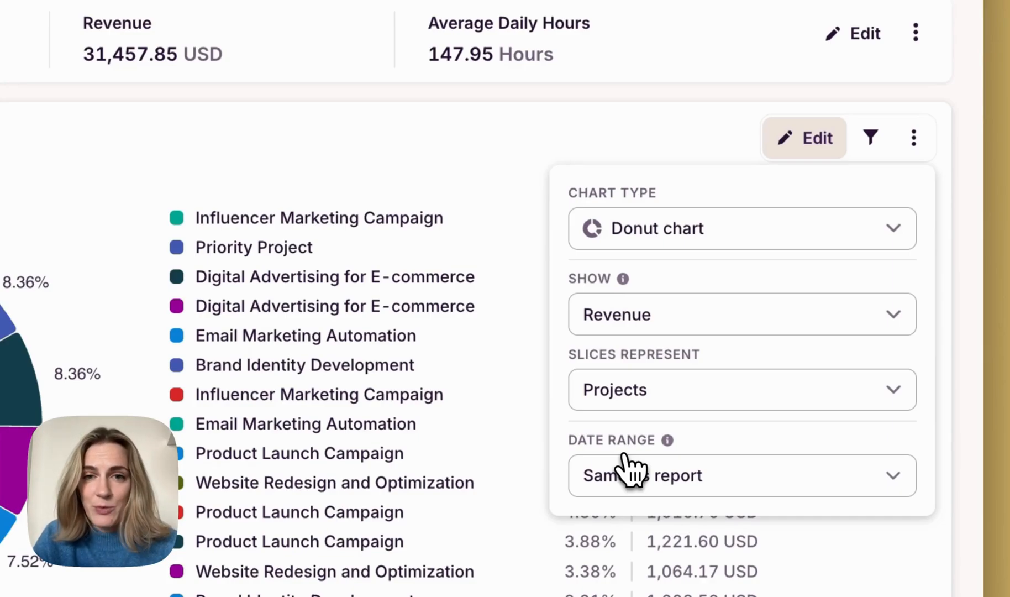
mouse_move(713, 325)
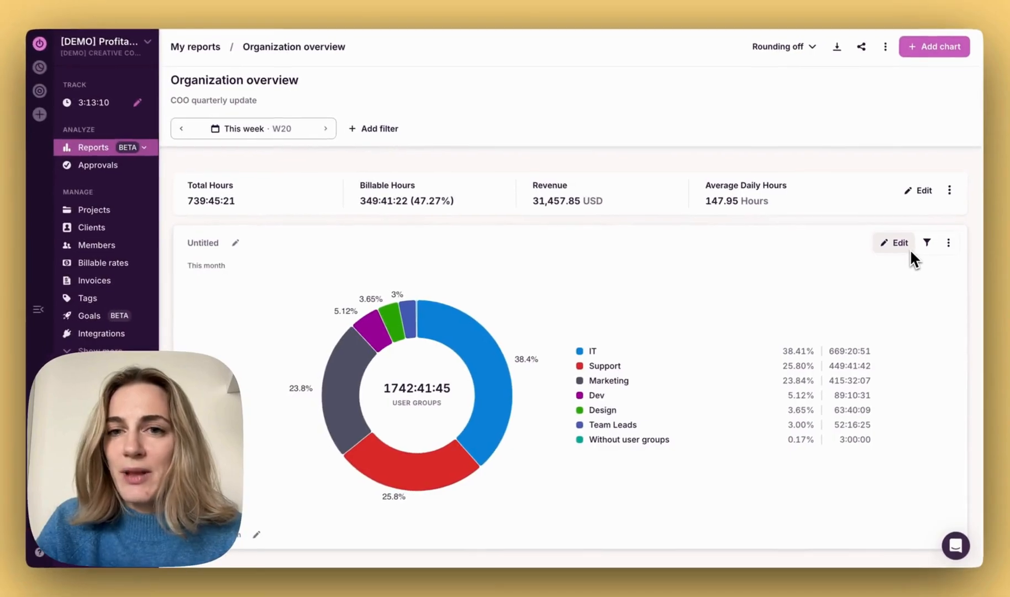
mouse_move(772, 215)
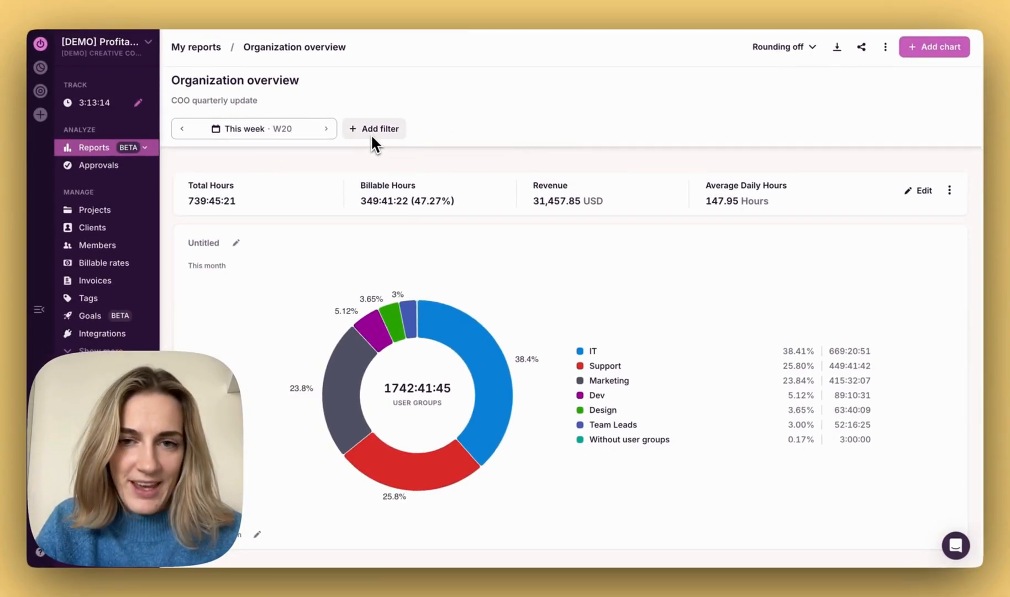
mouse_move(824, 226)
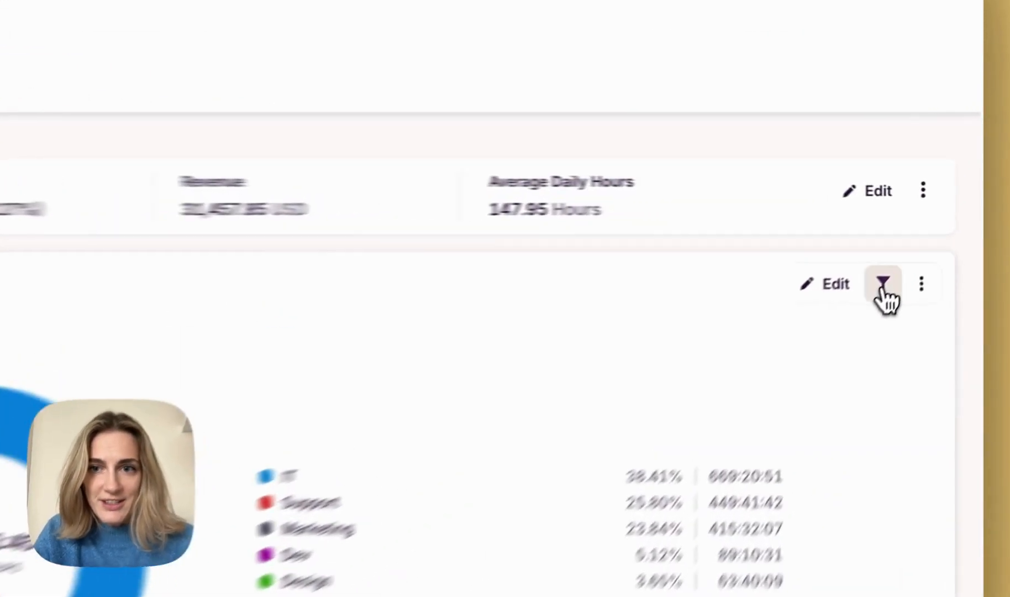
- Peek at the donut chart's filters, then resize the chart to half width
left_click(883, 285)
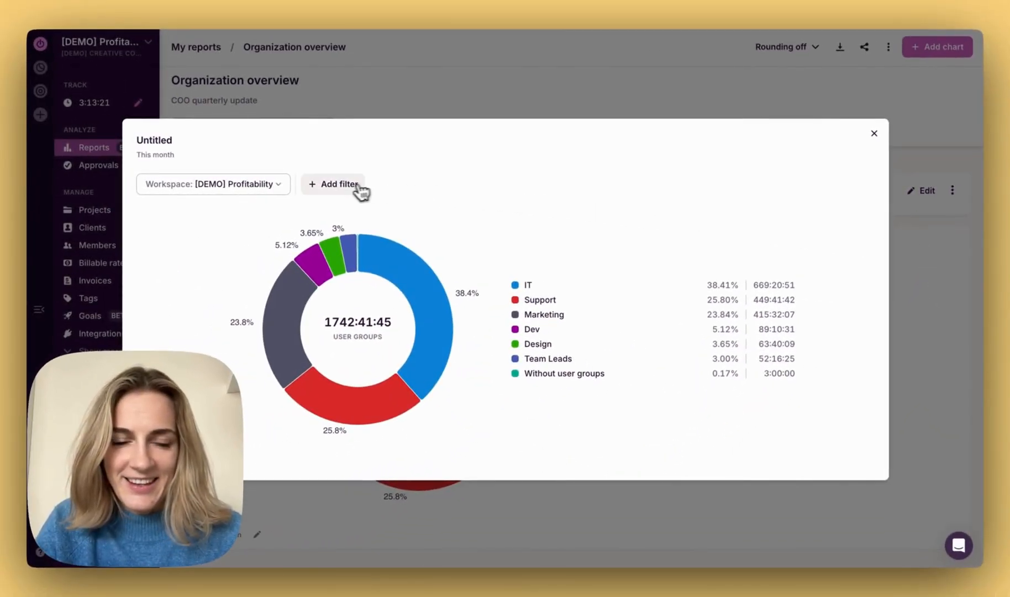
left_click(875, 133)
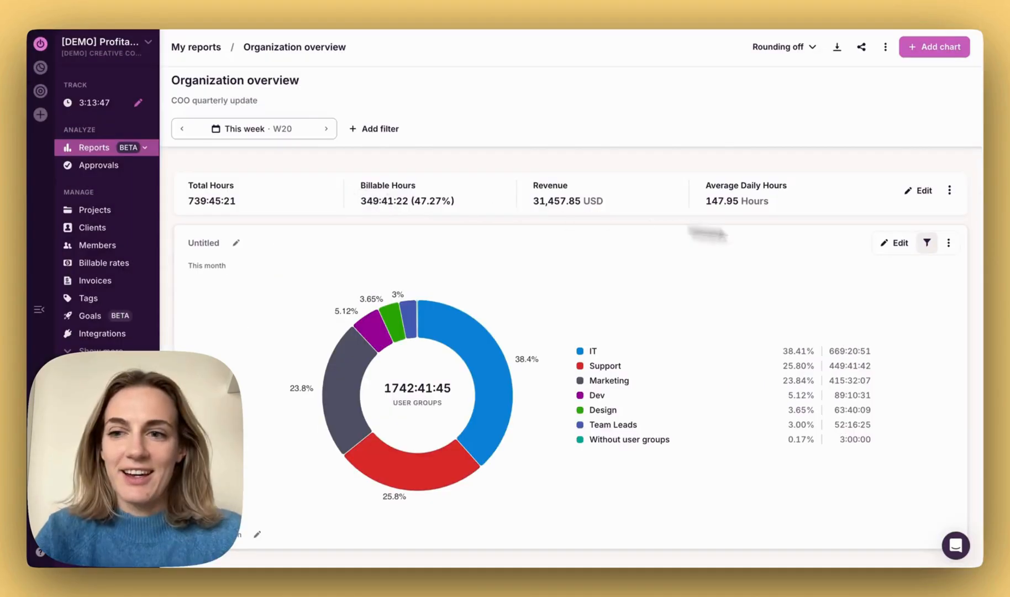
left_click(949, 243)
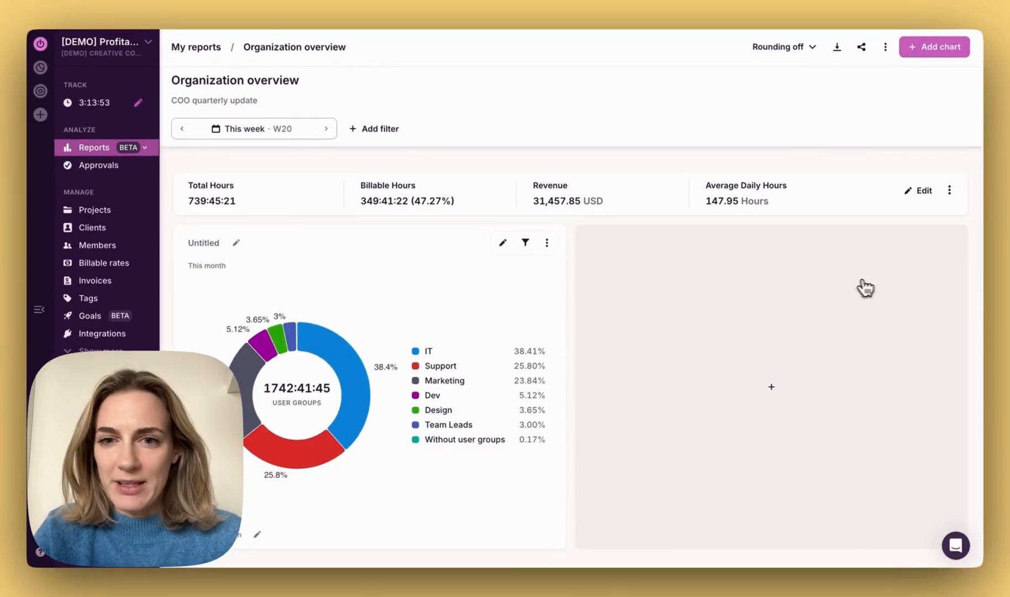
- Rename the donut 'billable time per team' with 15-minute rounding, totalling 1744:45:00, then start the empty slot's chart picker
left_click(548, 242)
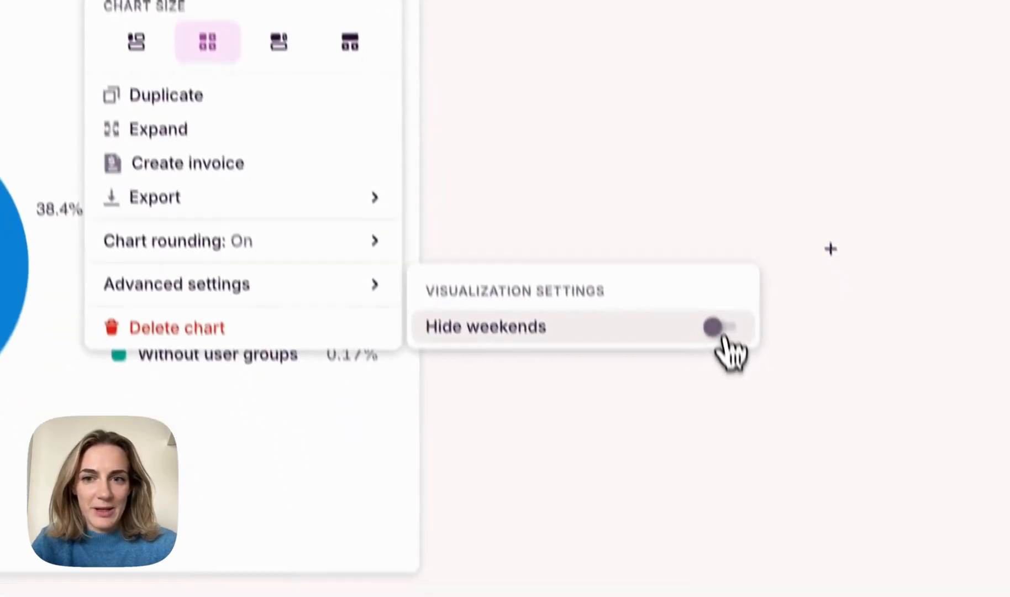
left_click(832, 250)
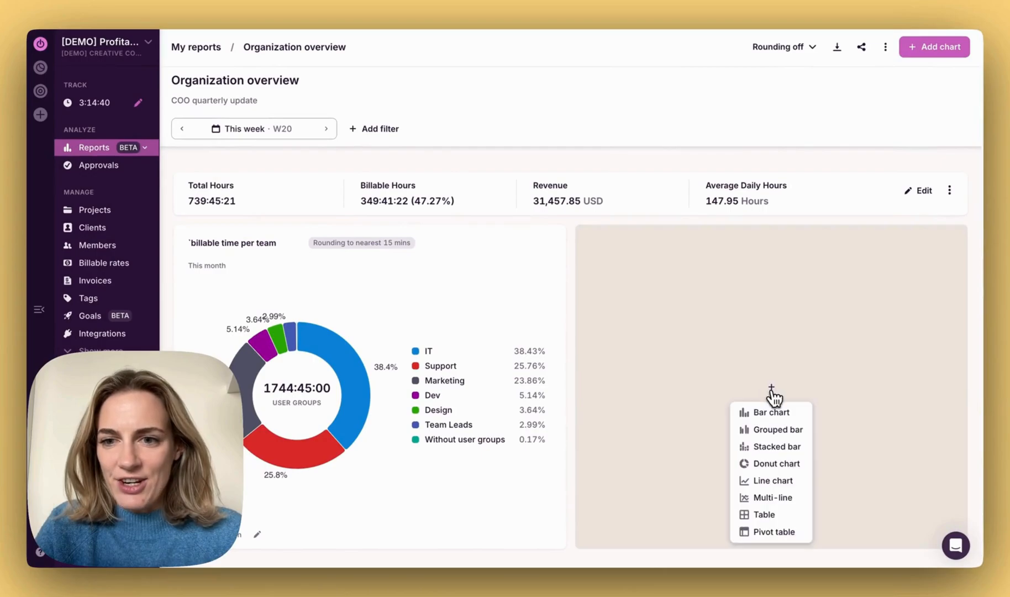
- Add a USD revenue bar chart beside the donut and list export formats PDF, CSV and XLSX
left_click(768, 412)
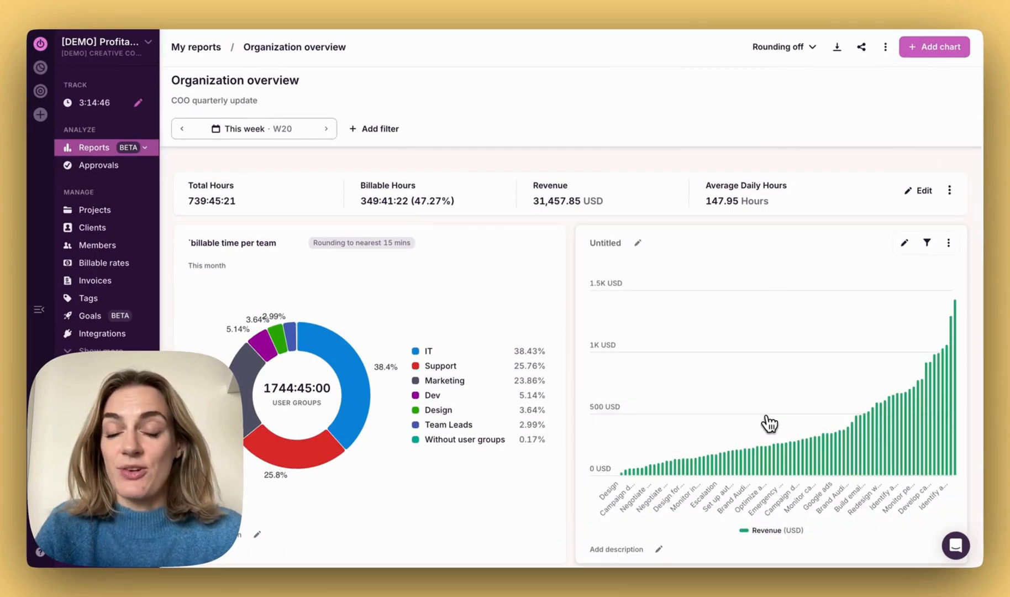
scroll("down", 3)
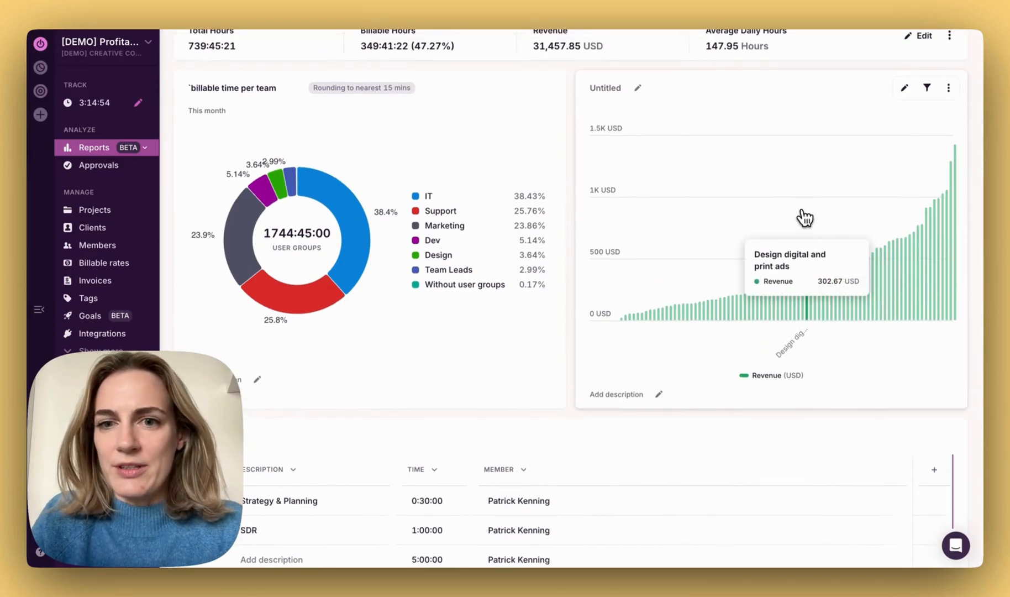
left_click(692, 64)
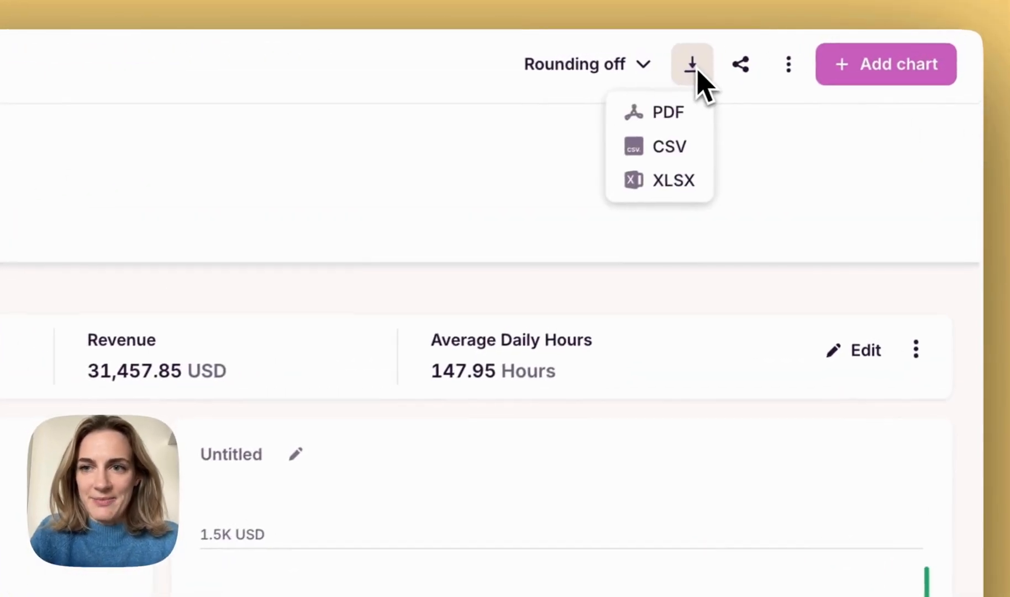
mouse_move(761, 96)
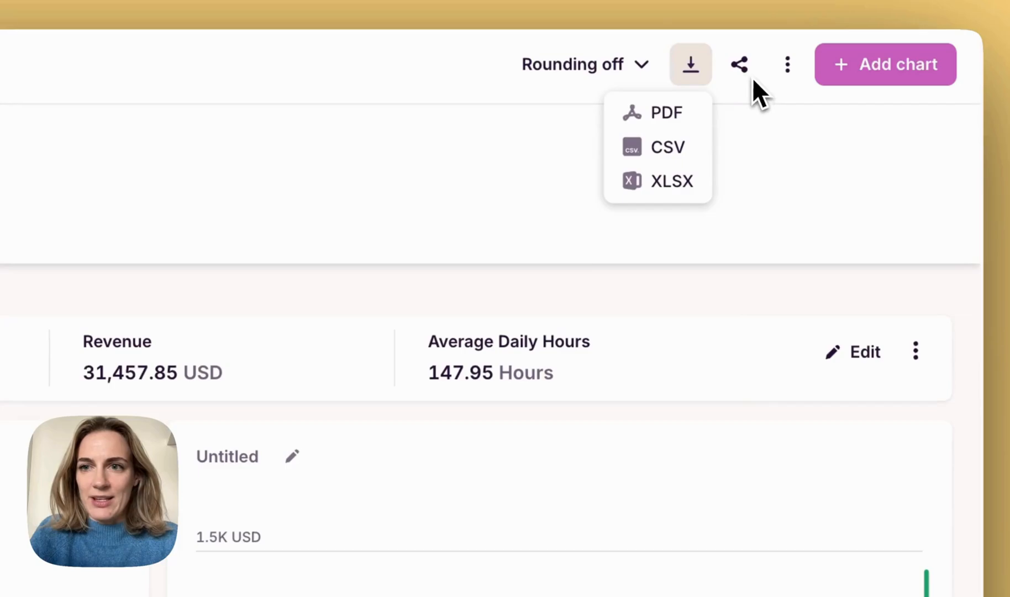